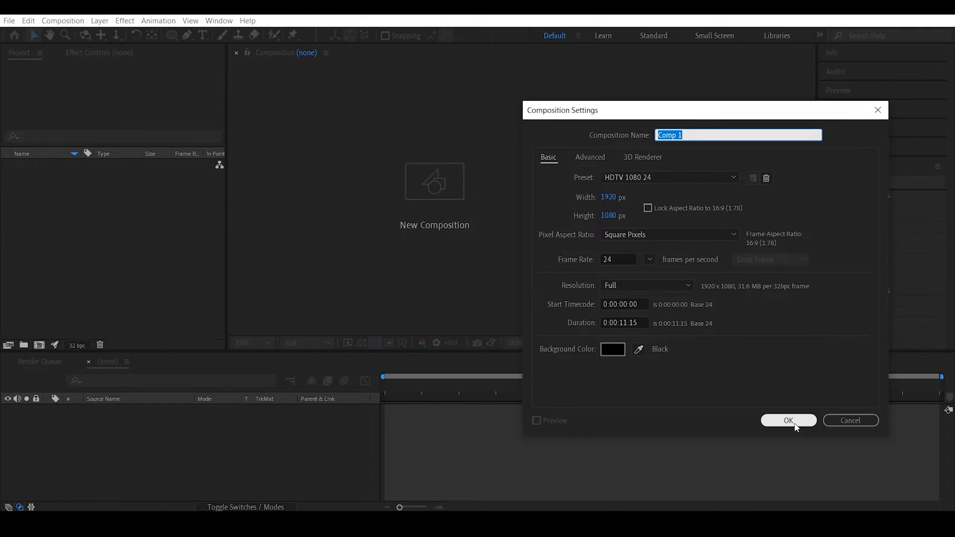
Create a 1920×1080 composition and add a full-frame black solid to it
click(787, 421)
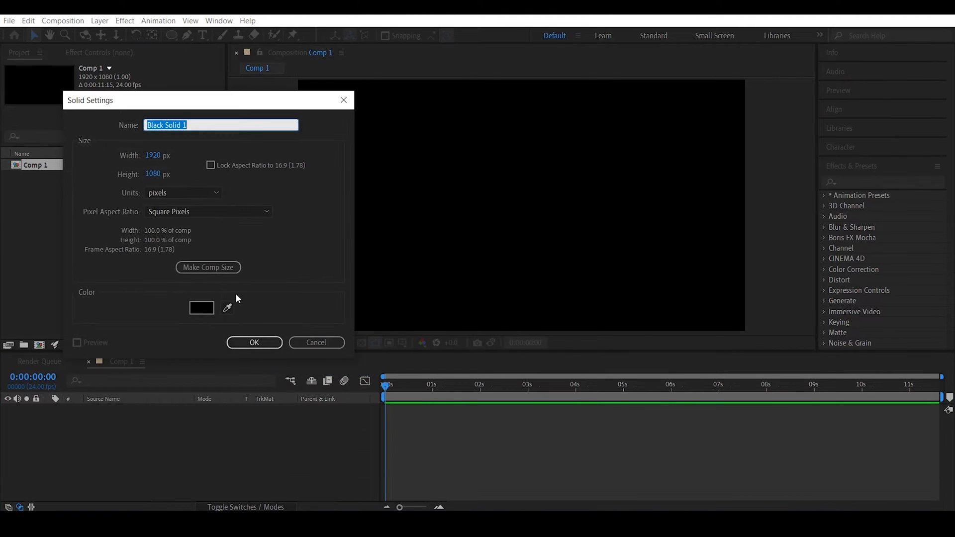
click(254, 342)
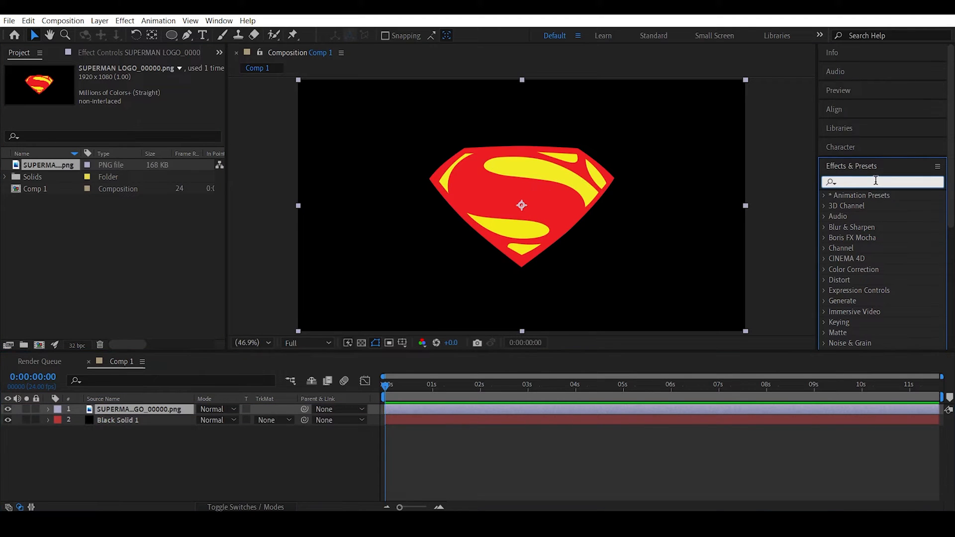
Apply Tint to the logo, swap colours and map white to light grey C9C9C9
text(tint)
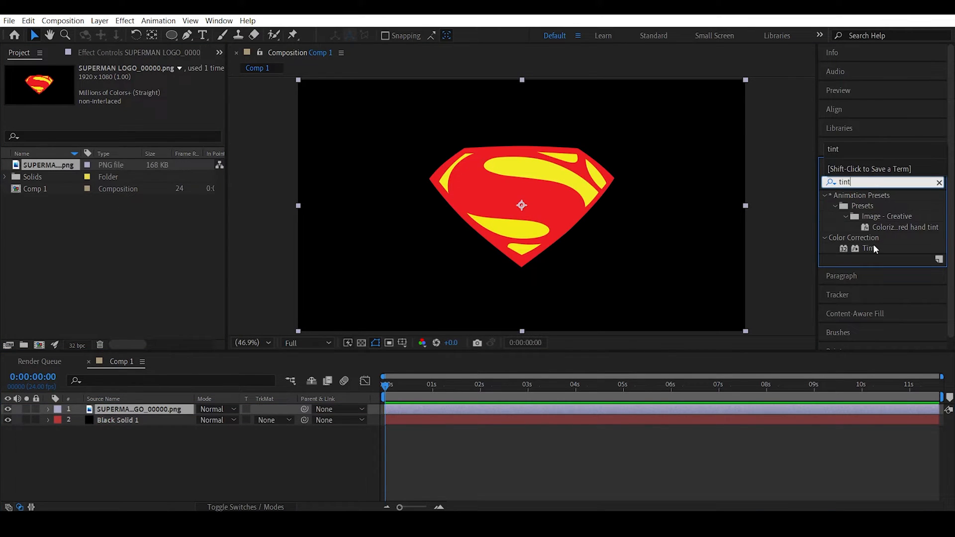
double_click(869, 248)
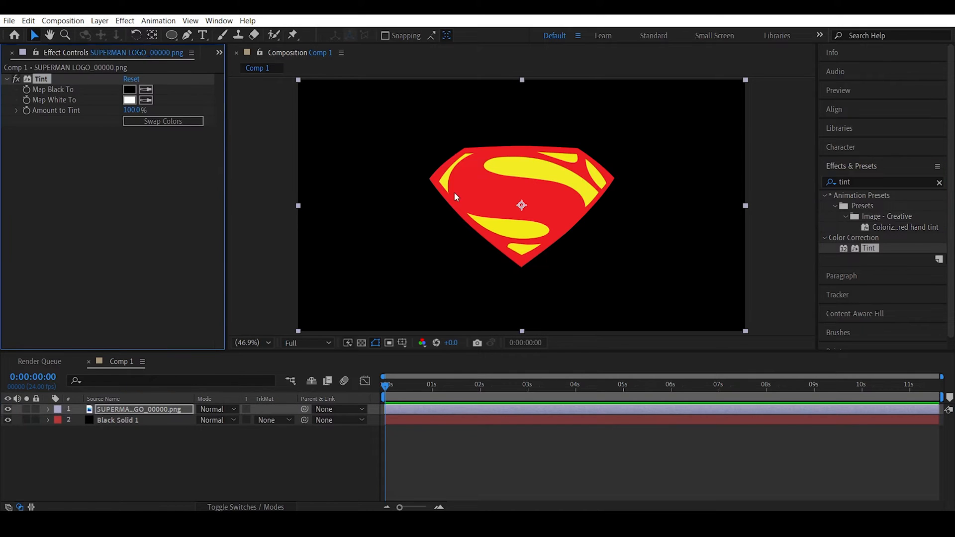
click(130, 90)
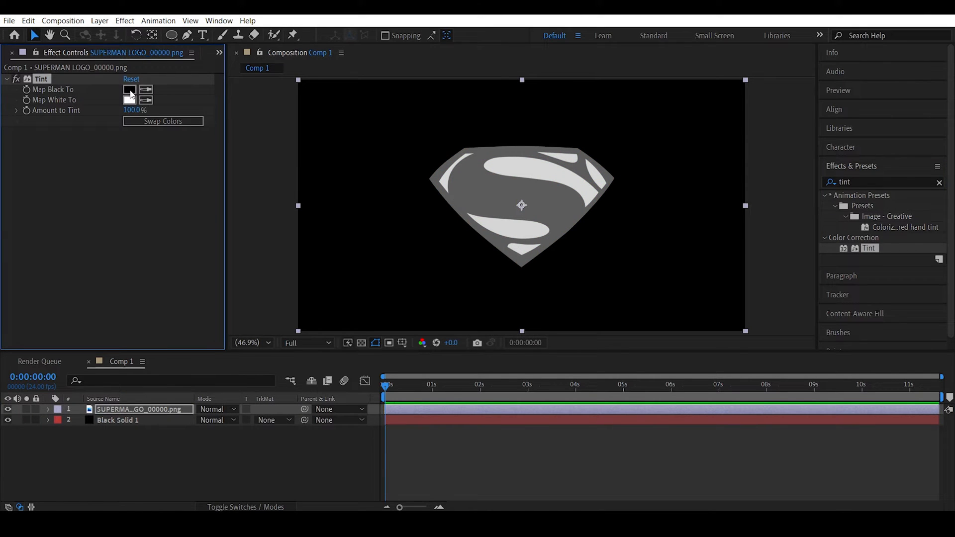
click(130, 90)
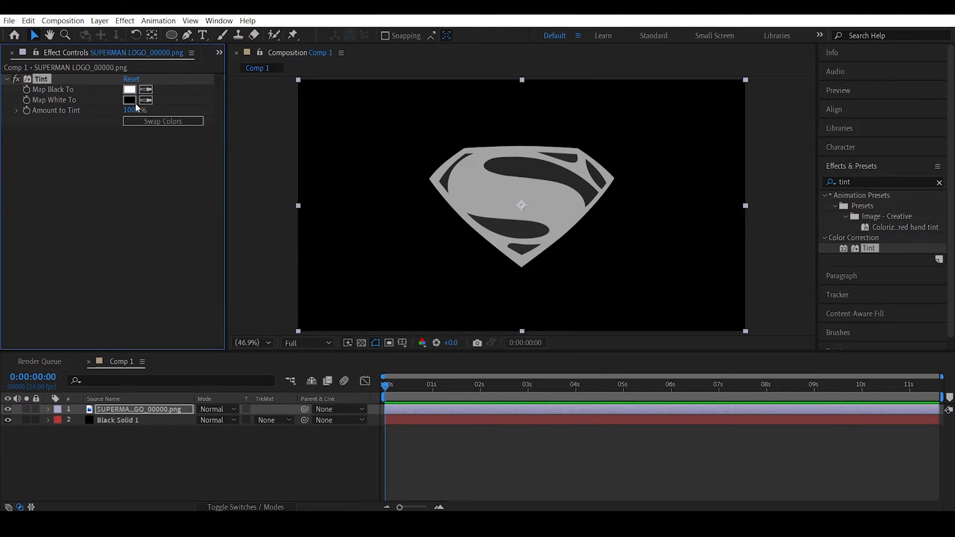
click(130, 100)
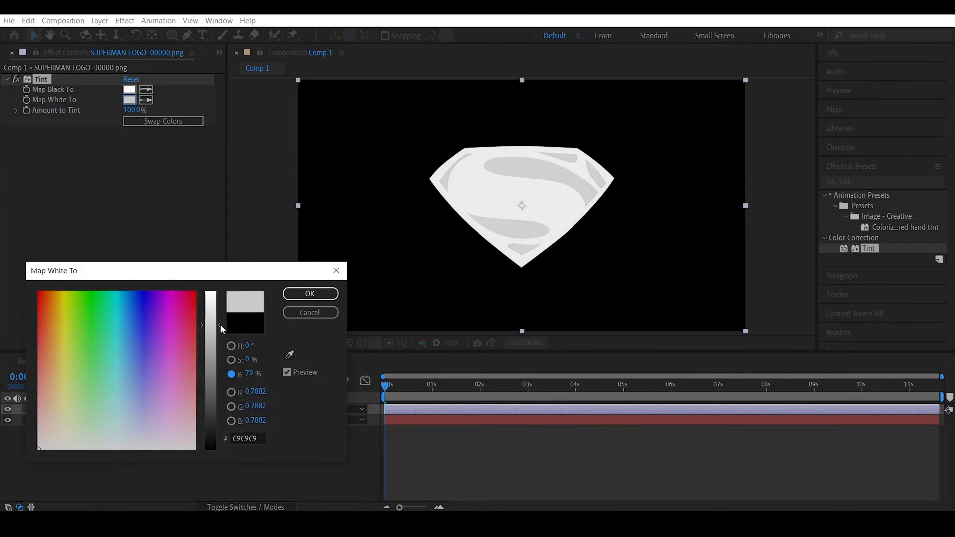
click(309, 294)
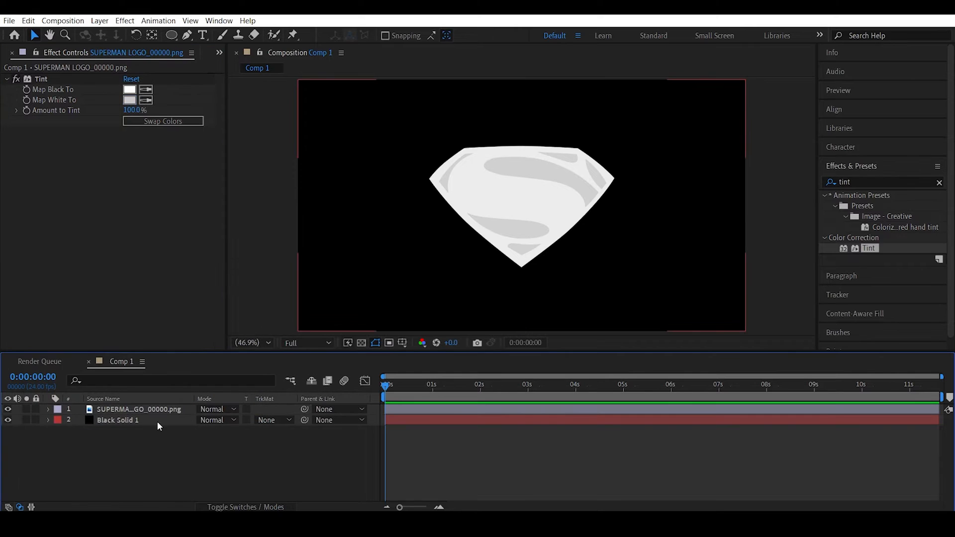
Pre-compose the logo and solid into a precomp named VISUALISER
click(139, 409)
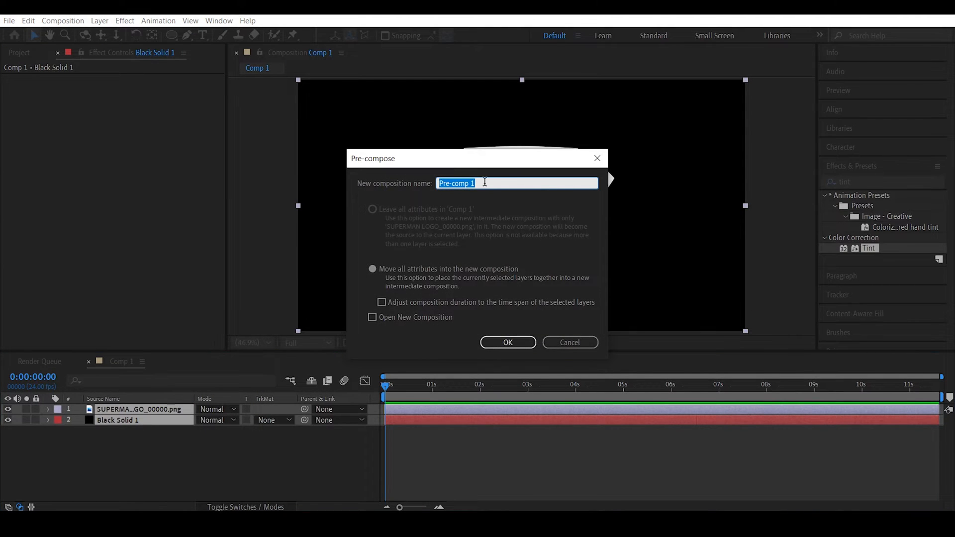
text(VISUALISER)
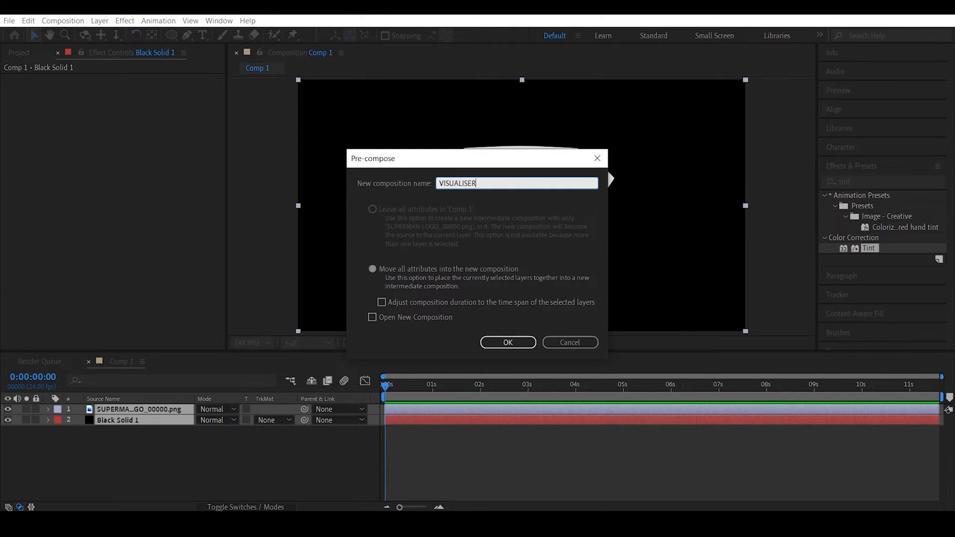
click(507, 341)
text(card da)
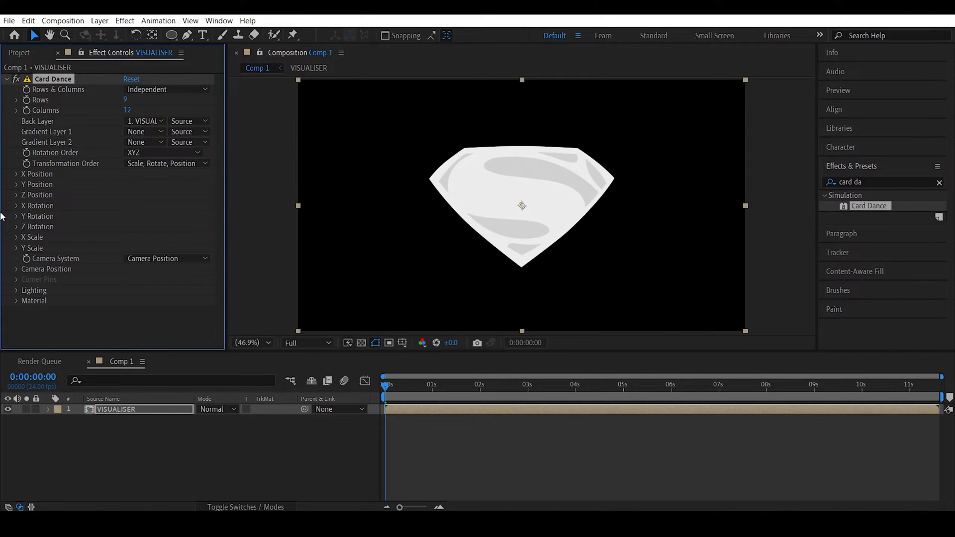
mouse_move(70, 128)
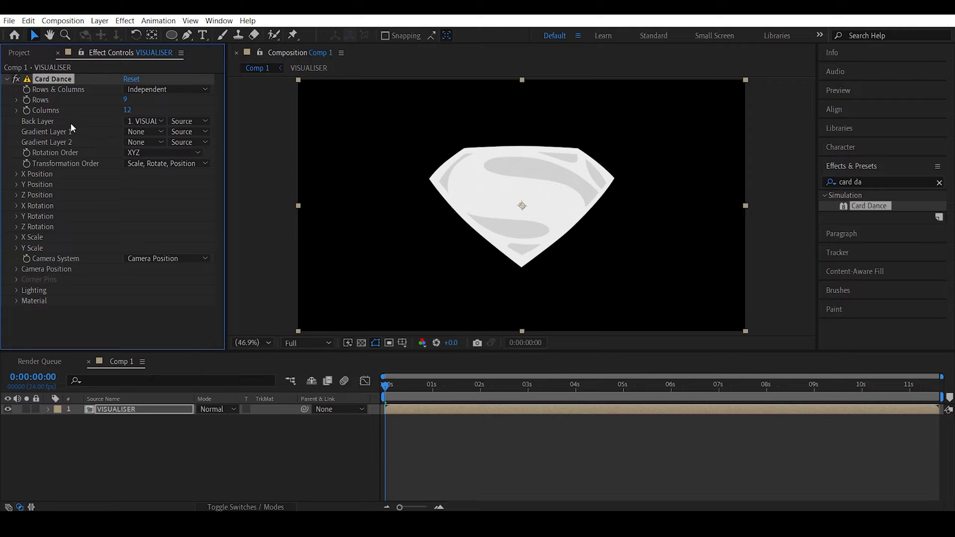
mouse_move(81, 146)
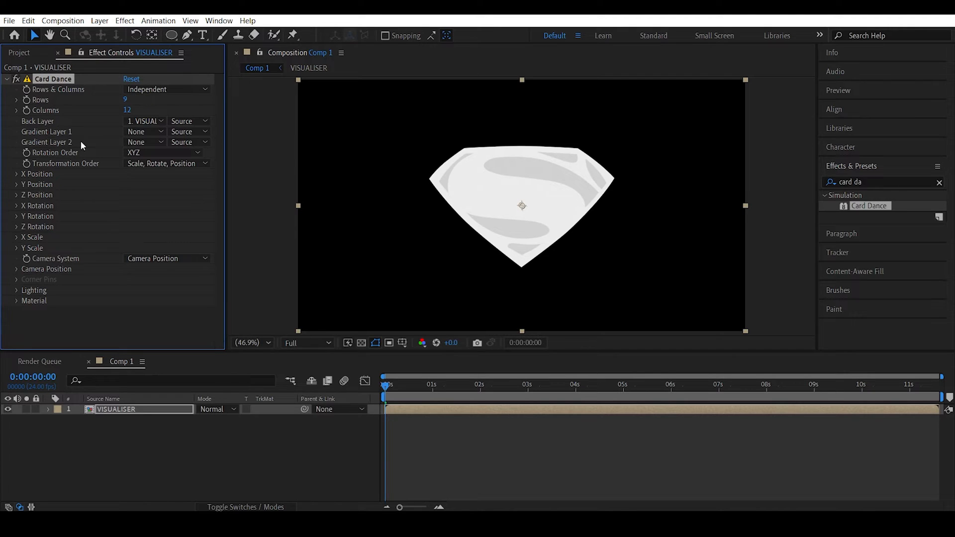
Set Card Dance Gradient Layer 1 to VISUALISER and Z Position source to Intensity 1
click(144, 131)
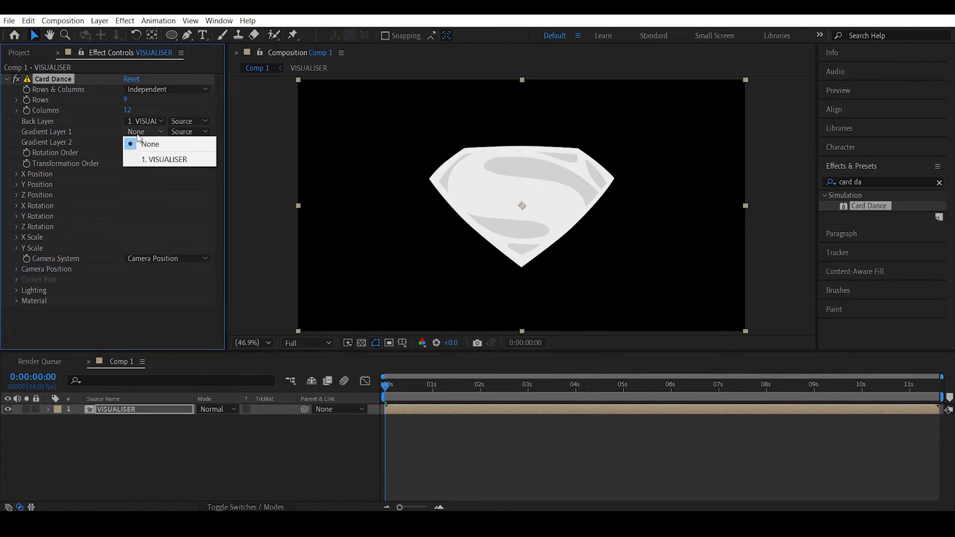
click(164, 159)
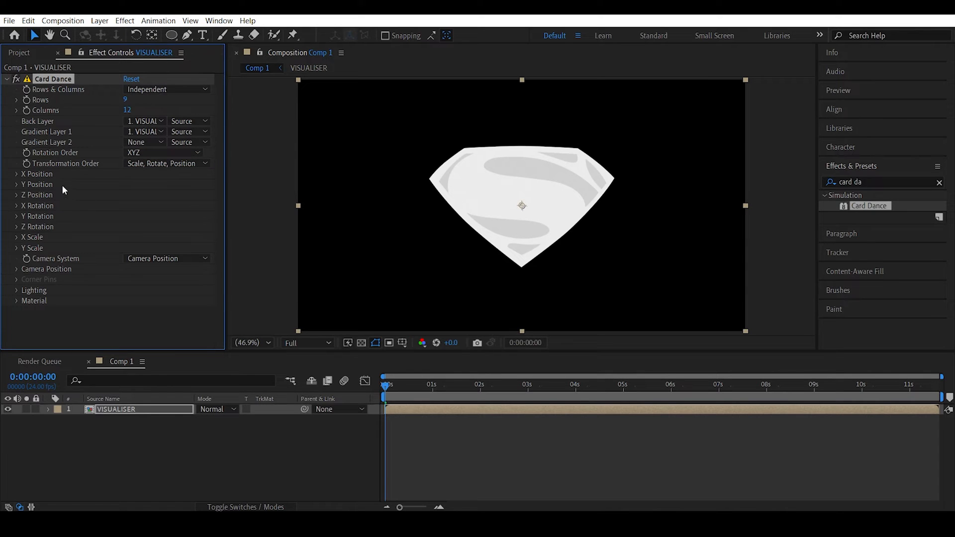
click(15, 195)
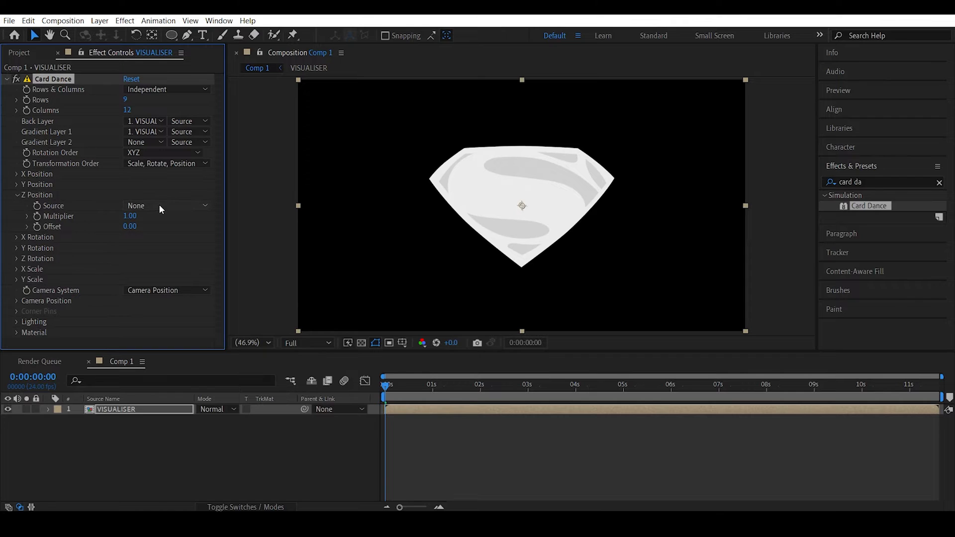
click(164, 205)
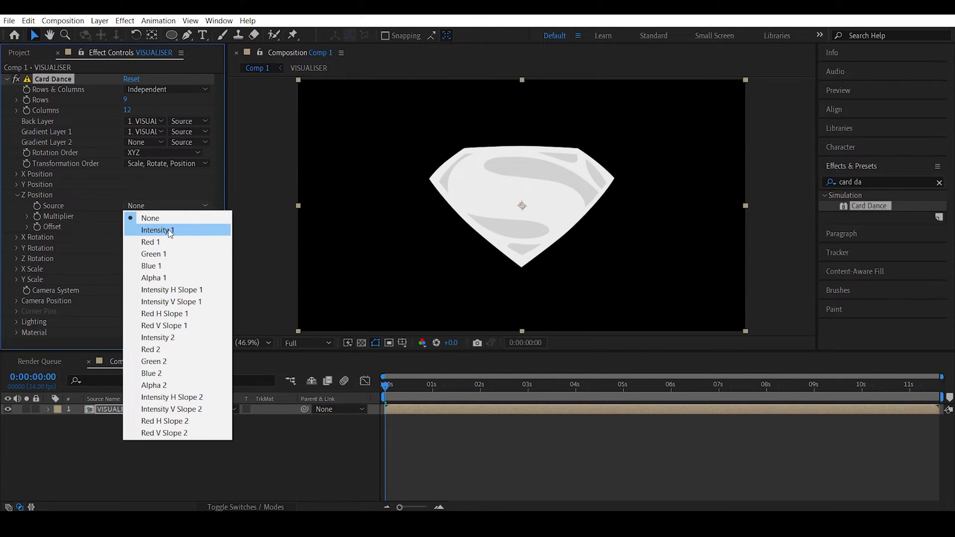
click(157, 230)
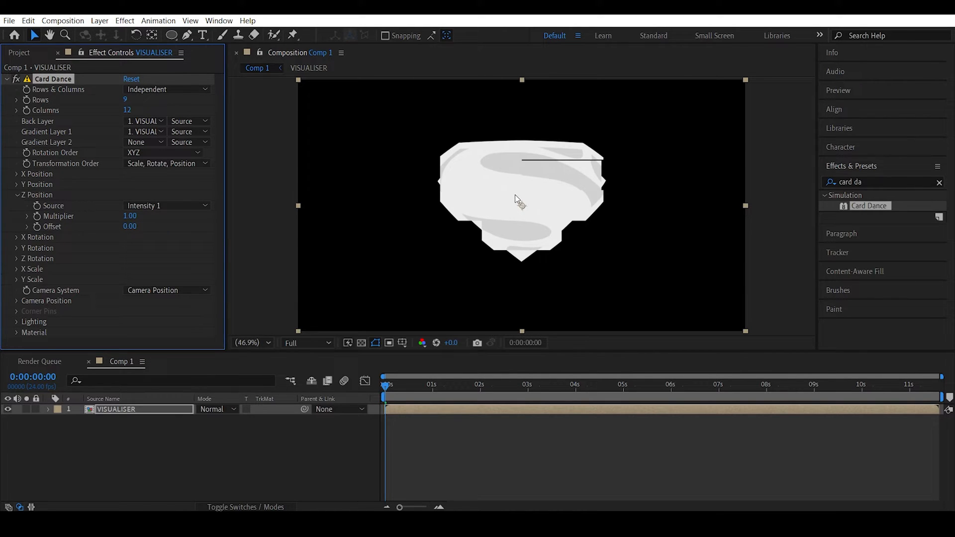
mouse_move(179, 298)
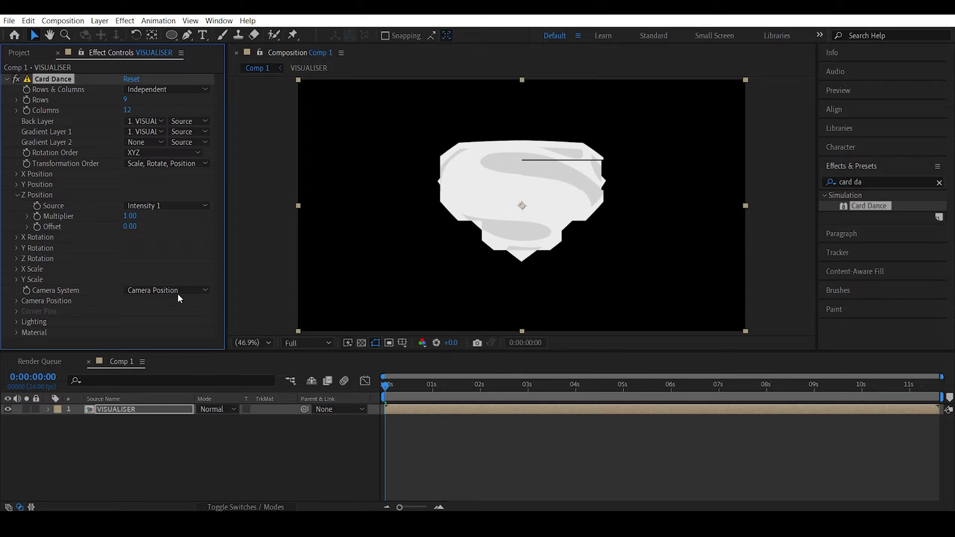
Add a new camera layer to the composition
click(100, 20)
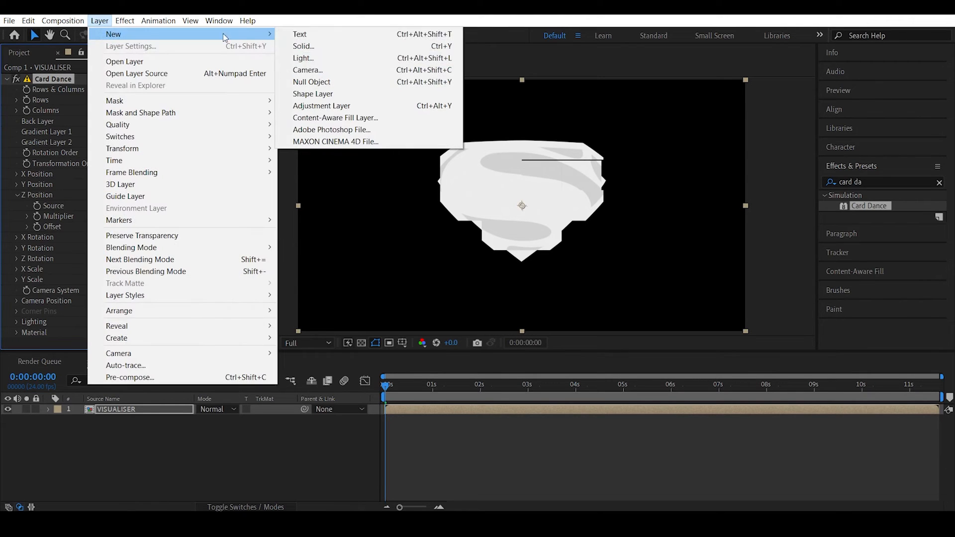
click(307, 70)
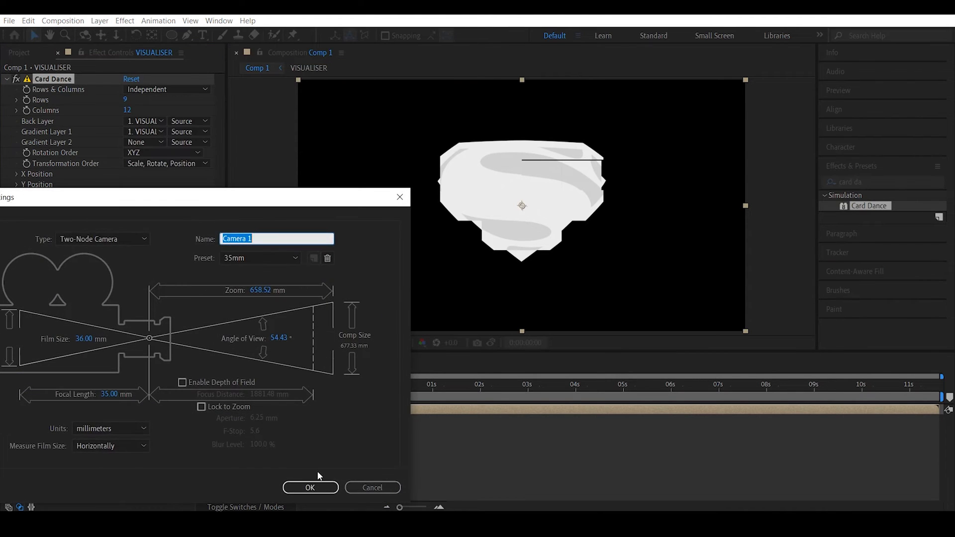
click(310, 487)
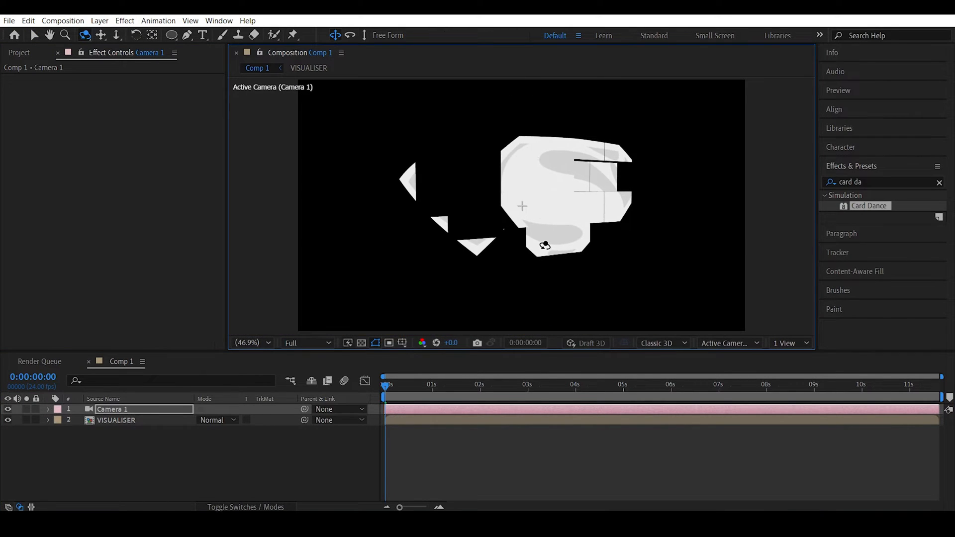
Select the VISUALISER layer and raise Card Dance rows to 108
click(115, 420)
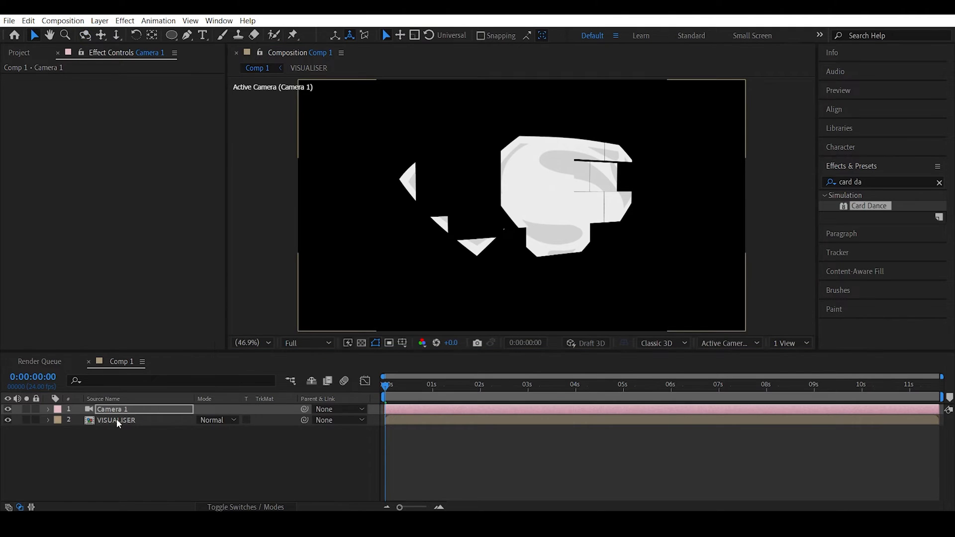
click(115, 420)
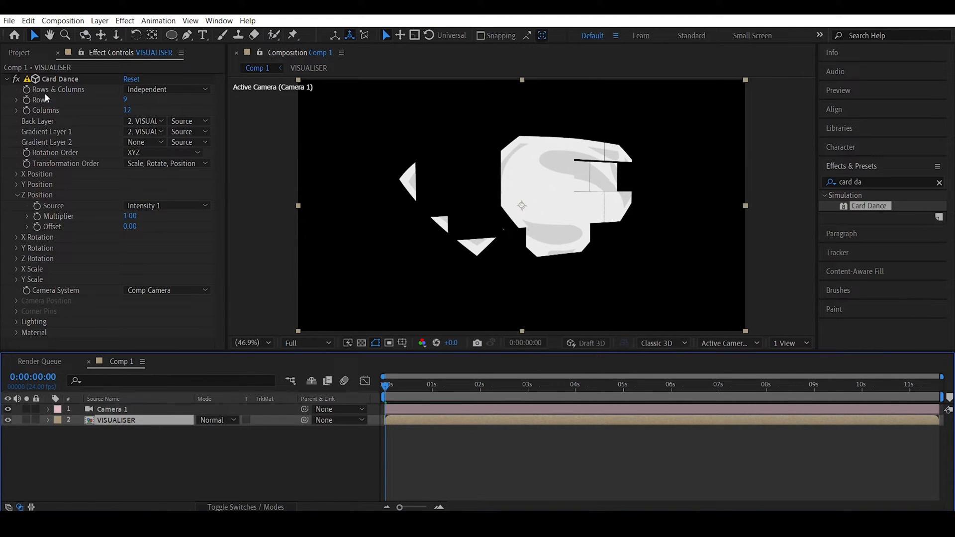
mouse_move(492, 198)
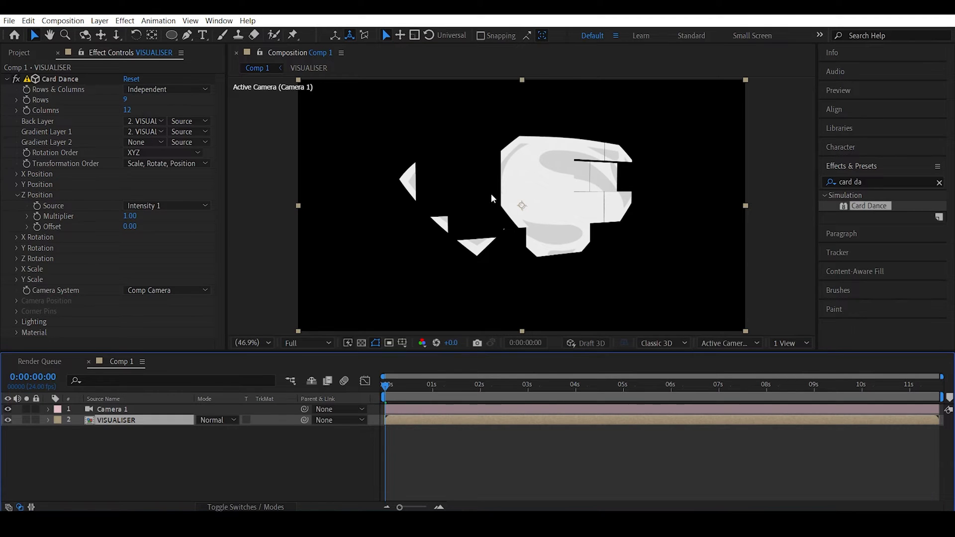
mouse_move(521, 152)
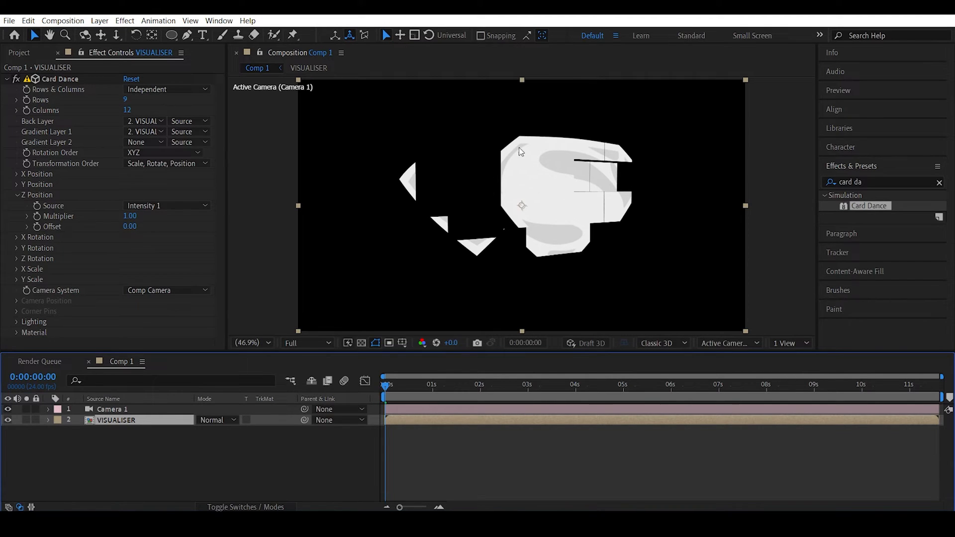
mouse_move(550, 187)
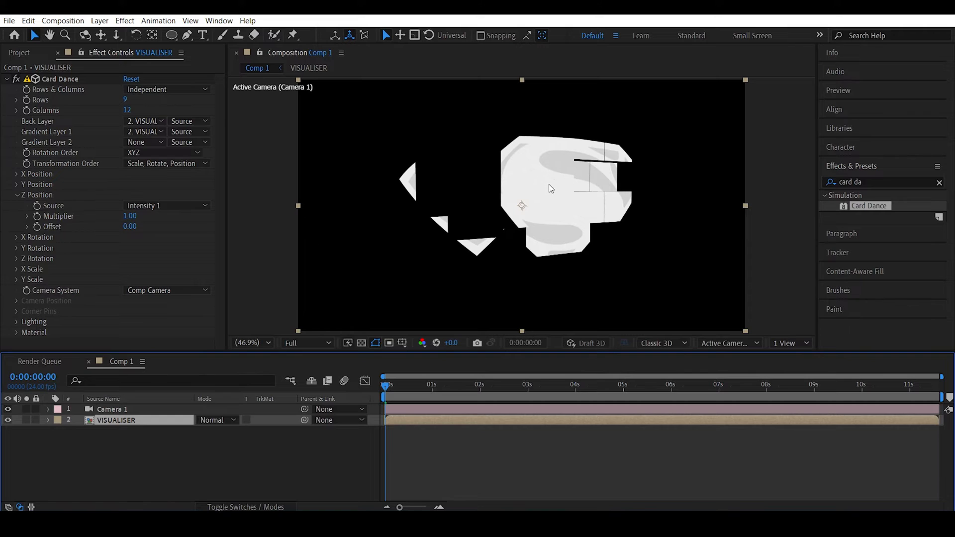
mouse_move(570, 162)
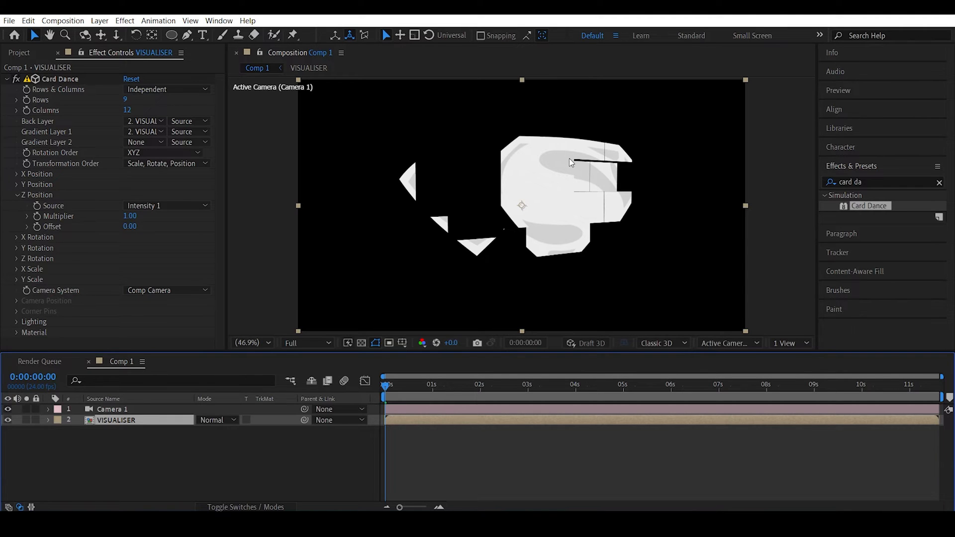
mouse_move(535, 157)
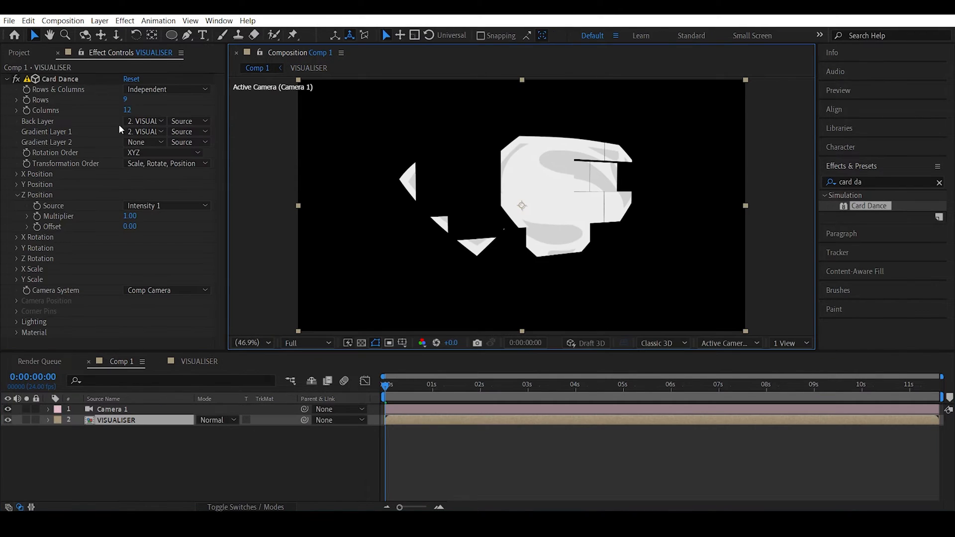
double_click(127, 100)
text(108)
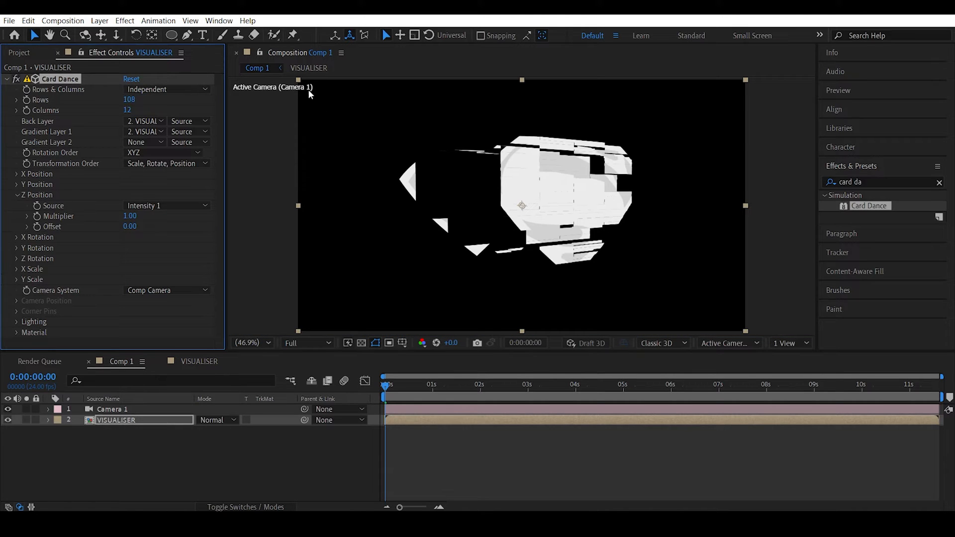
mouse_move(424, 141)
text(192)
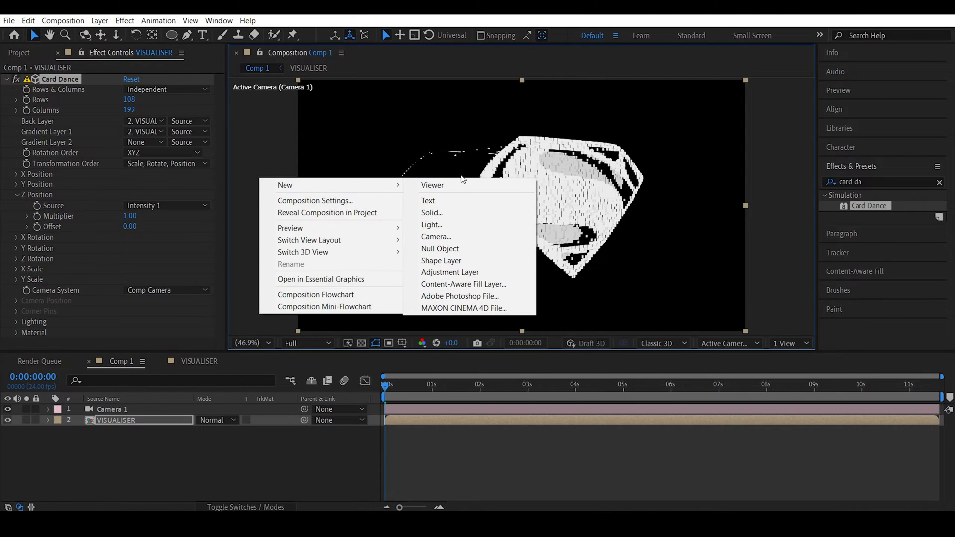
Apply Terrain-type Fractal Noise to the black solid inside VISUALISER
click(433, 185)
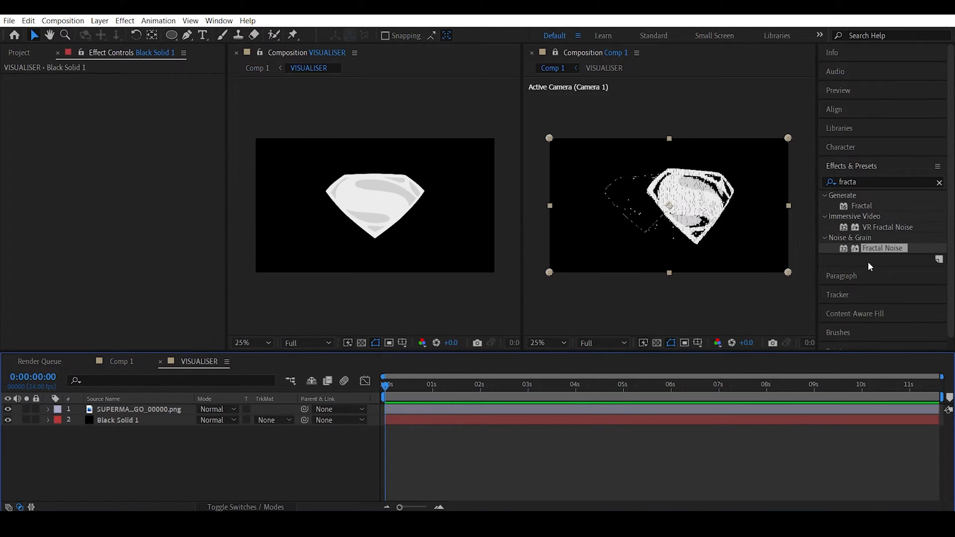
double_click(119, 420)
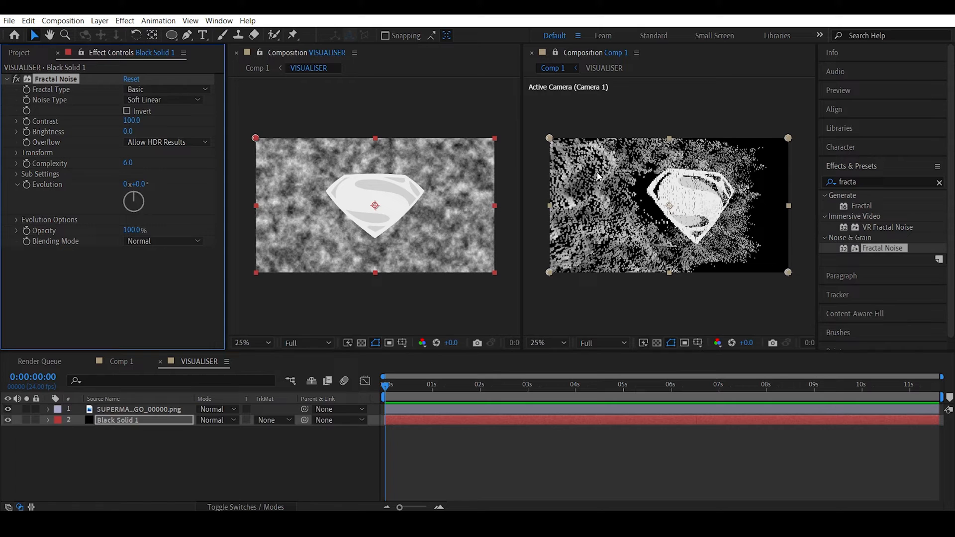
click(164, 90)
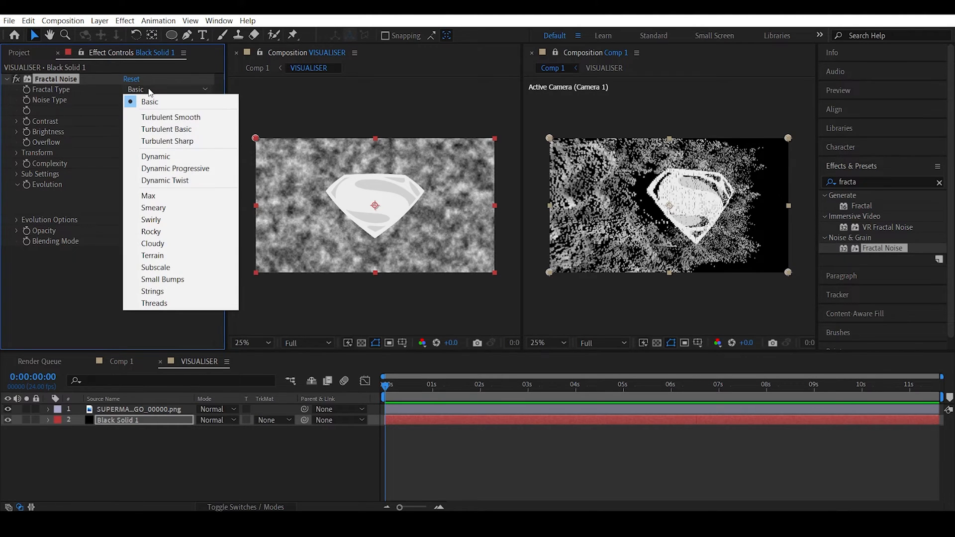
click(152, 255)
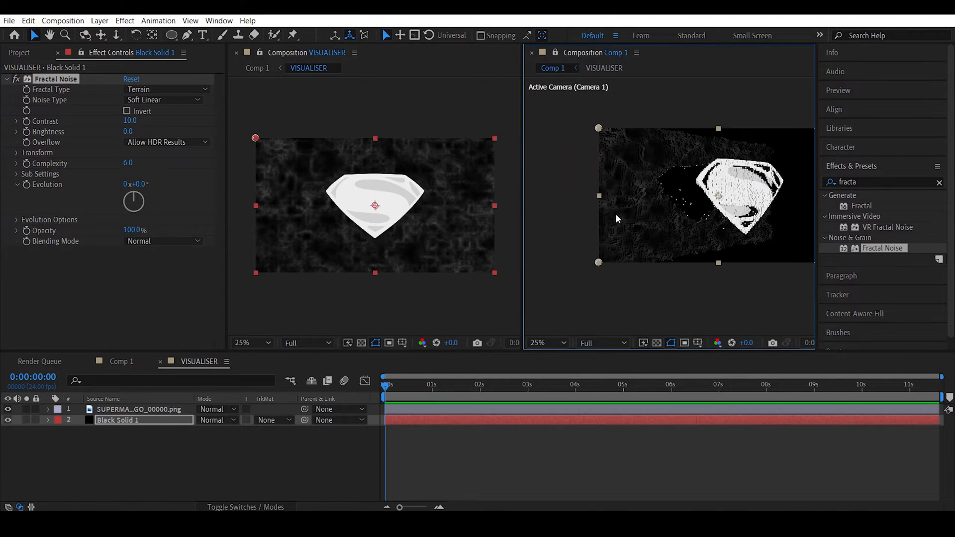
Check the noise depth in Comp 1 and keyframe the noise Evolution
click(545, 342)
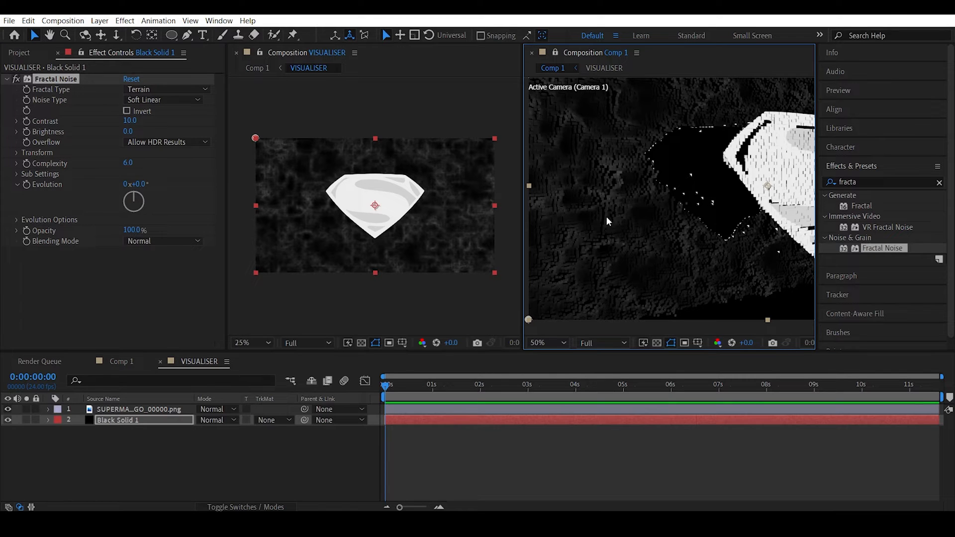
click(546, 342)
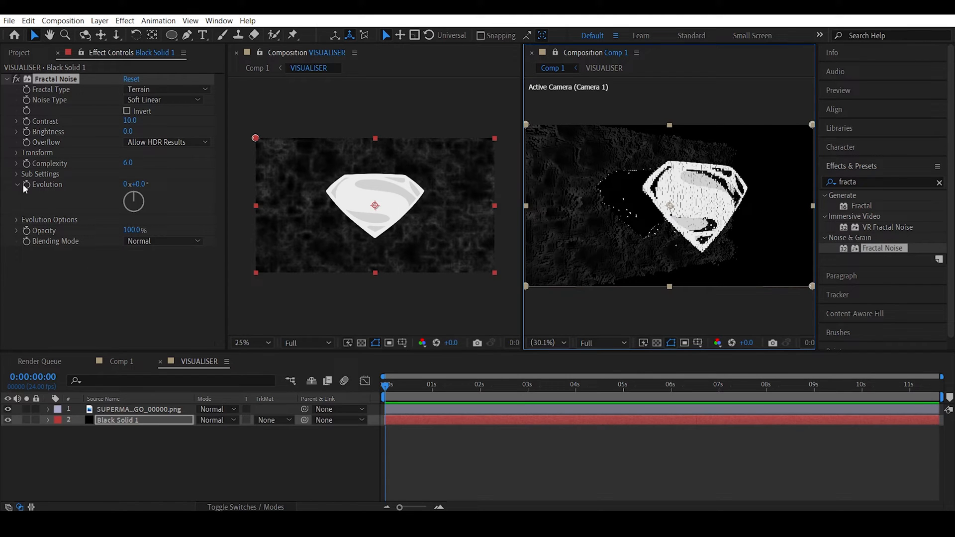
click(26, 184)
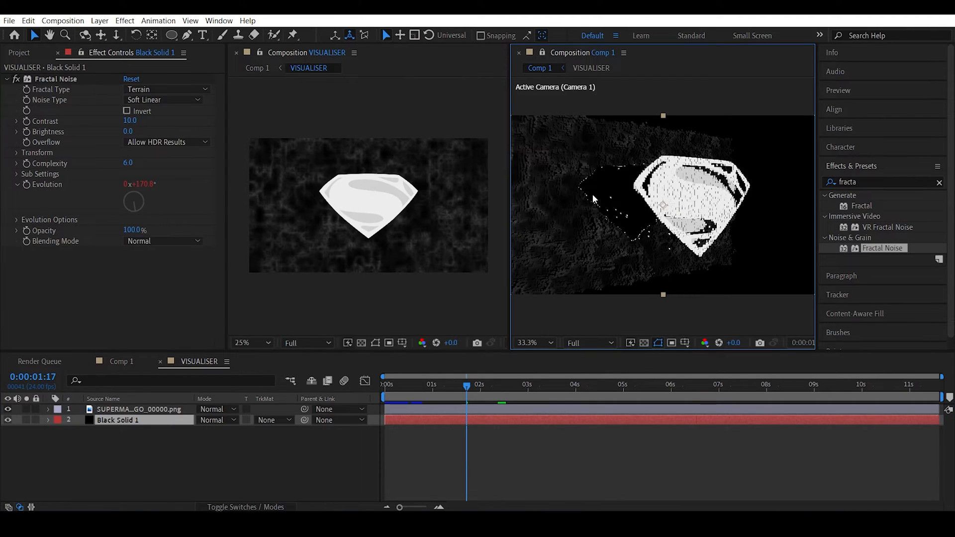
mouse_move(632, 232)
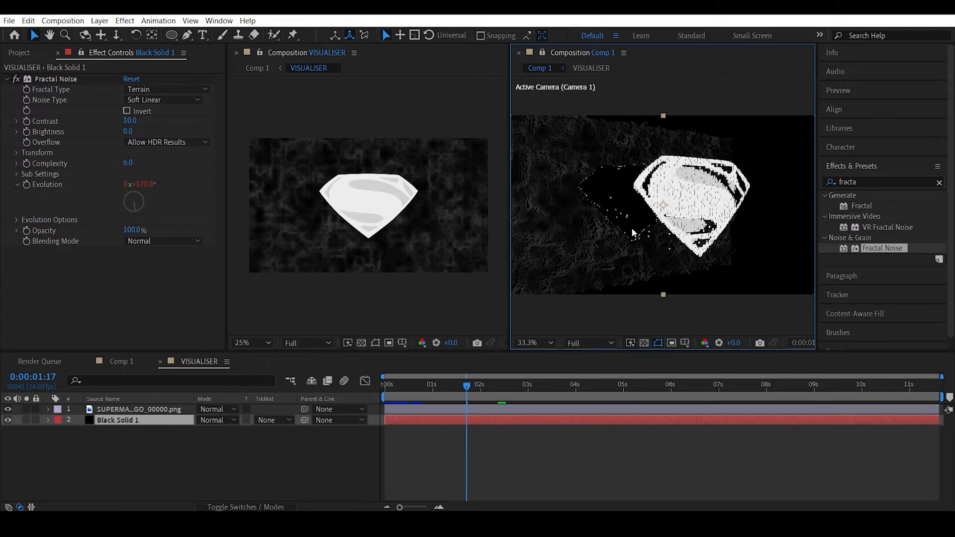
mouse_move(661, 186)
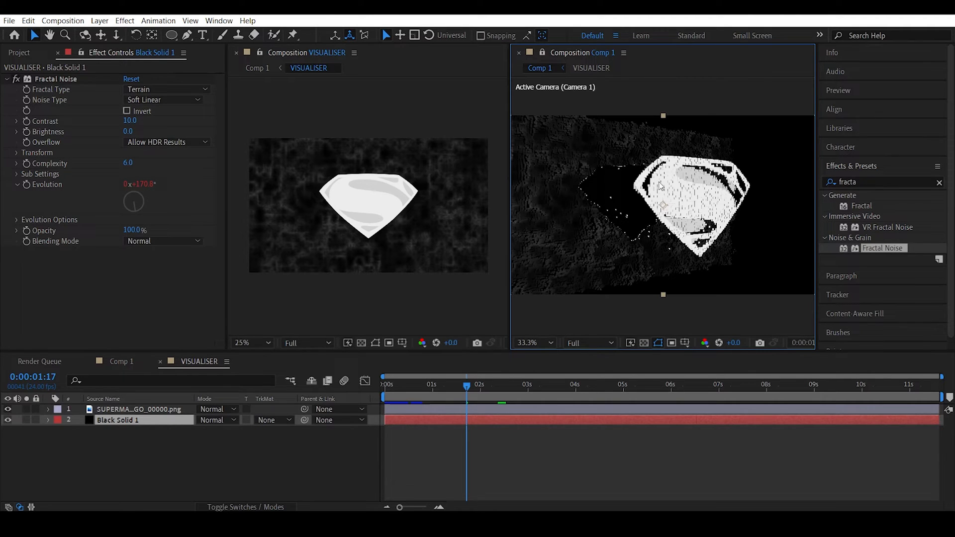
click(140, 408)
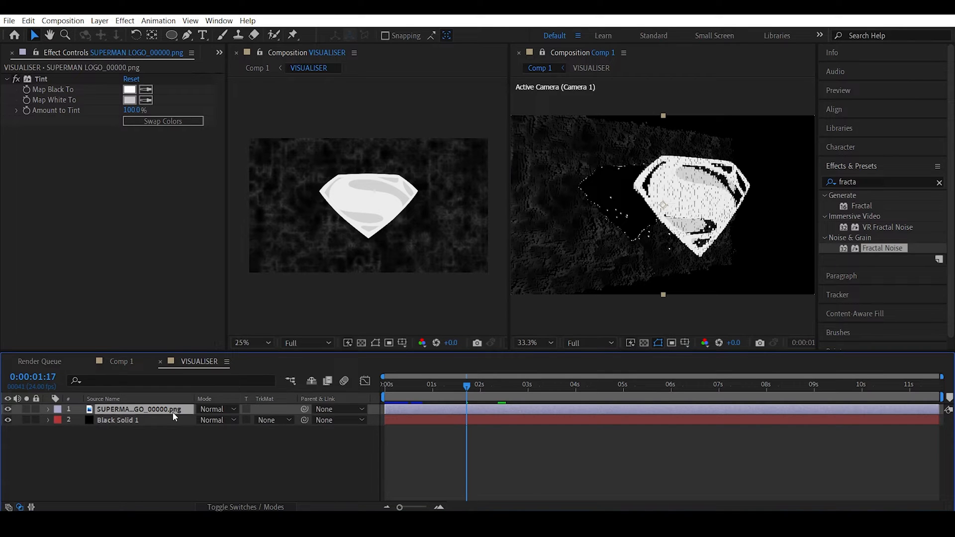
Duplicate the logo layer and give it a CC Radial Fast Blur glow
key(ctrl+d)
text(cc)
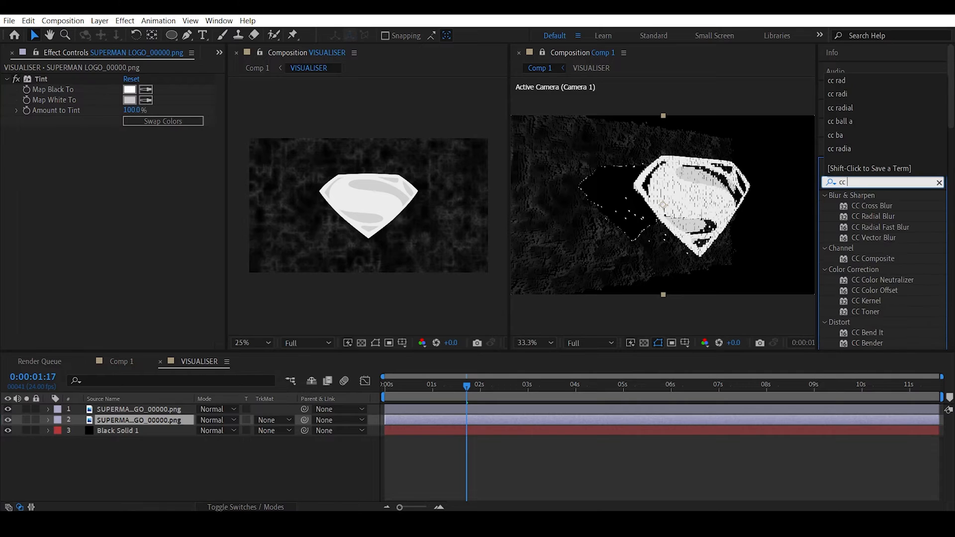
text(rad)
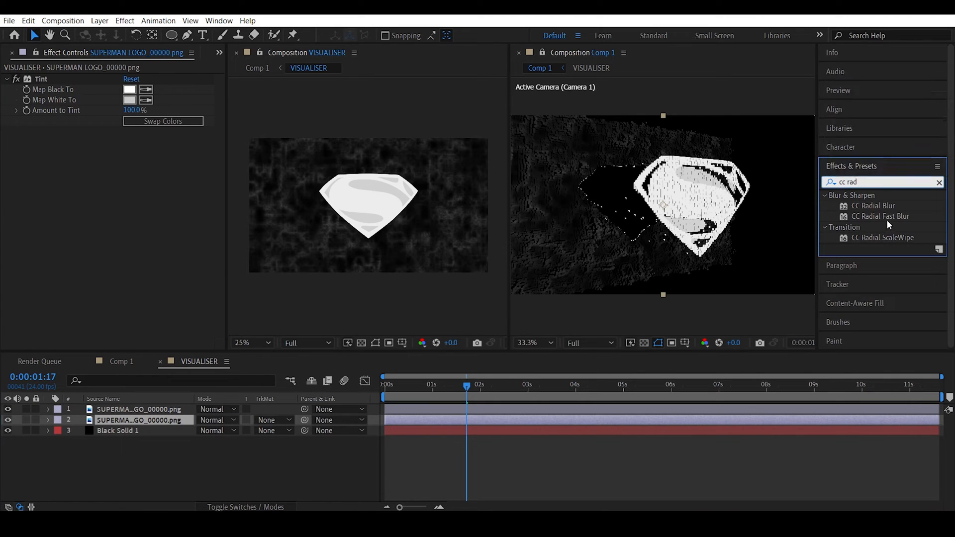
double_click(881, 217)
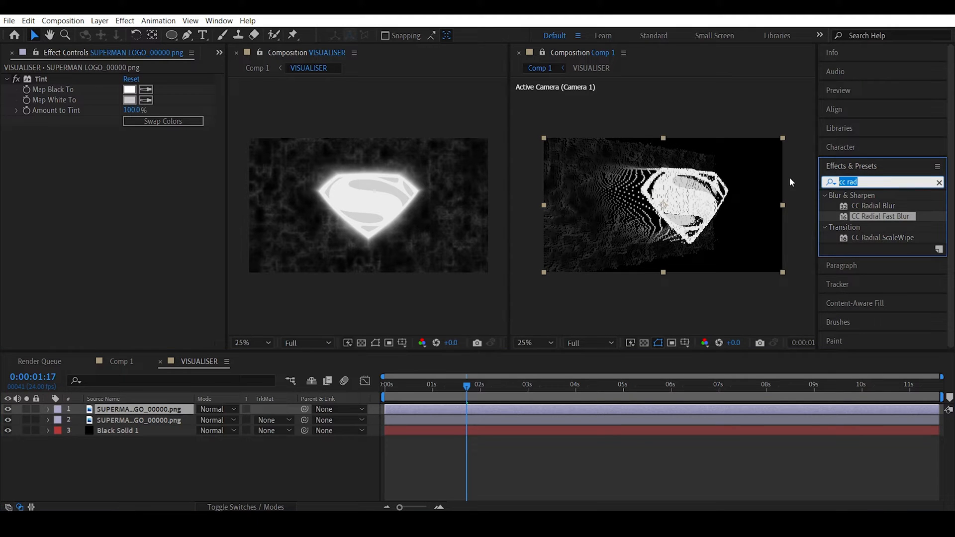
Copy Fractal Noise from the solid onto the top logo in Overlay blending mode
key(ctrl+c)
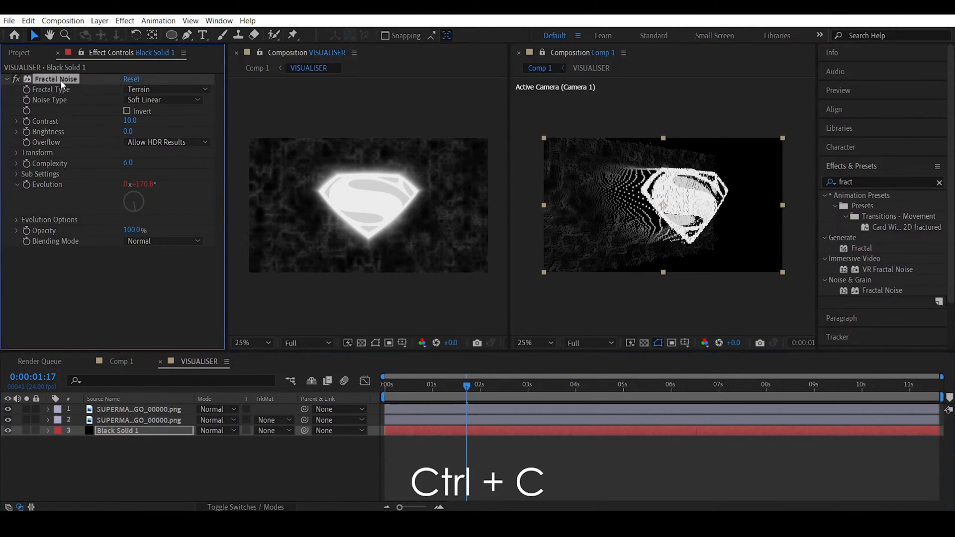
key(ctrl+v)
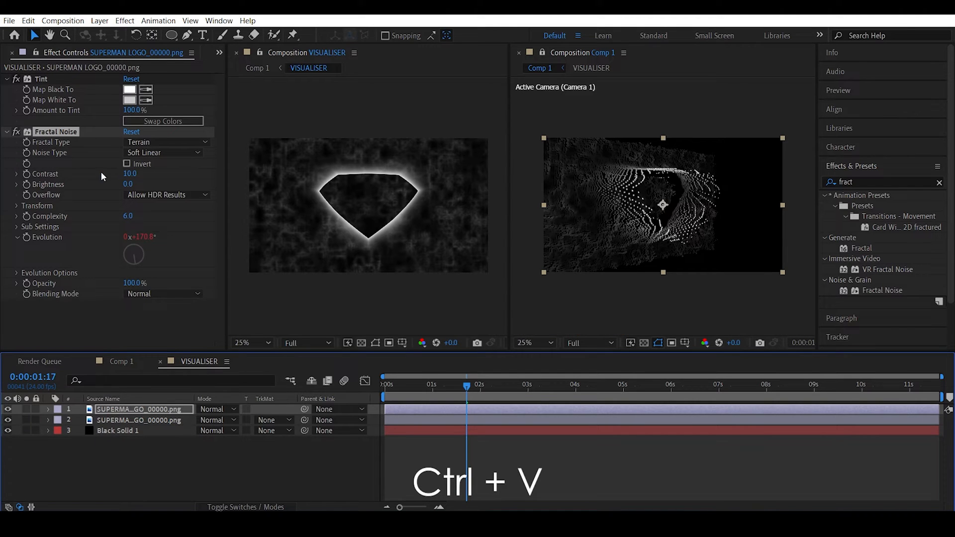
click(165, 294)
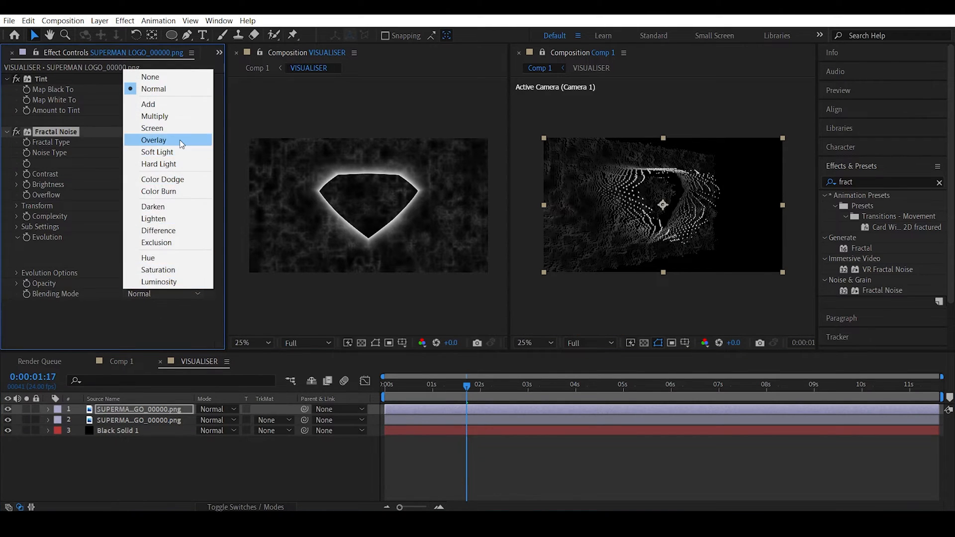
click(154, 141)
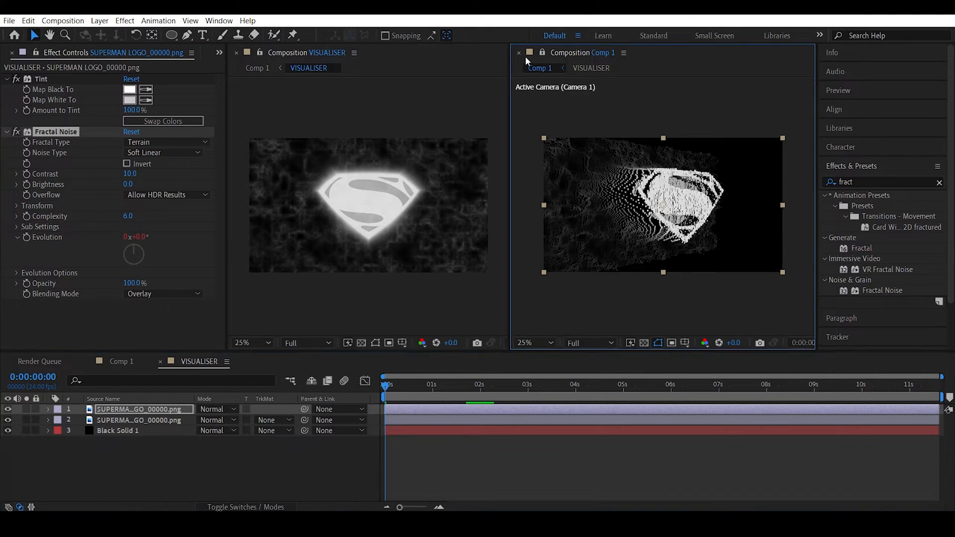
click(518, 52)
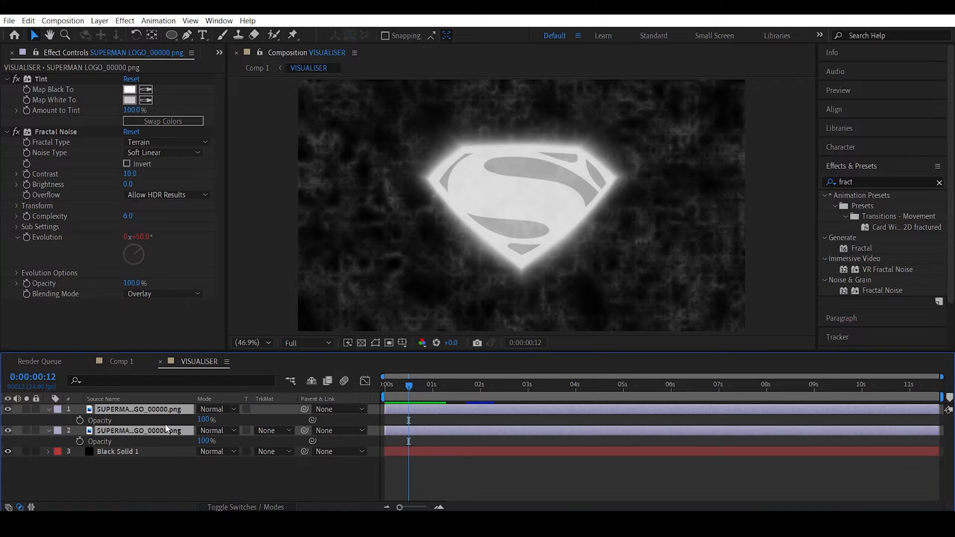
mouse_move(79, 420)
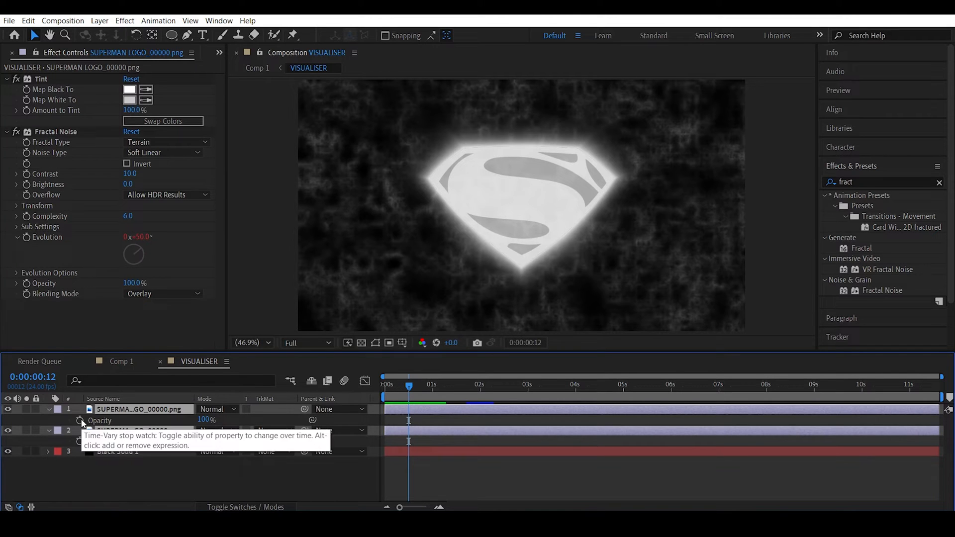
Keyframe the logo opacity over the first second and return to Comp 1
click(79, 420)
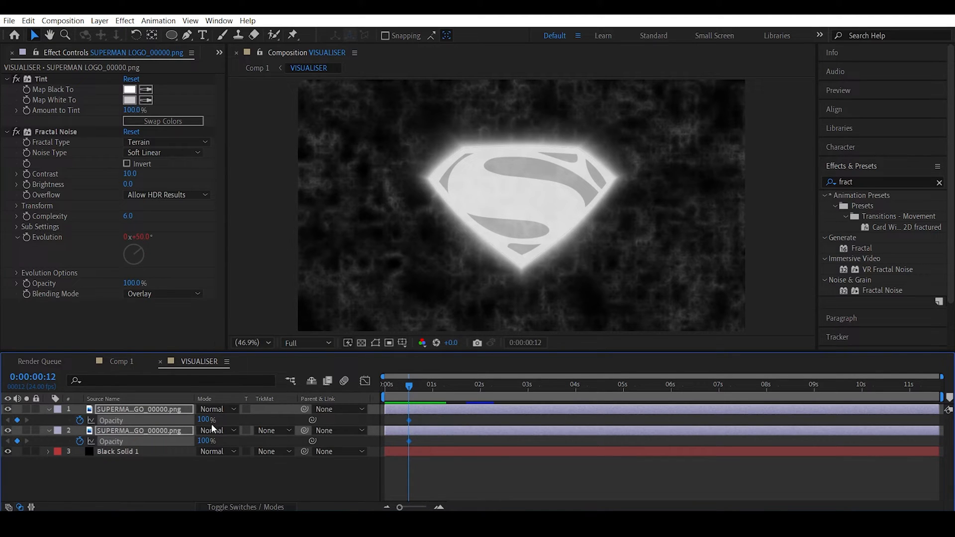
double_click(207, 420)
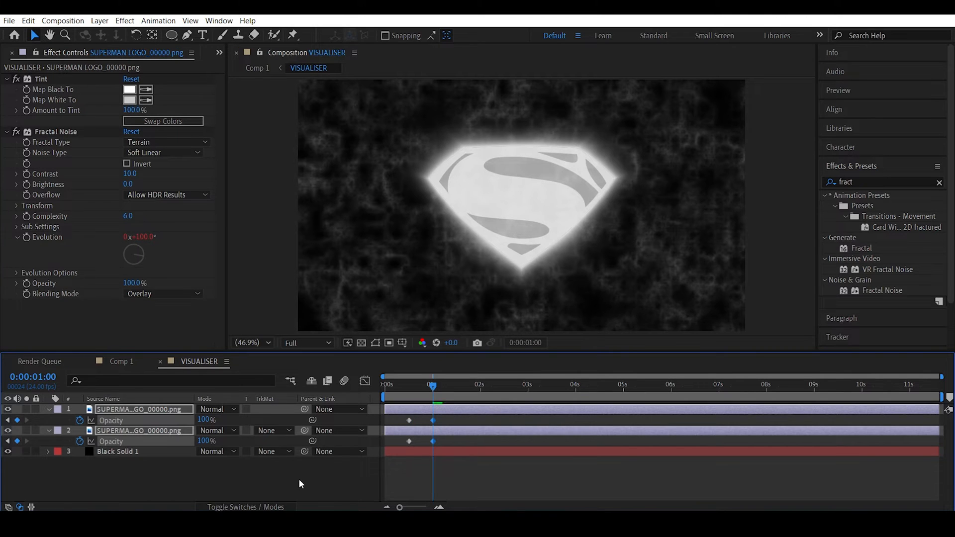
right_click(432, 420)
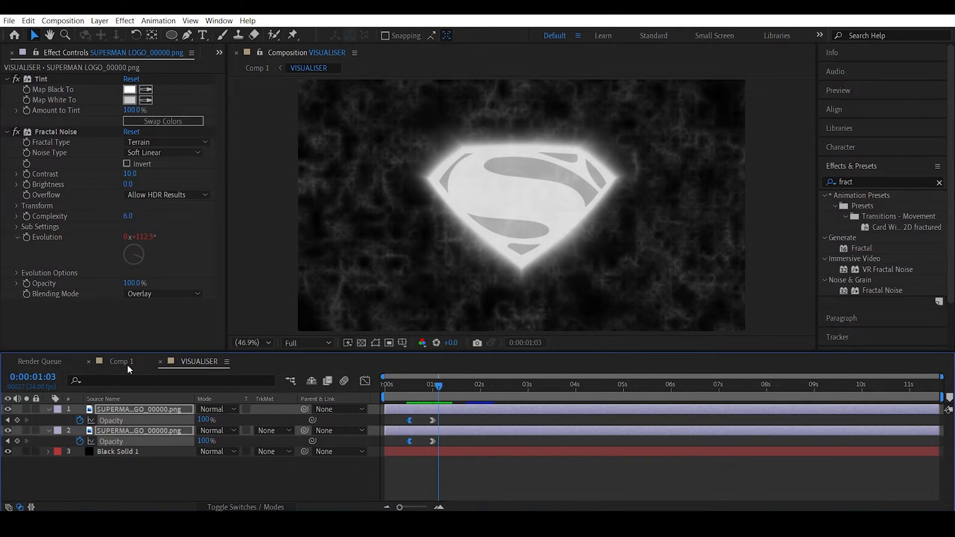
click(121, 361)
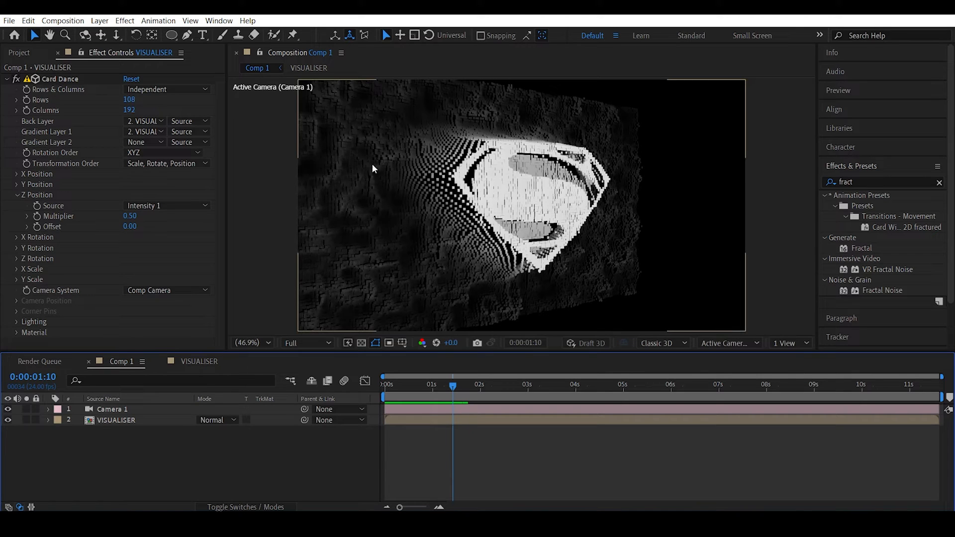
Raise the Card Dance grid value to 384 for finer strips
double_click(130, 100)
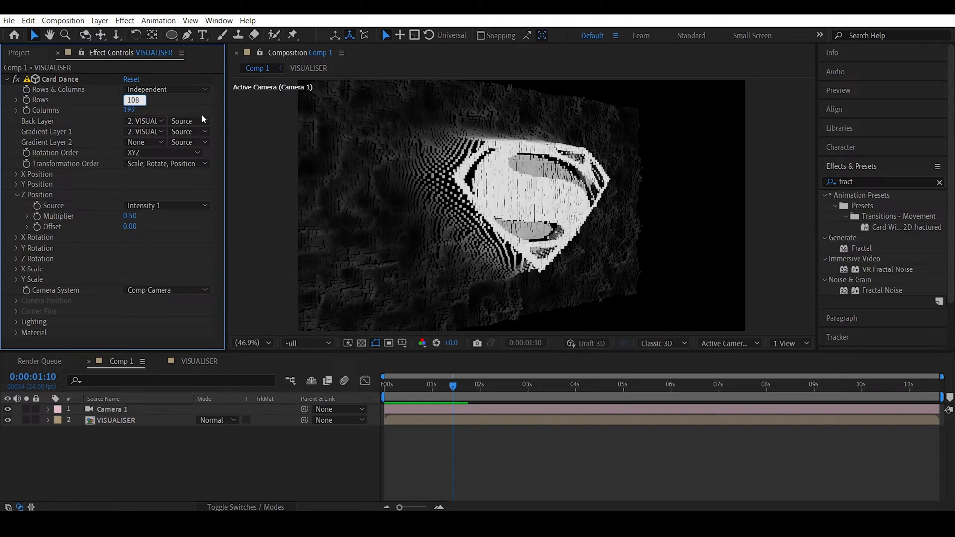
triple_click(134, 99)
text(216)
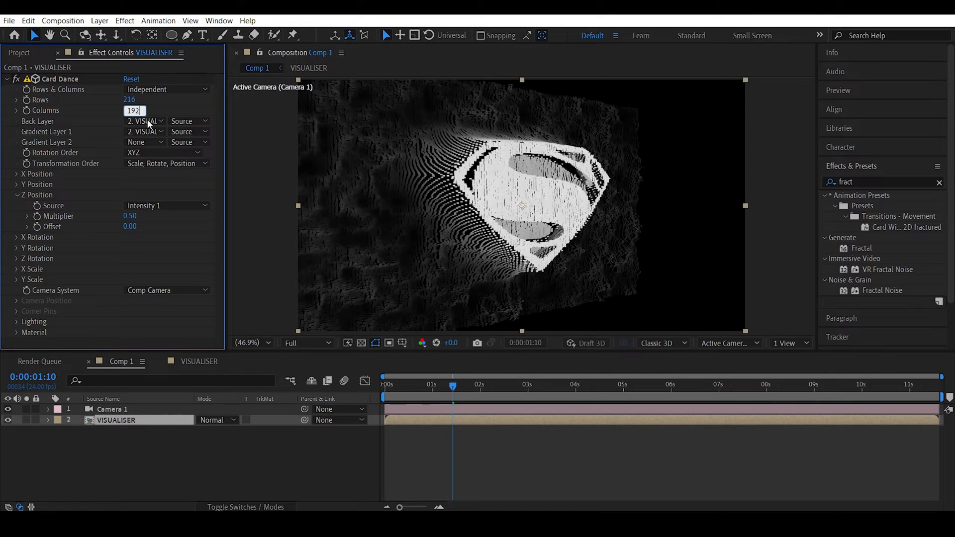
text(384)
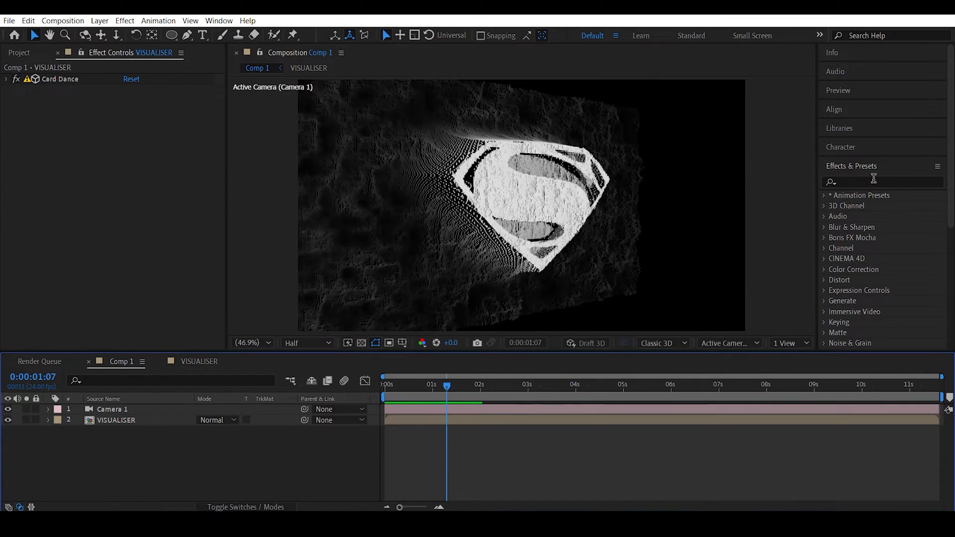
Apply Tritone to the VISUALISER layer with blue 446B7F midtones
text(trit)
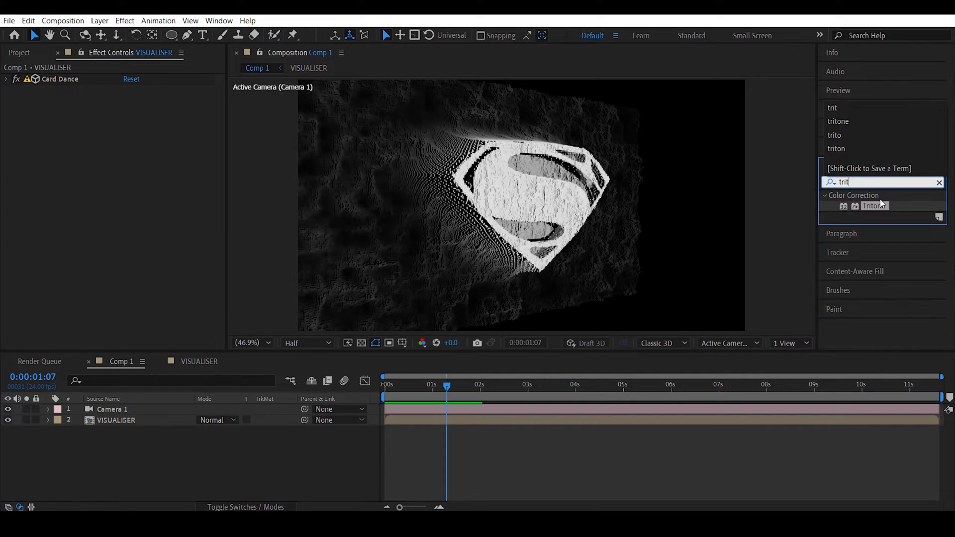
double_click(873, 205)
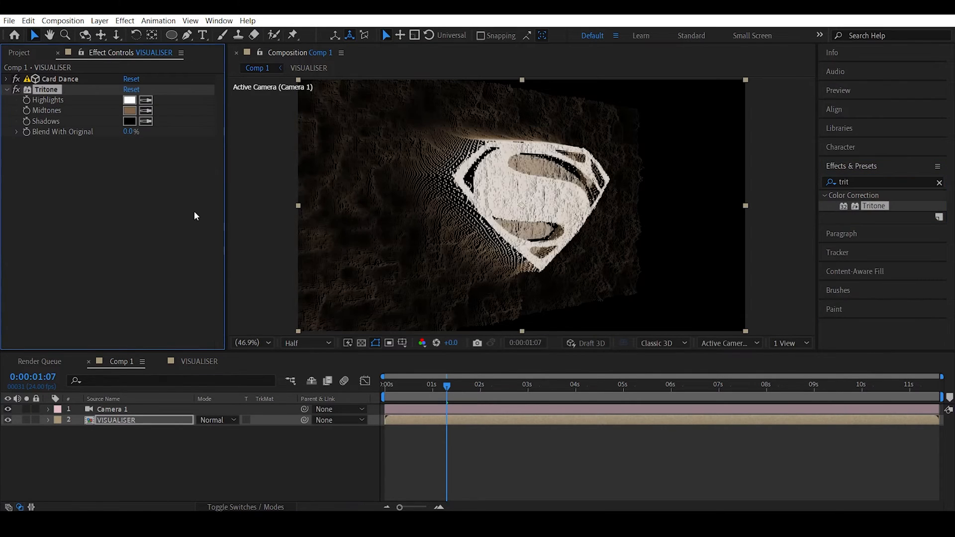
click(129, 111)
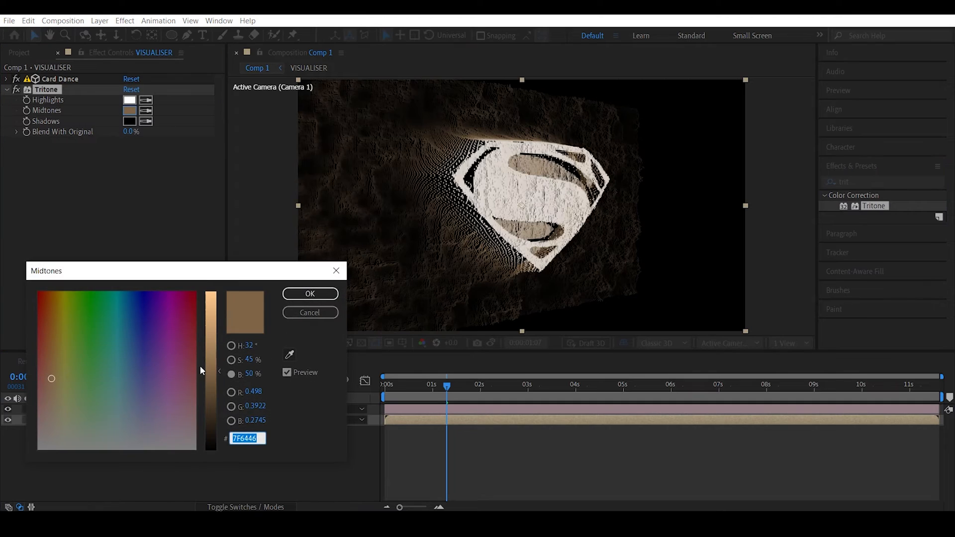
click(120, 374)
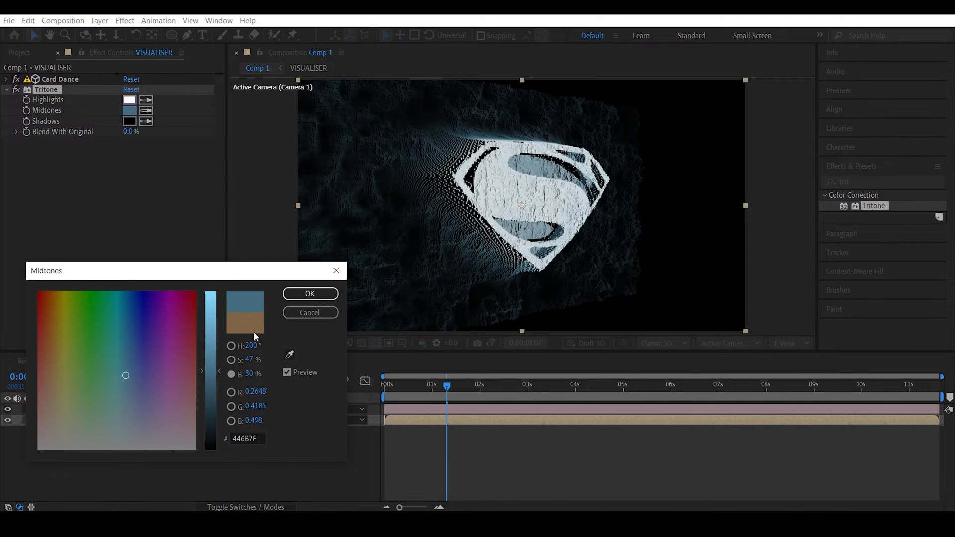
click(309, 293)
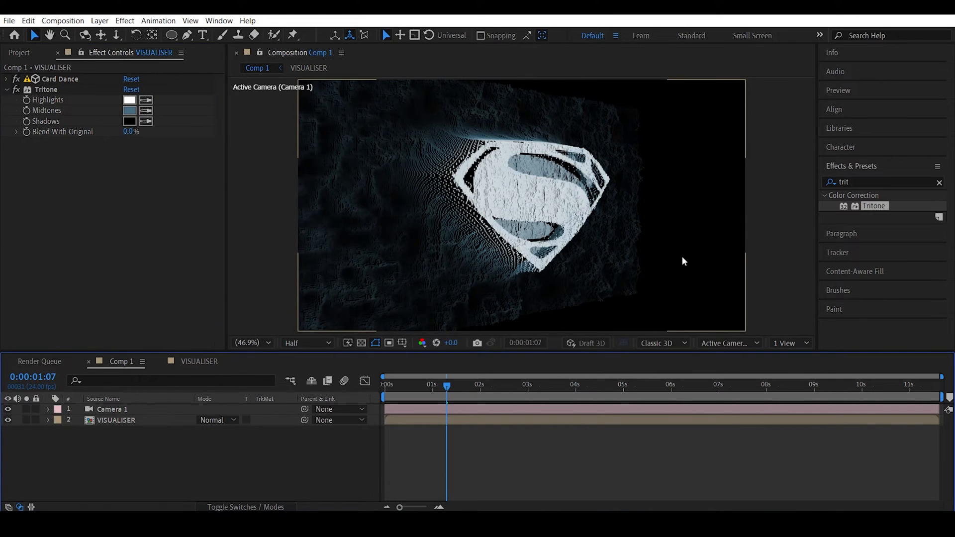
click(116, 419)
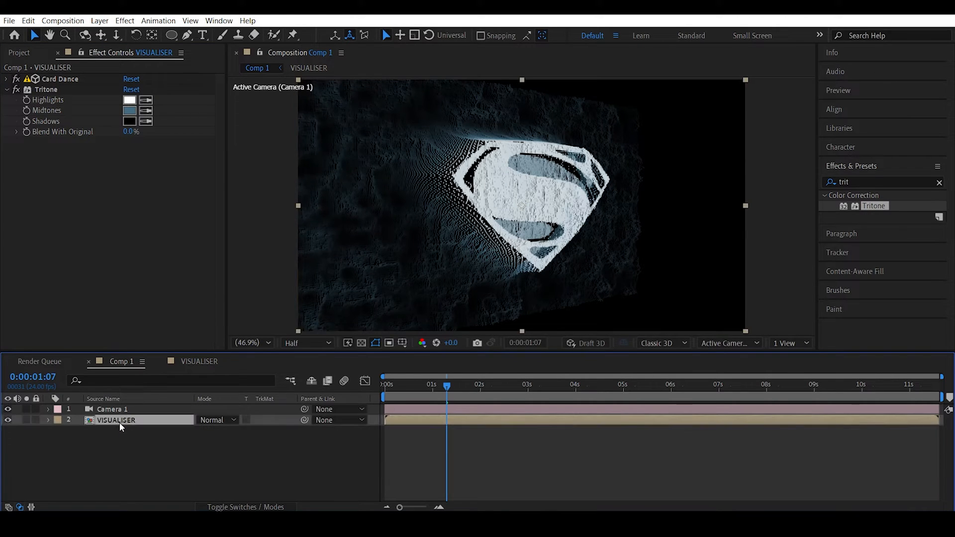
Duplicate VISUALISER and give the copy CC Radial Blur, Fading Zoom, amount -26
key(ctrl+d)
text(cc rad)
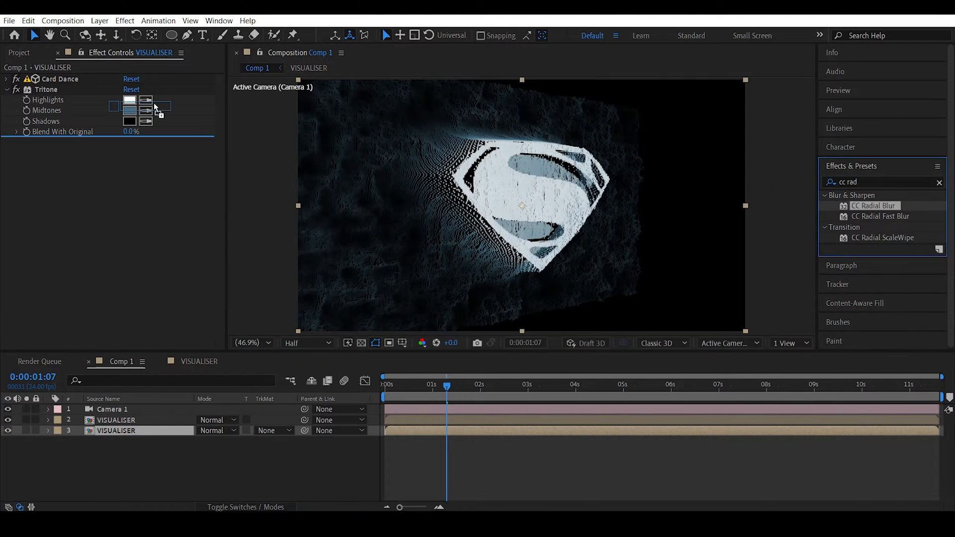
double_click(873, 205)
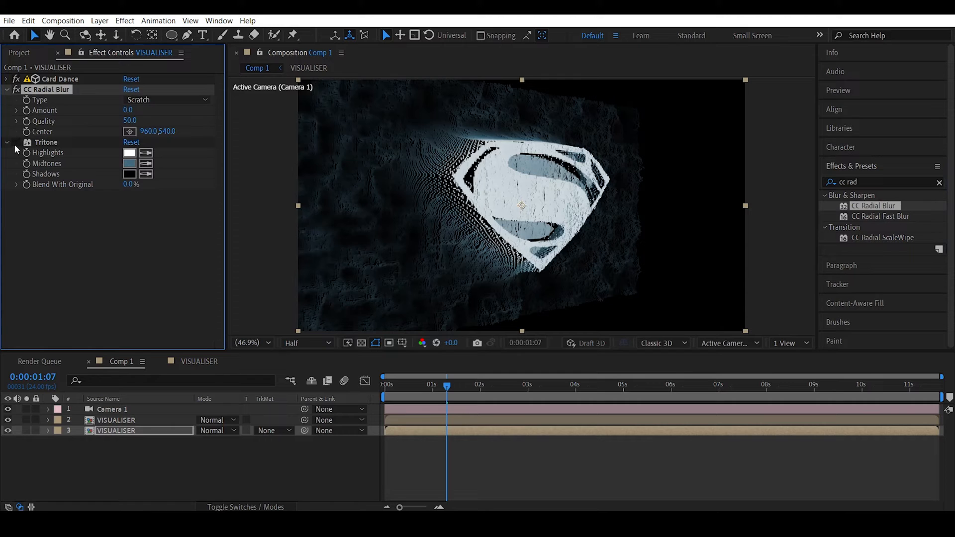
mouse_move(169, 120)
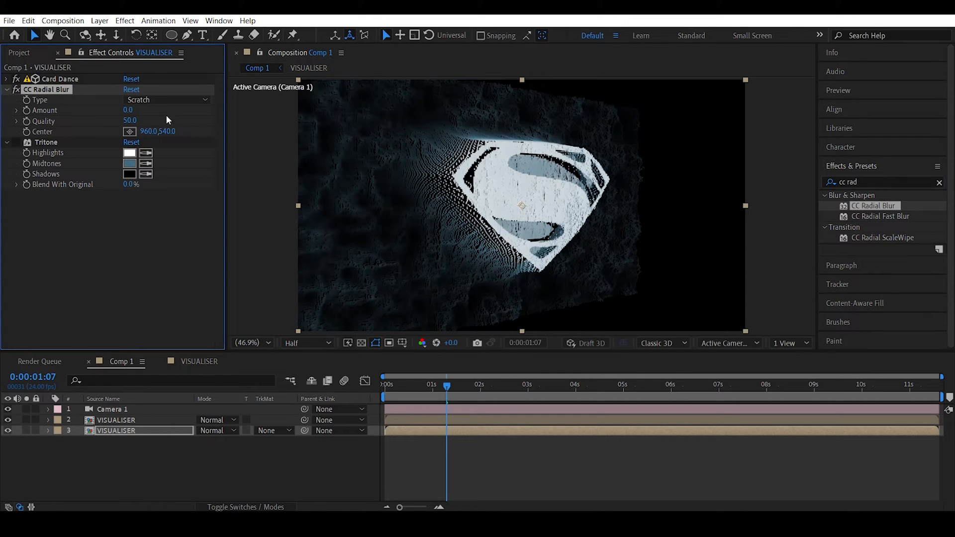
click(164, 100)
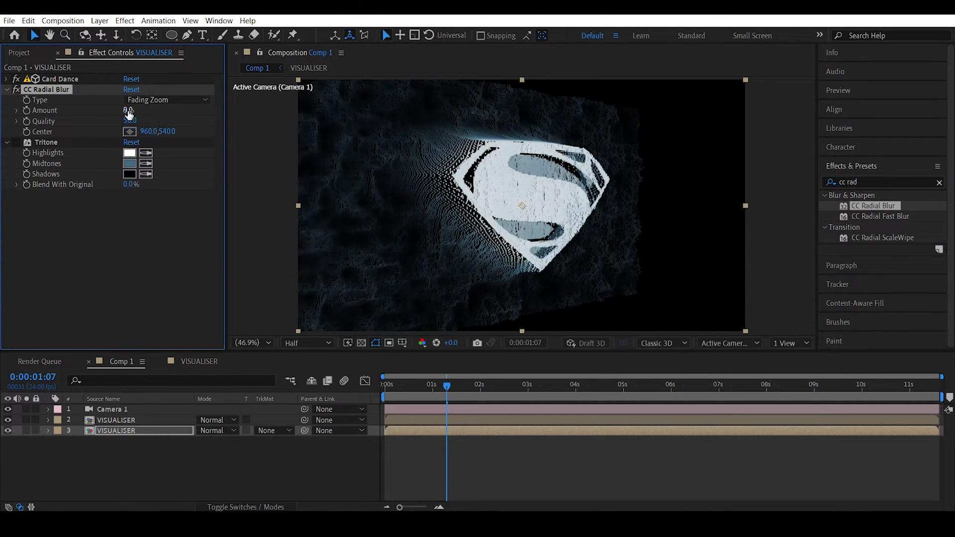
drag(127, 110, 112, 111)
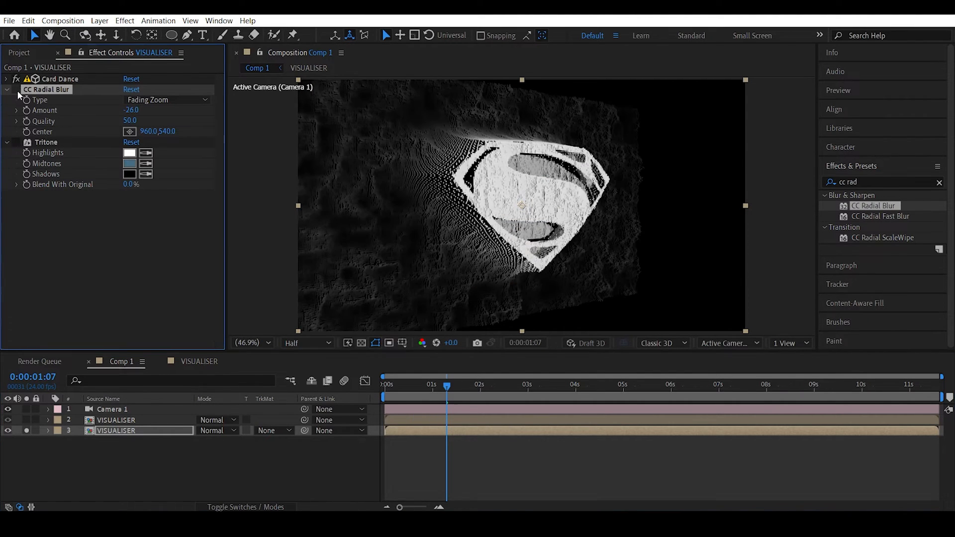
Shift the blur centre left of the logo and unsolo to view the composite
click(16, 90)
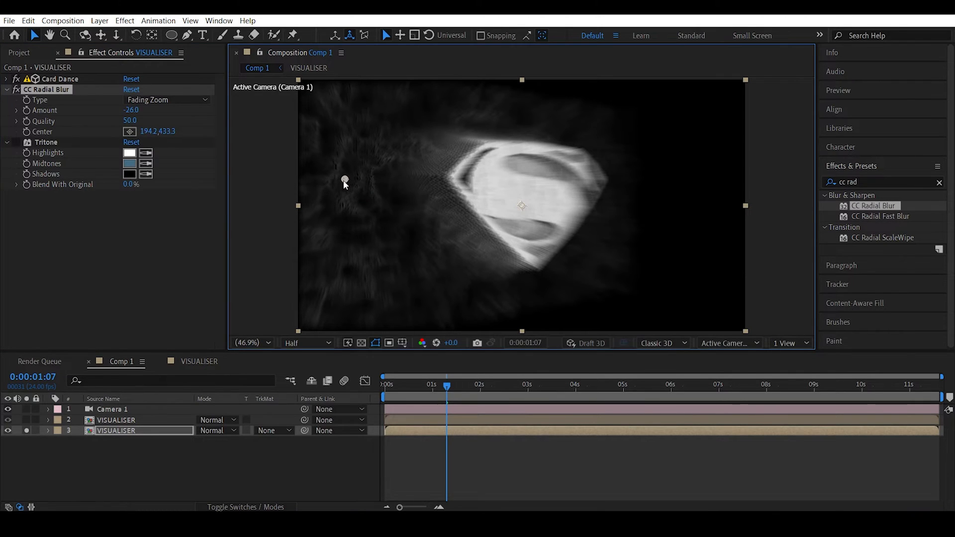
drag(344, 182, 338, 188)
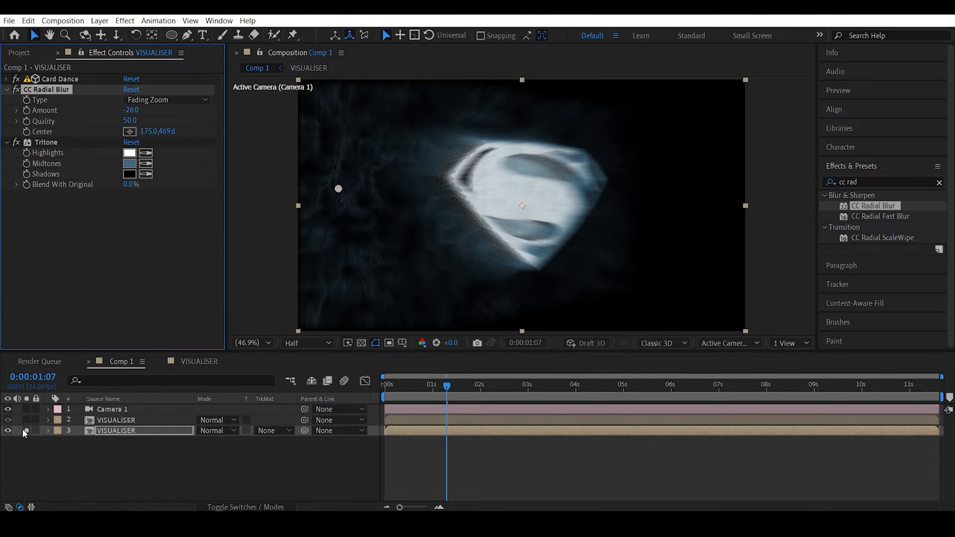
click(8, 430)
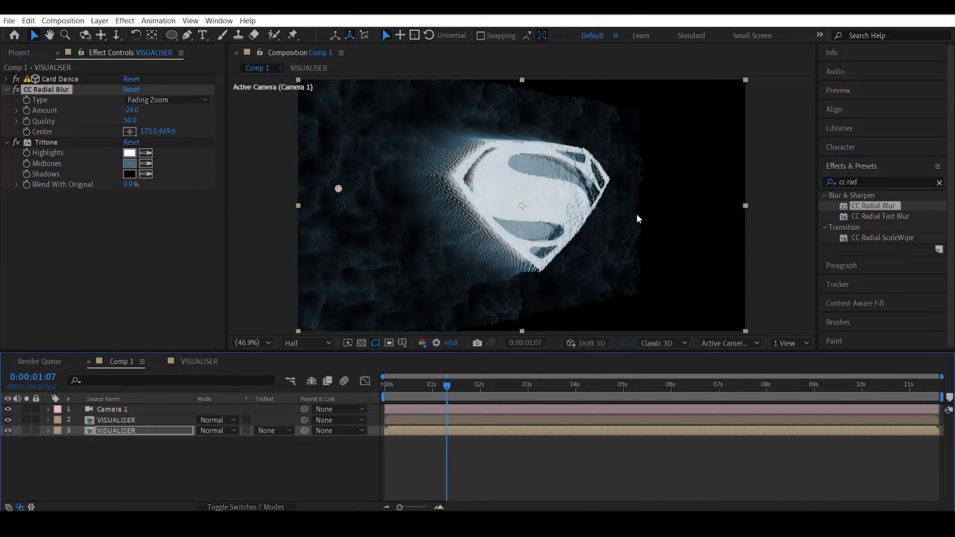
mouse_move(495, 260)
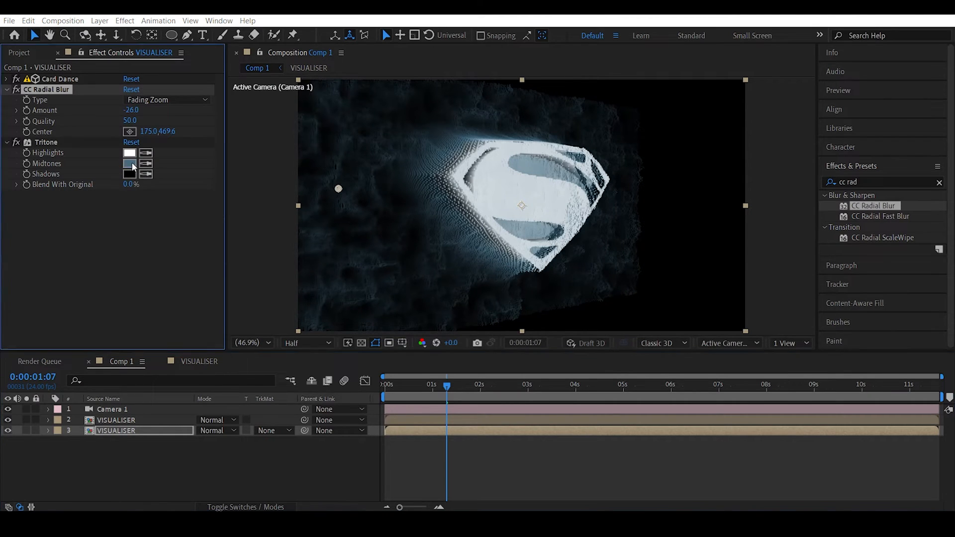
Set the Tritone midtones to red and the highlights to a pale red
click(129, 163)
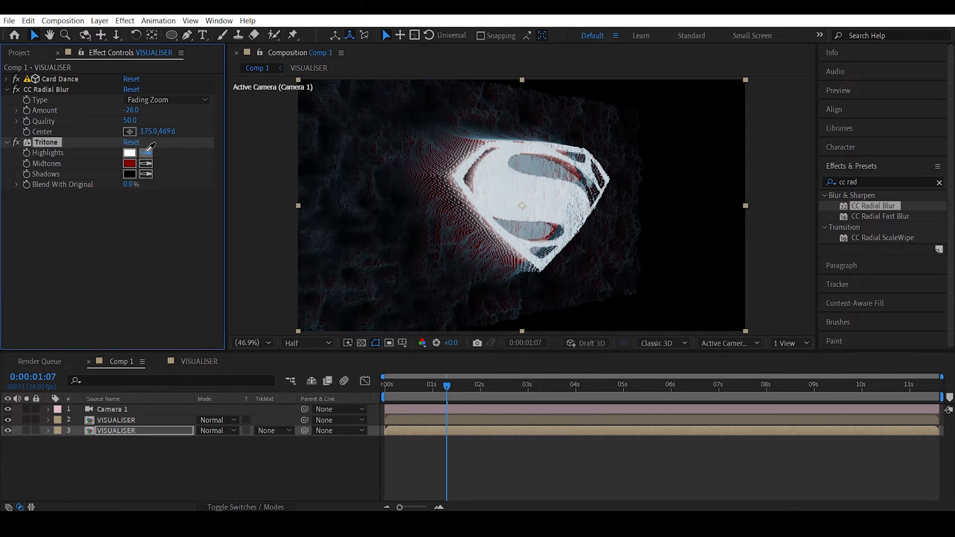
click(130, 152)
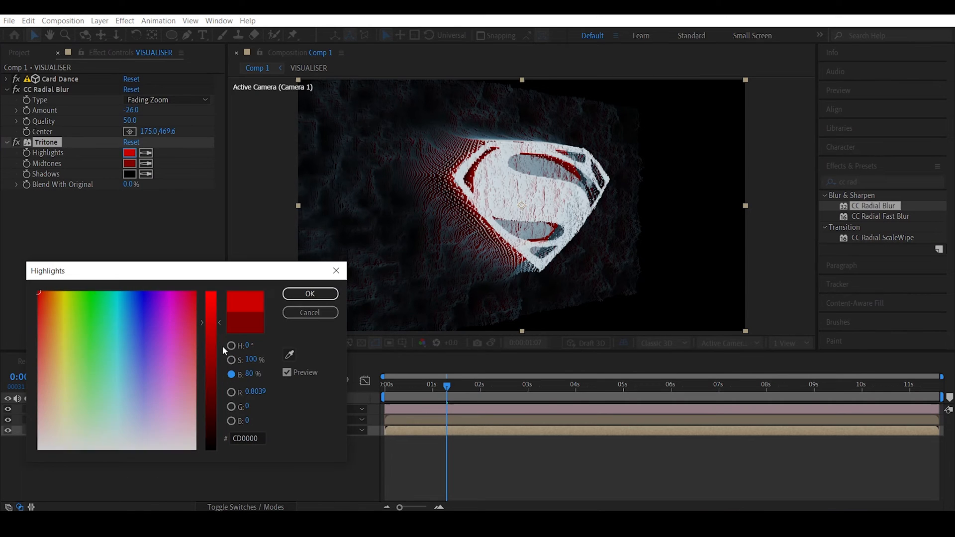
click(309, 294)
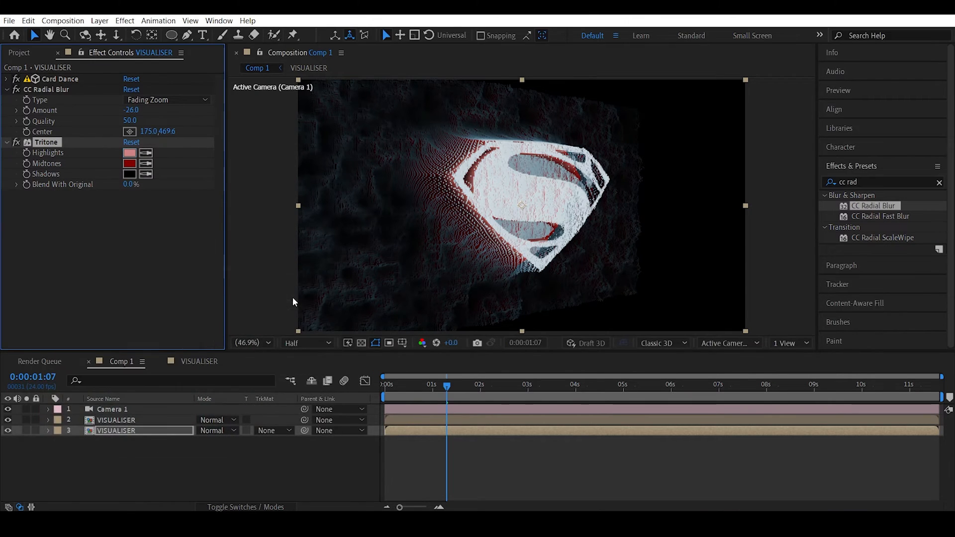
Set the Tritone shadows to a dark, muted red
click(130, 174)
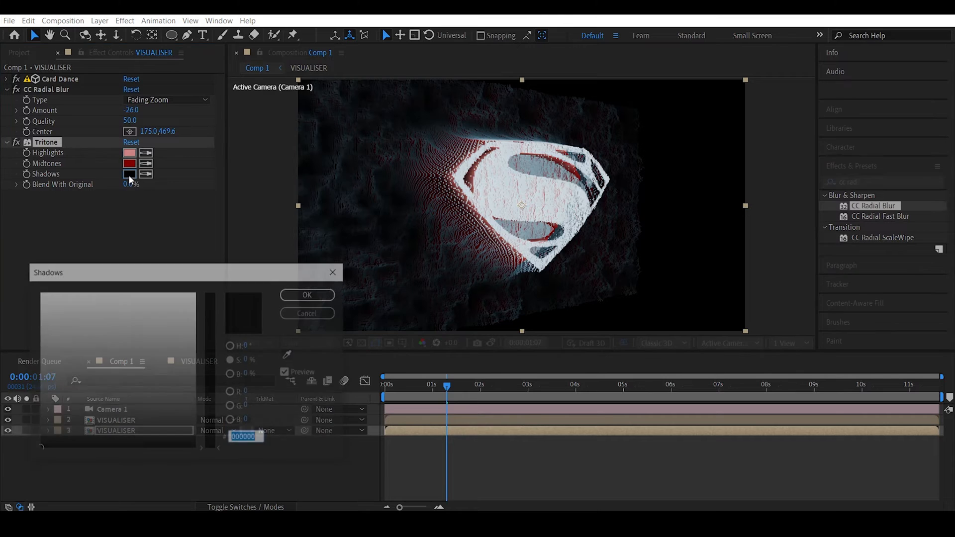
click(306, 295)
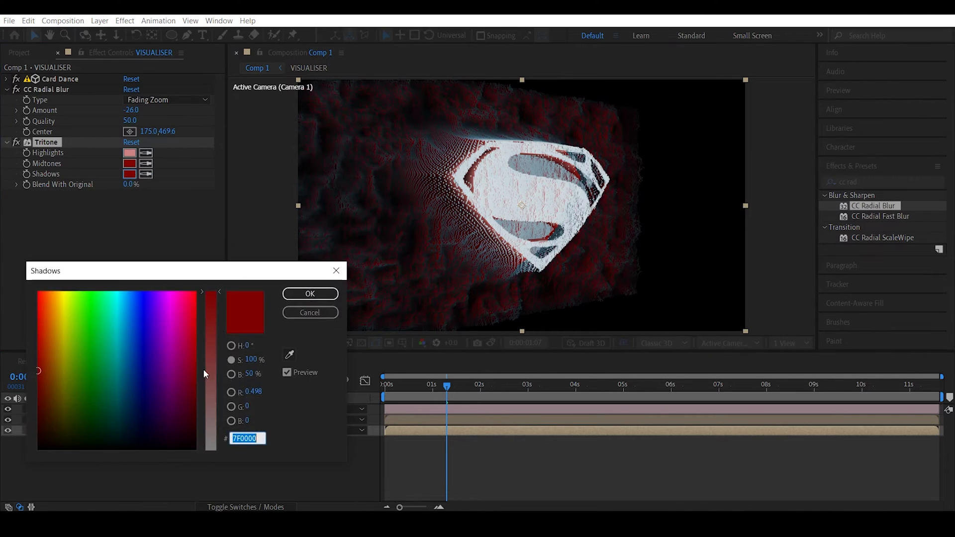
click(231, 374)
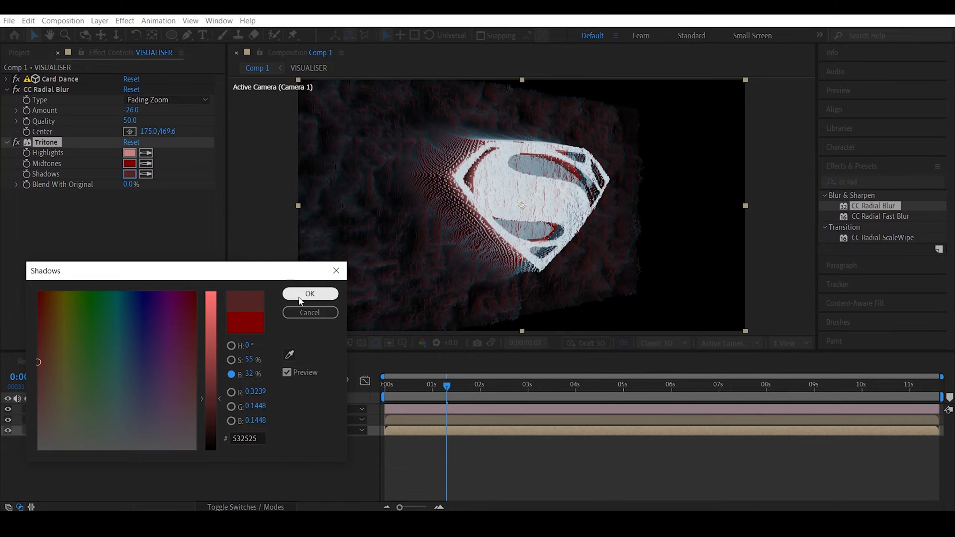
click(310, 294)
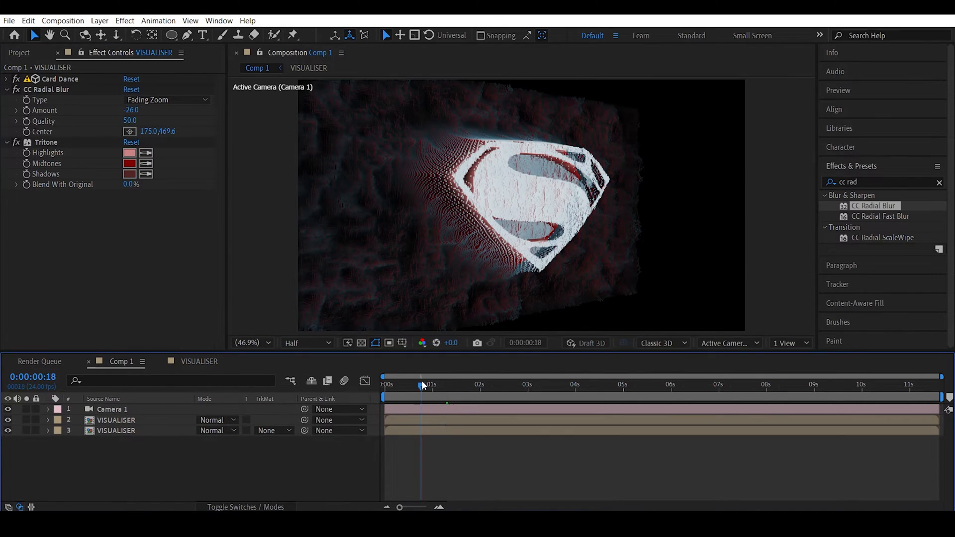
Switch both Fractal Noise effects in VISUALISER from soft to Block noise type
click(392, 385)
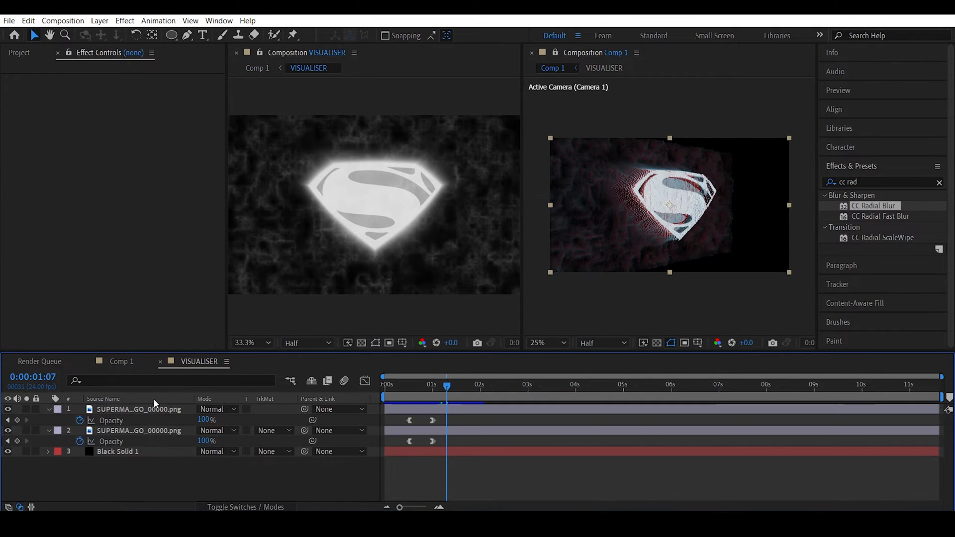
click(138, 409)
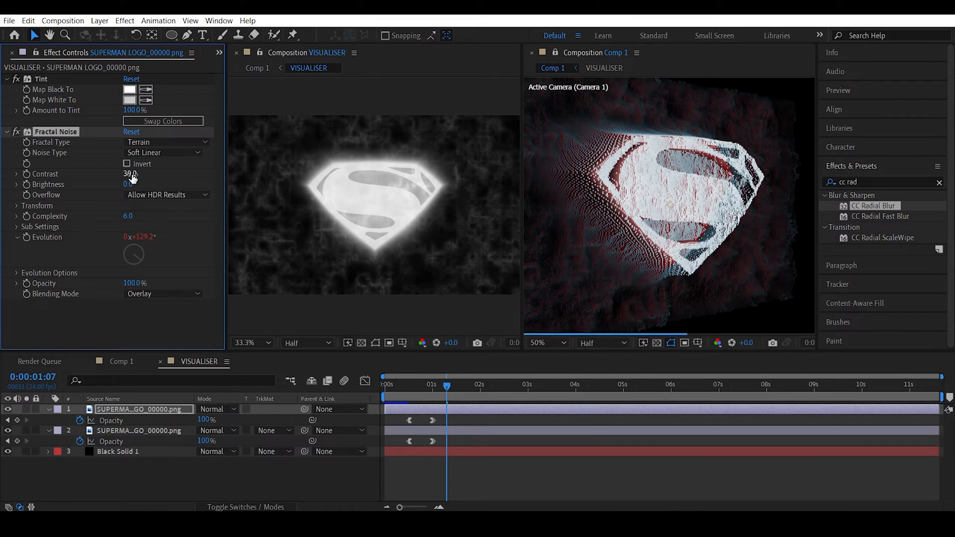
click(163, 152)
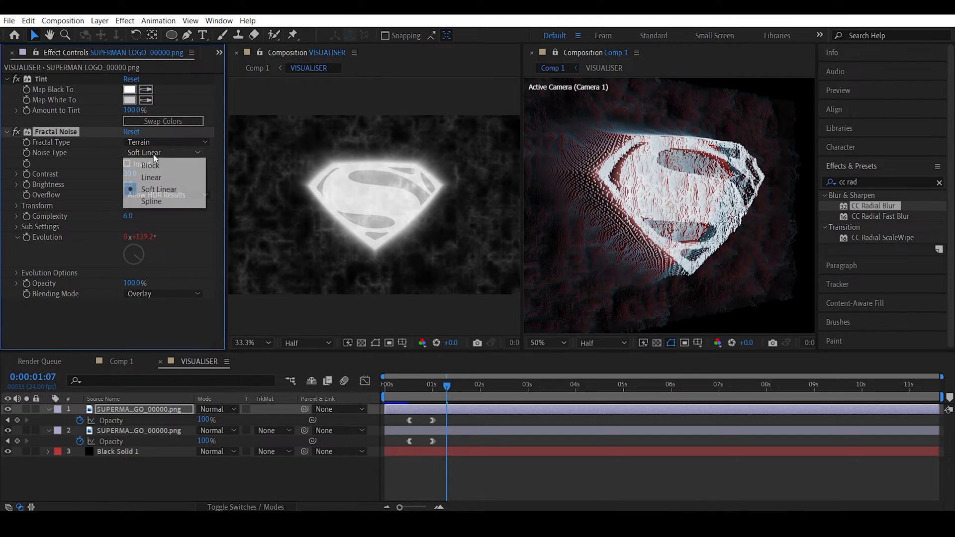
click(150, 165)
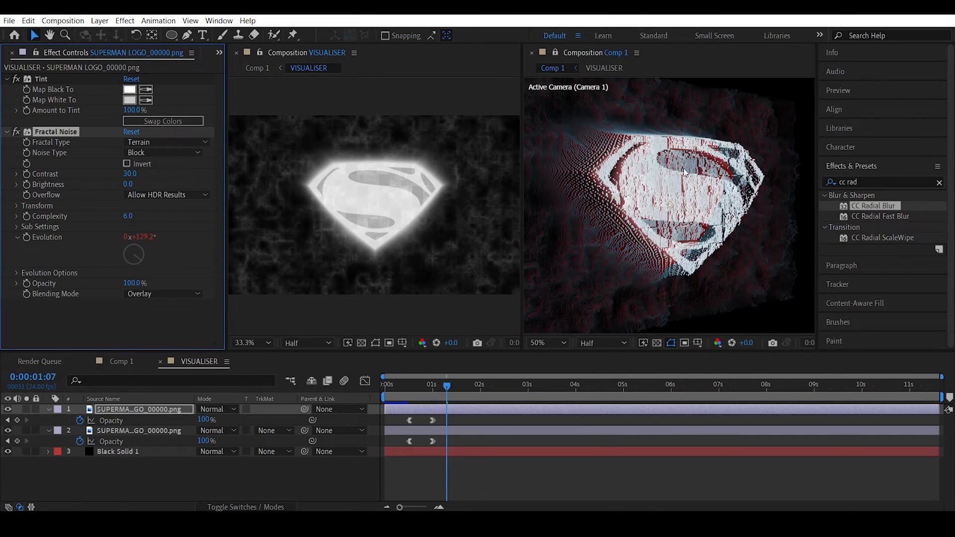
click(164, 99)
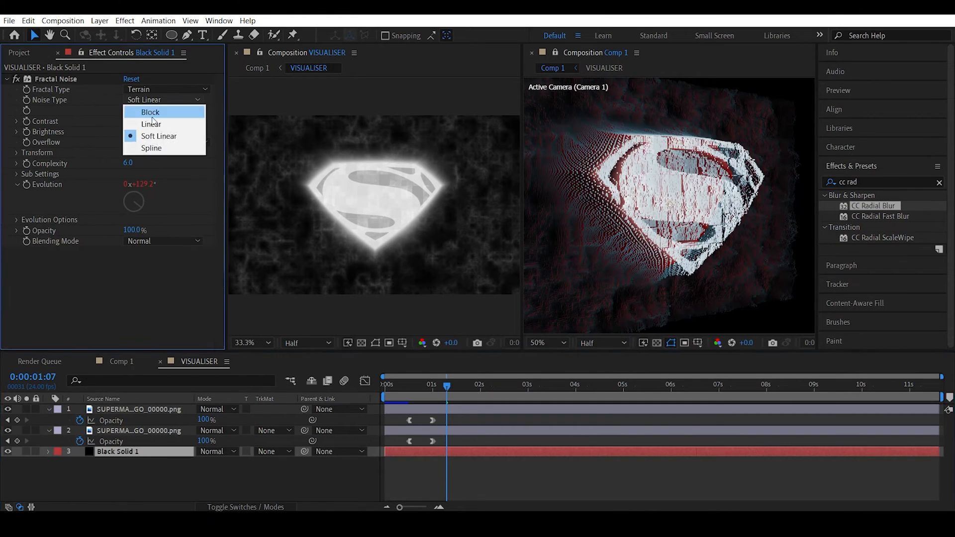
click(150, 112)
text(fracta)
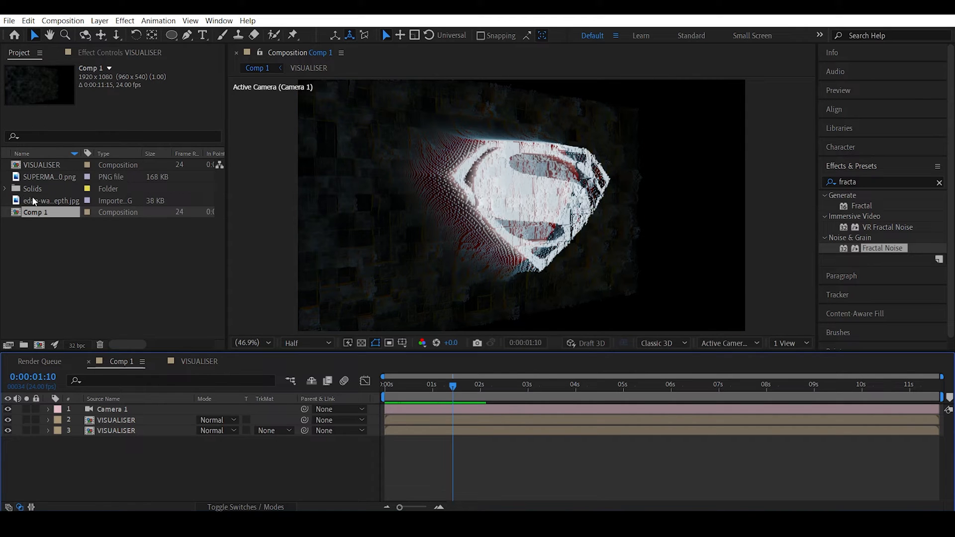
Add the depth-map bust image to VISUALISER over the logo layers, blended in Screen mode
click(51, 201)
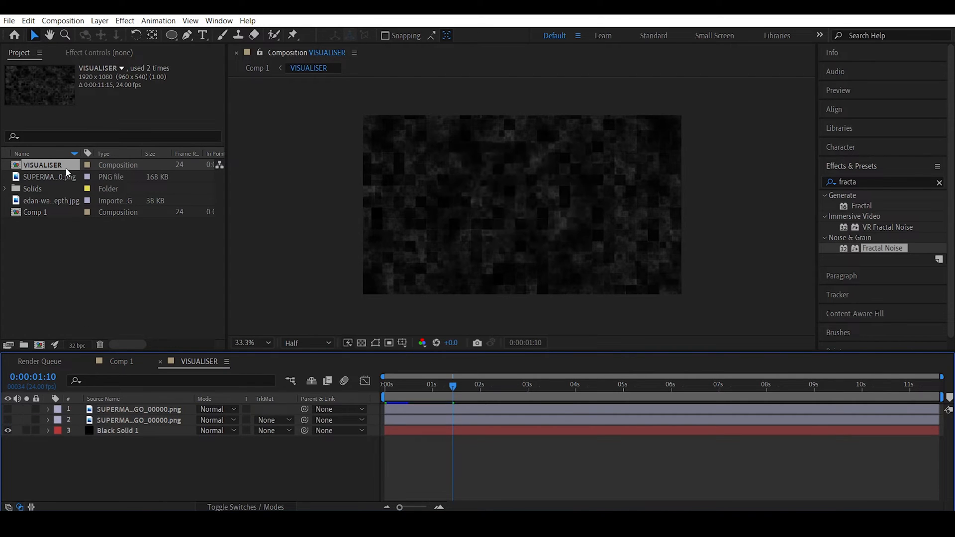
click(52, 201)
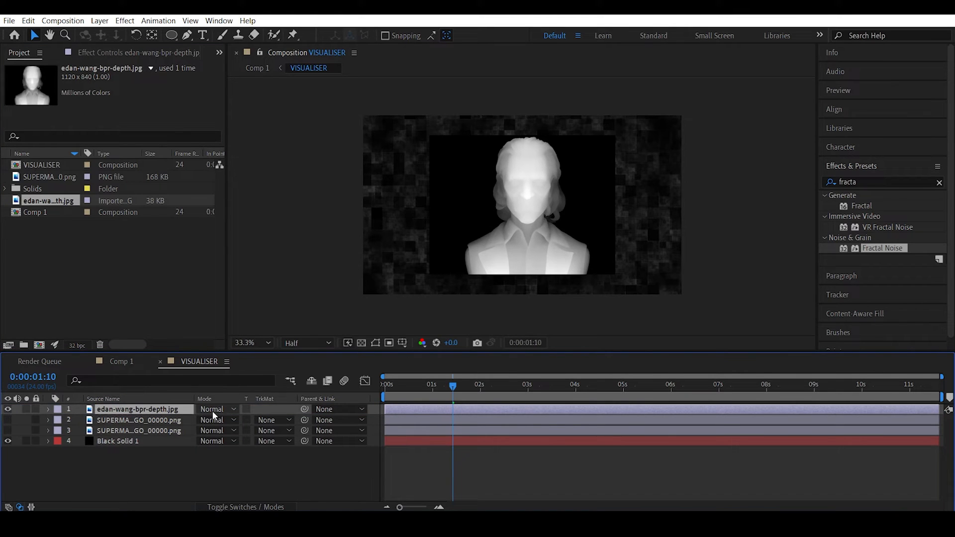
click(218, 409)
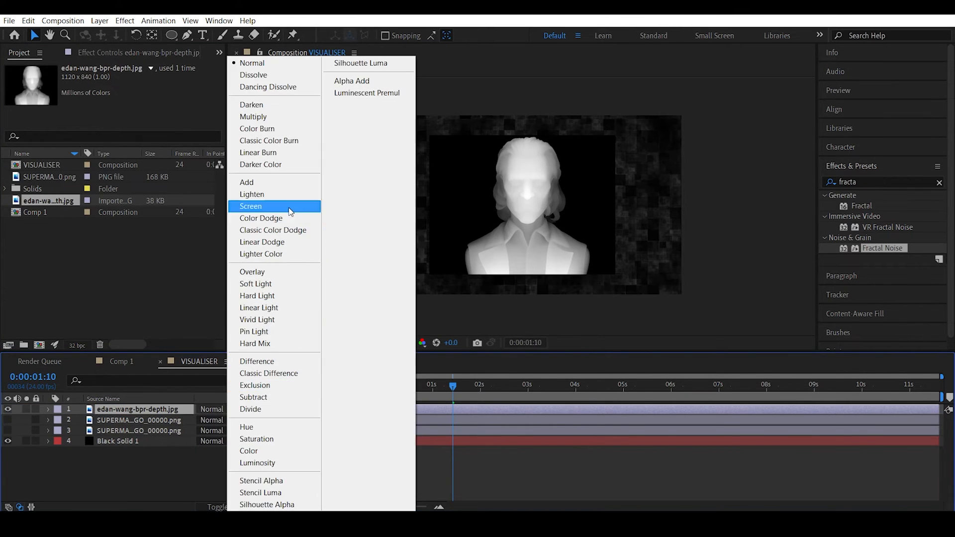
click(250, 206)
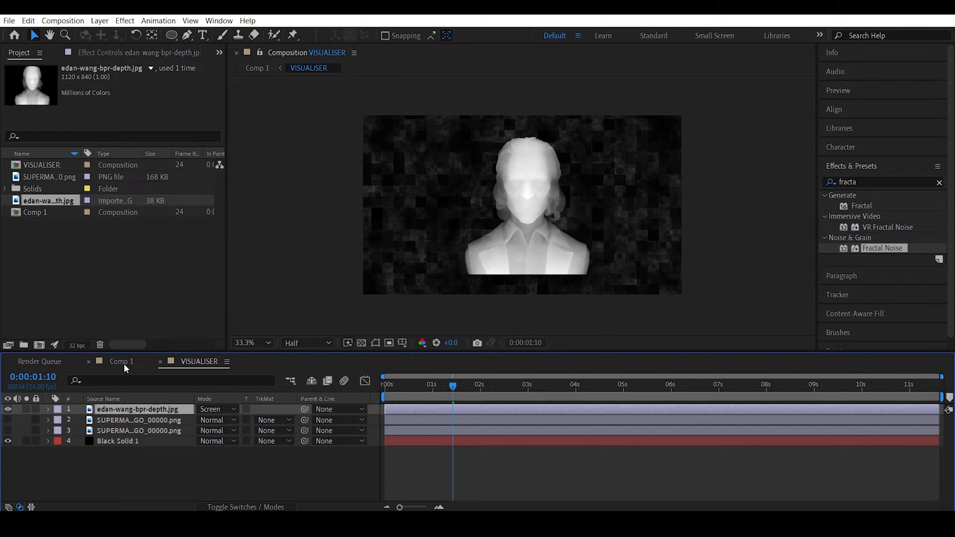
click(121, 361)
text(curves)
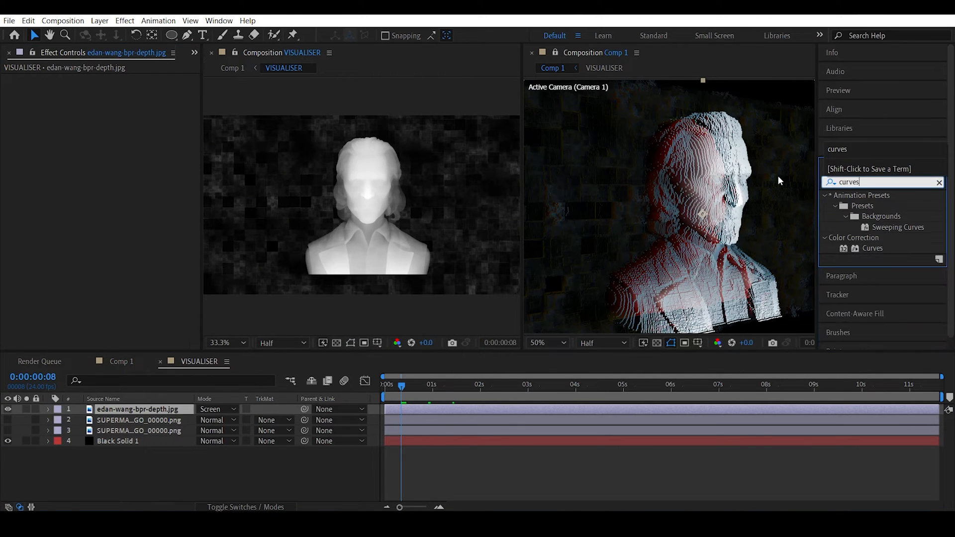
Apply Curves to the bust depth layer and pull its tonal curve darker
double_click(872, 247)
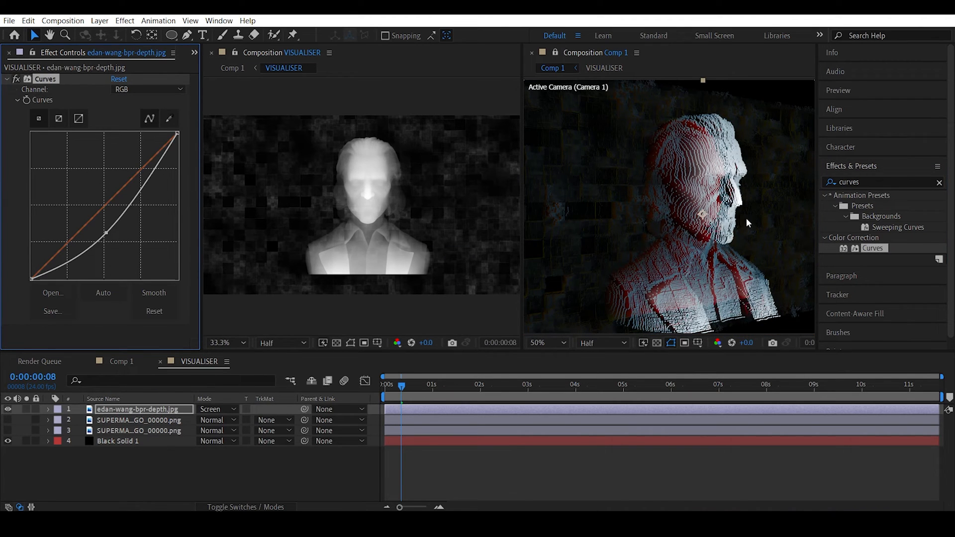
mouse_move(714, 234)
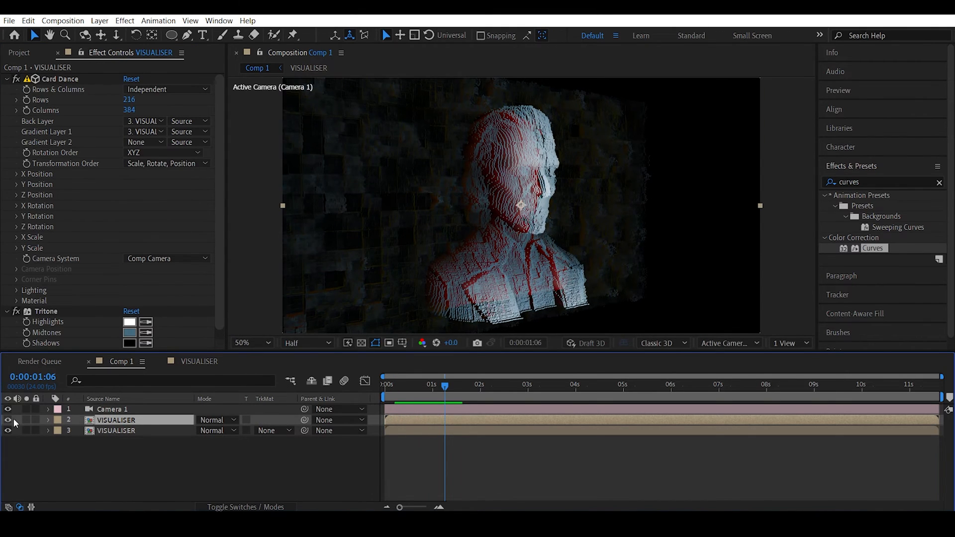
click(8, 419)
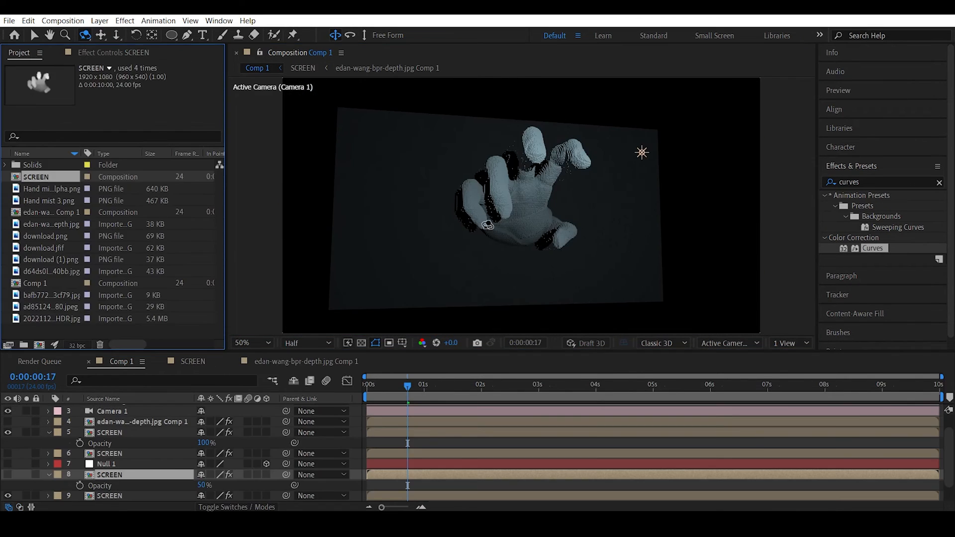
click(111, 410)
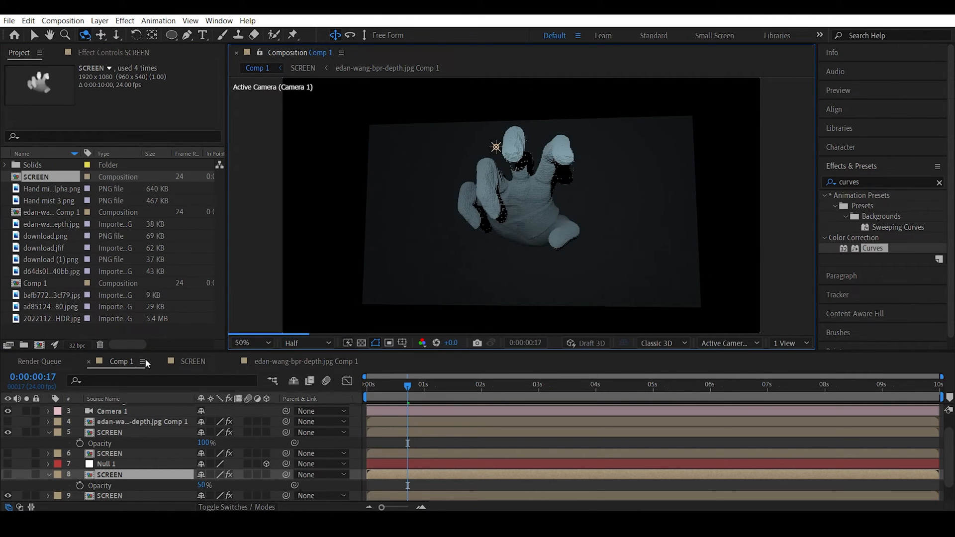
Check the SCREEN comp, return to Comp 1 and start the video comp from video.mp4
click(193, 361)
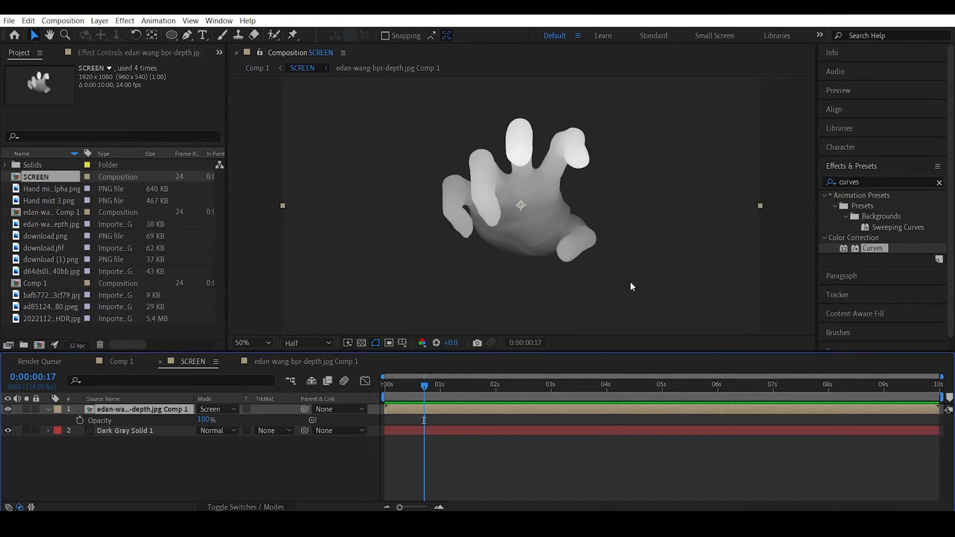
click(119, 361)
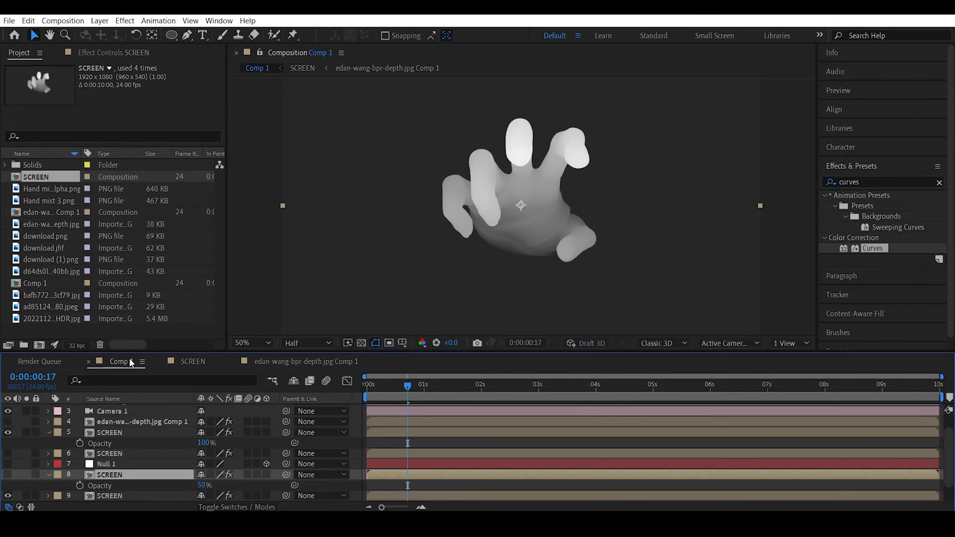
click(112, 411)
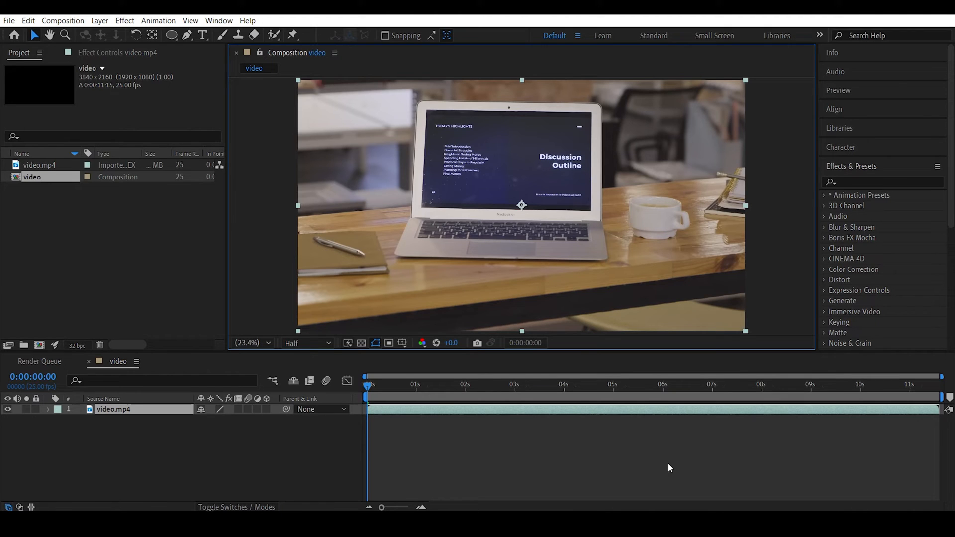
Apply the 3D Camera Tracker to the laptop footage and let it solve
click(554, 384)
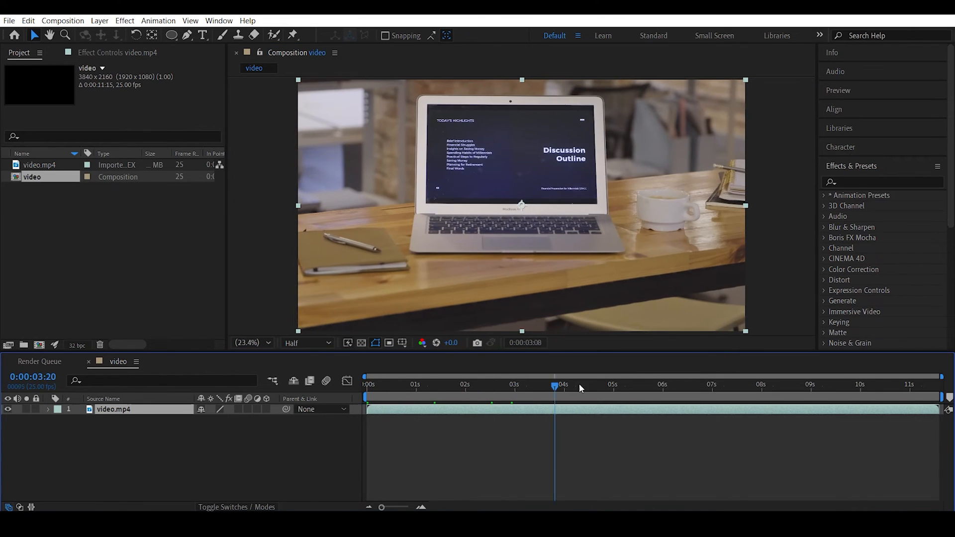
key(Home)
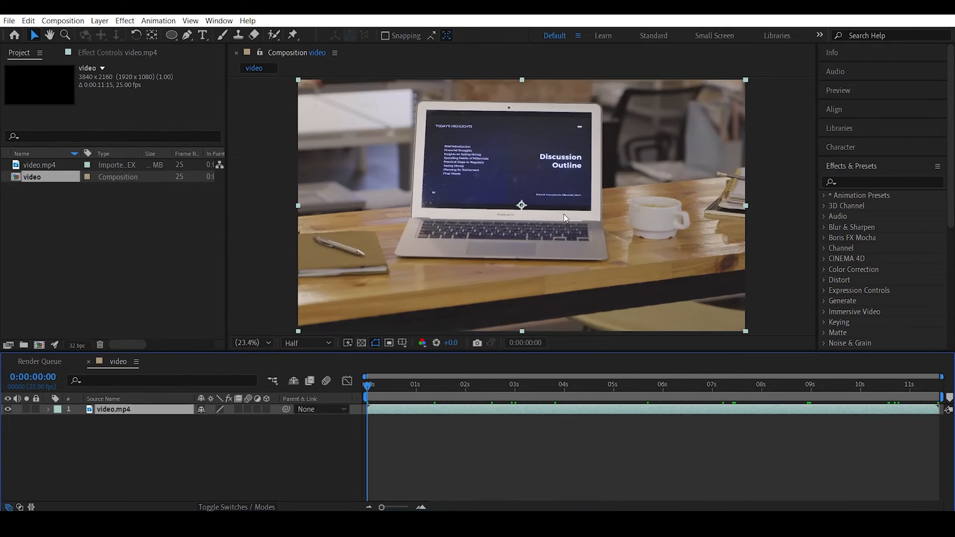
click(880, 182)
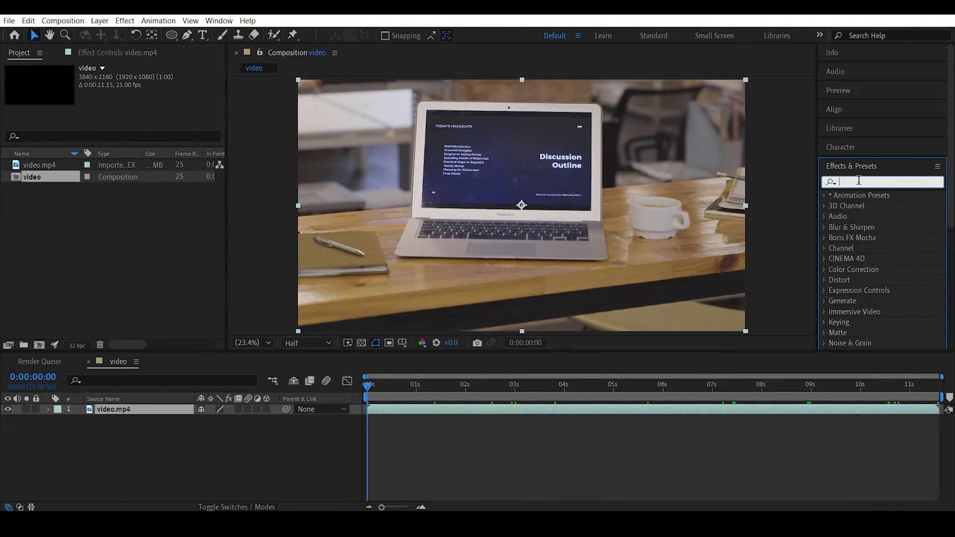
text(3d camera)
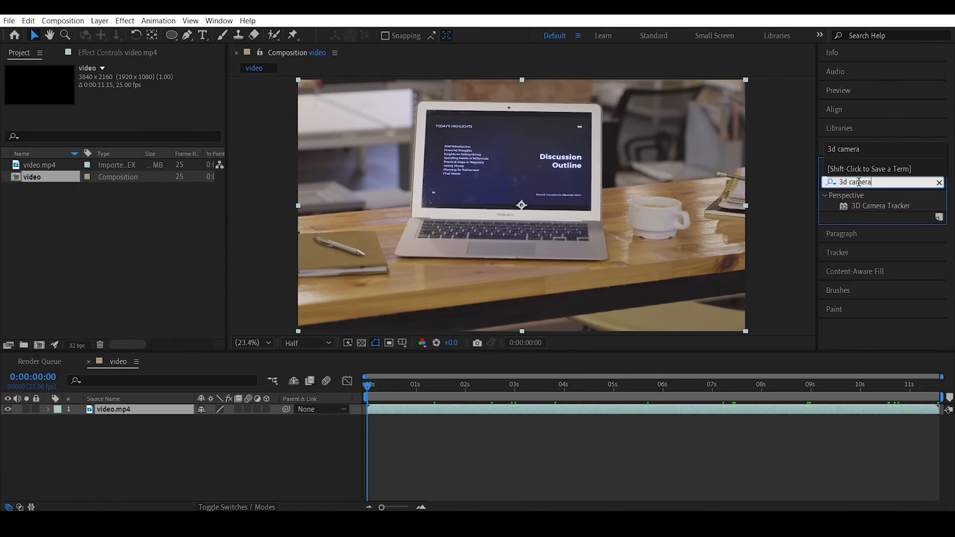
double_click(880, 206)
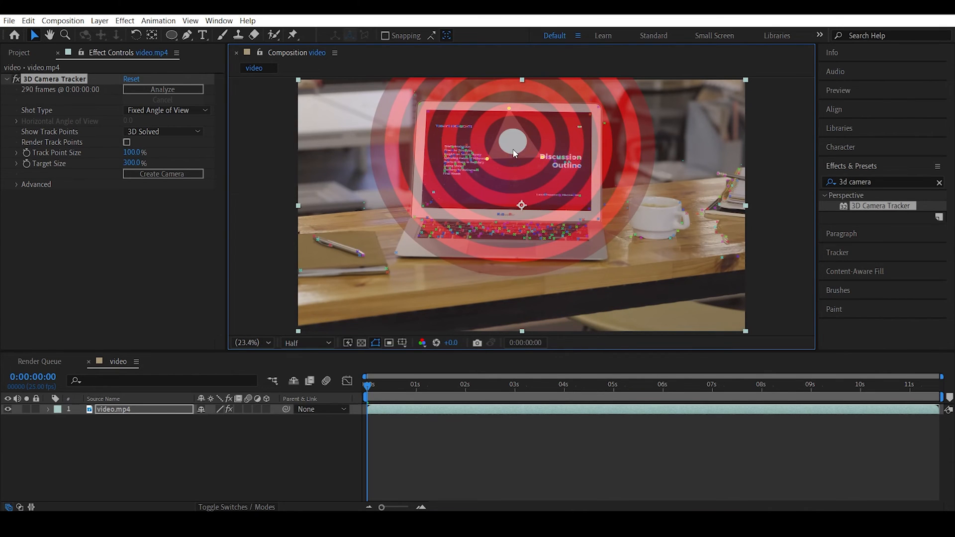
Create a track solid and camera from a target on the laptop screen
right_click(521, 152)
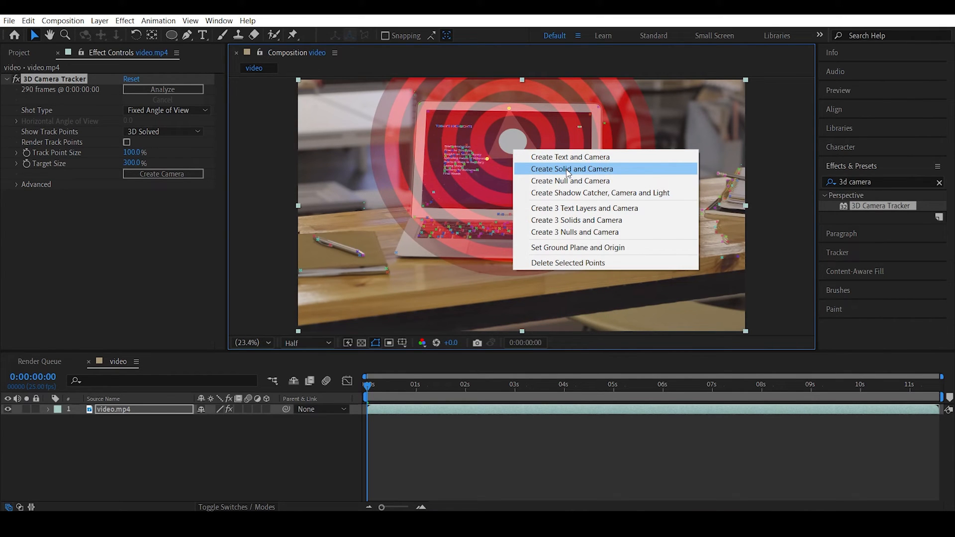
click(572, 168)
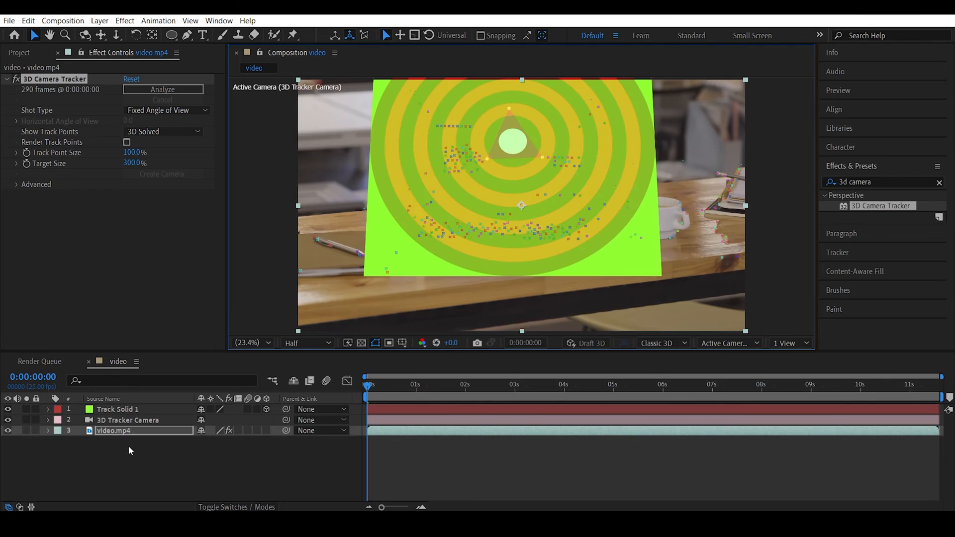
click(116, 408)
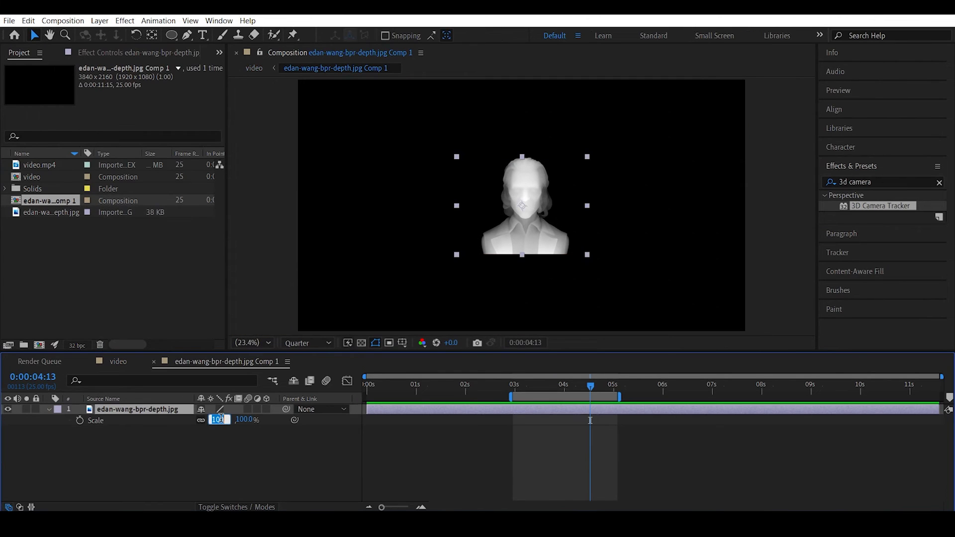
Scale the bust depth map to 200% and add a black solid beneath it
text(200.0)
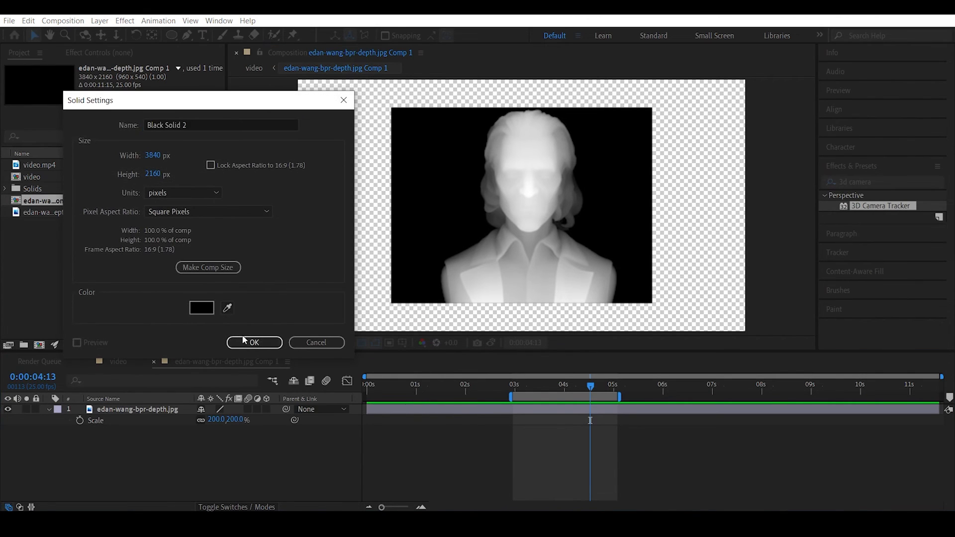
click(254, 343)
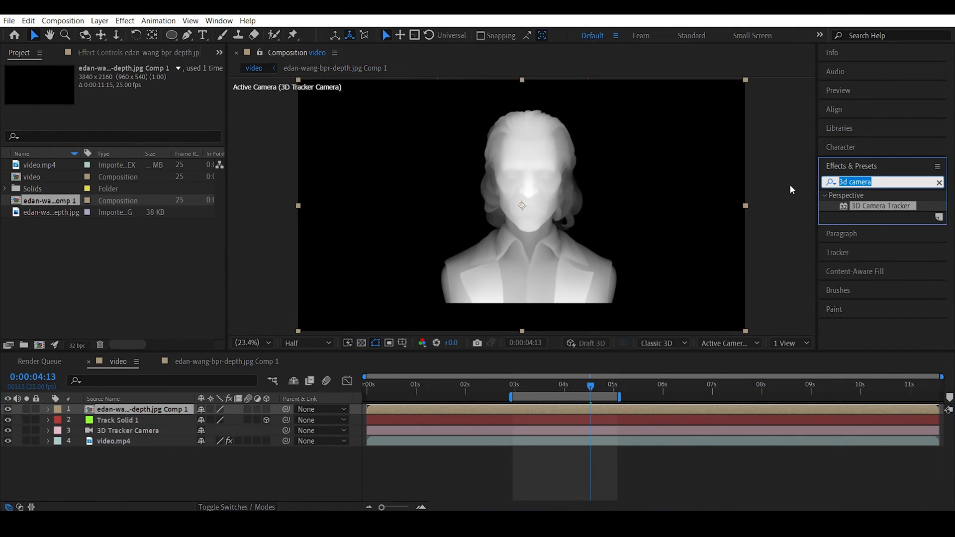
Apply Card Dance to the bust comp with Z position driven by Intensity 1 of its own layer
text(card da)
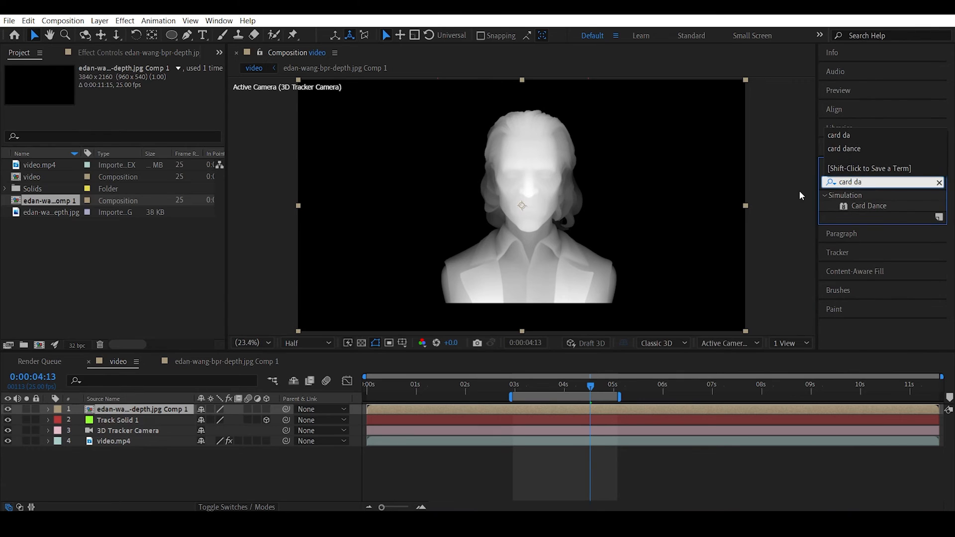
double_click(869, 205)
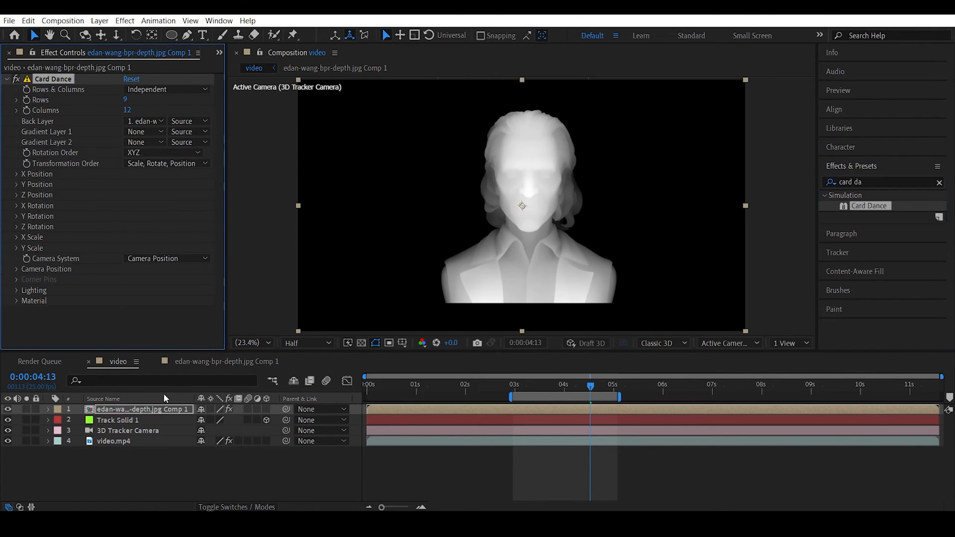
mouse_move(43, 140)
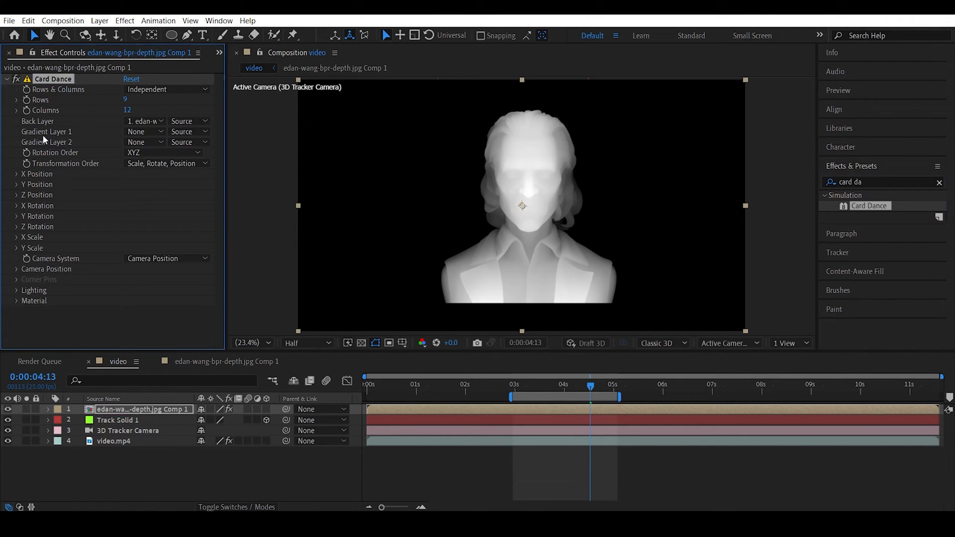
click(144, 132)
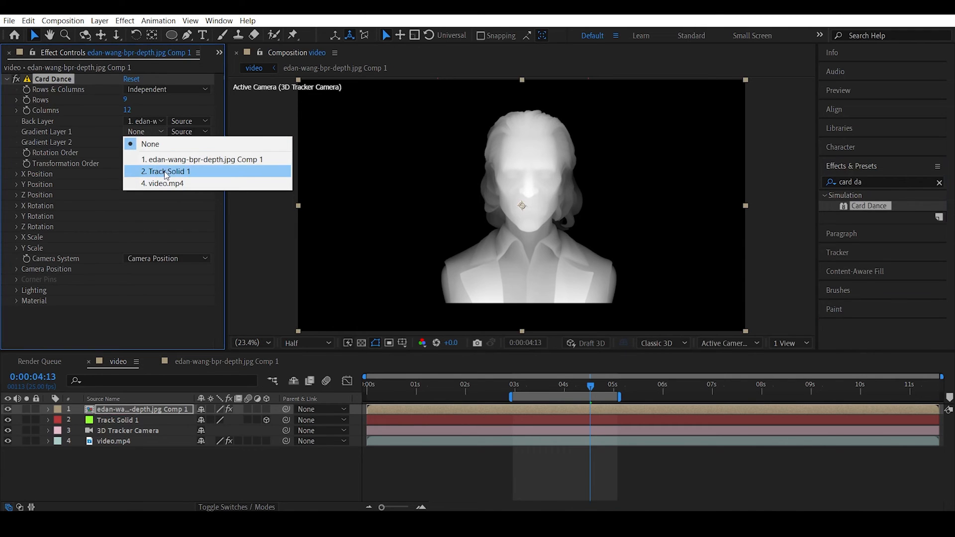
click(202, 159)
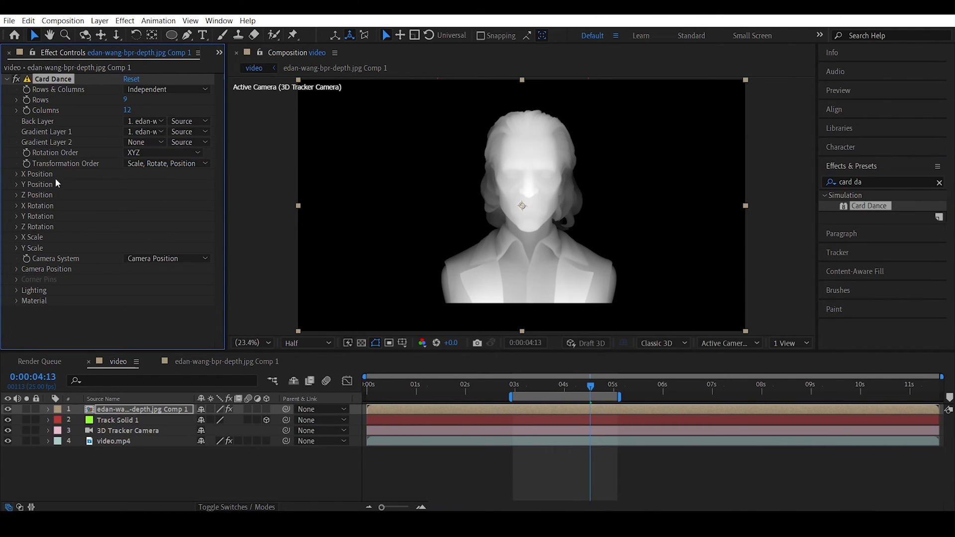
click(17, 195)
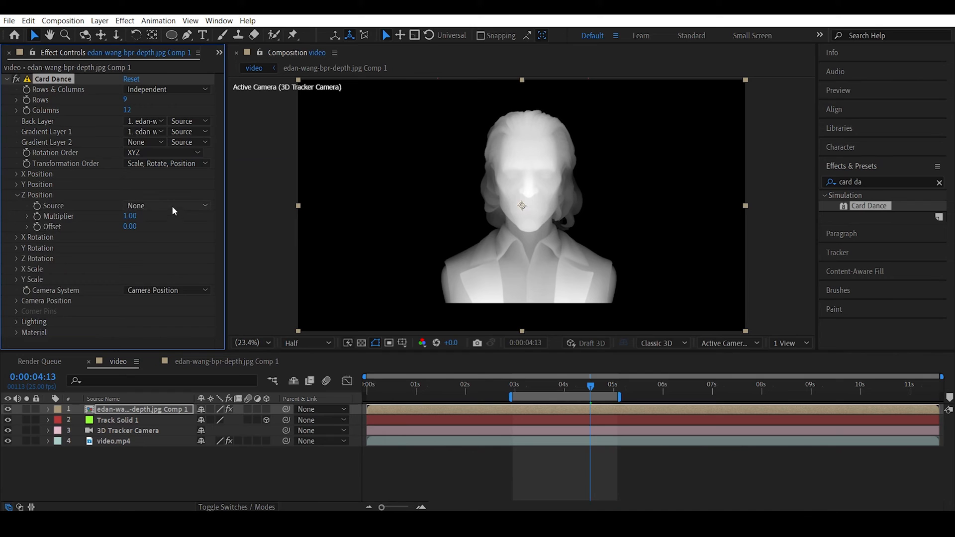
click(166, 206)
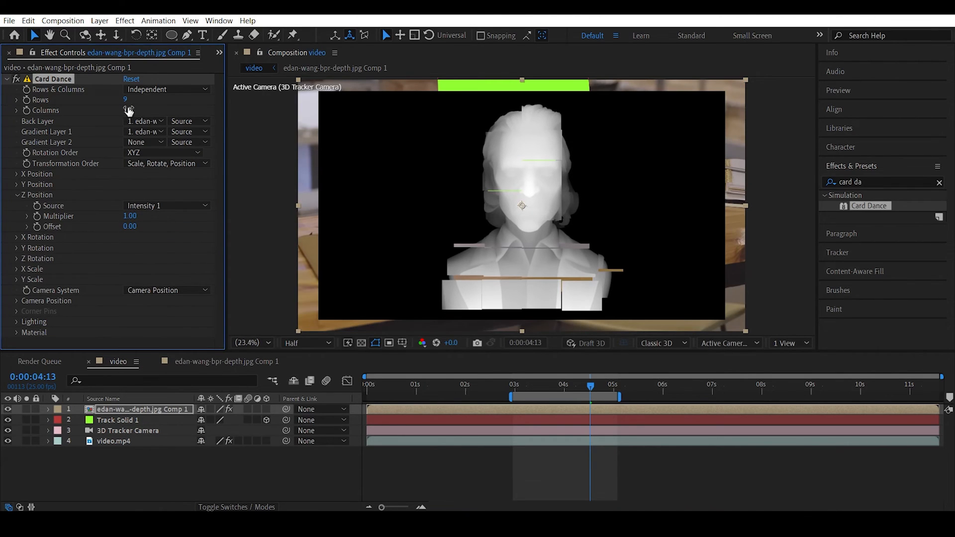
Set Card Dance to 108 rows by 192 columns using the Comp Camera system
double_click(126, 99)
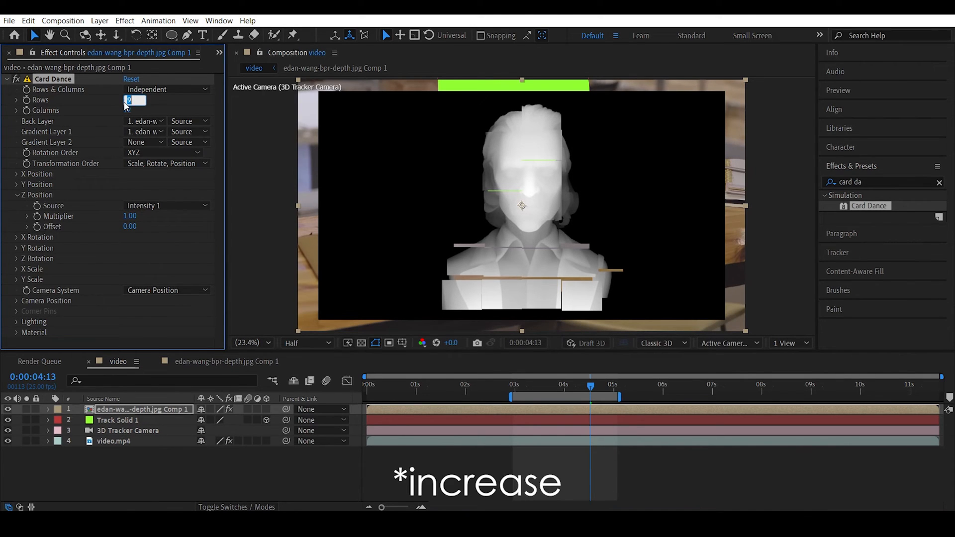
text(108)
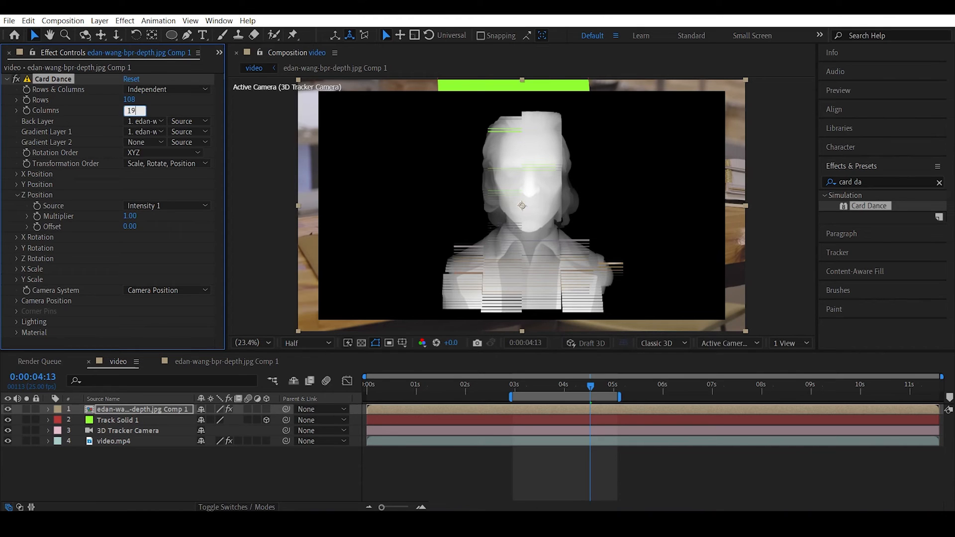
text(192)
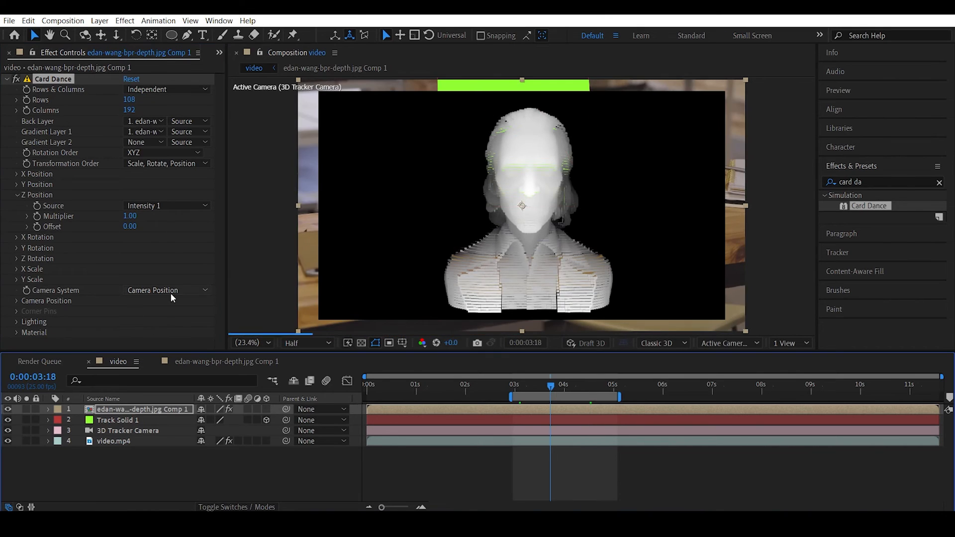
click(166, 290)
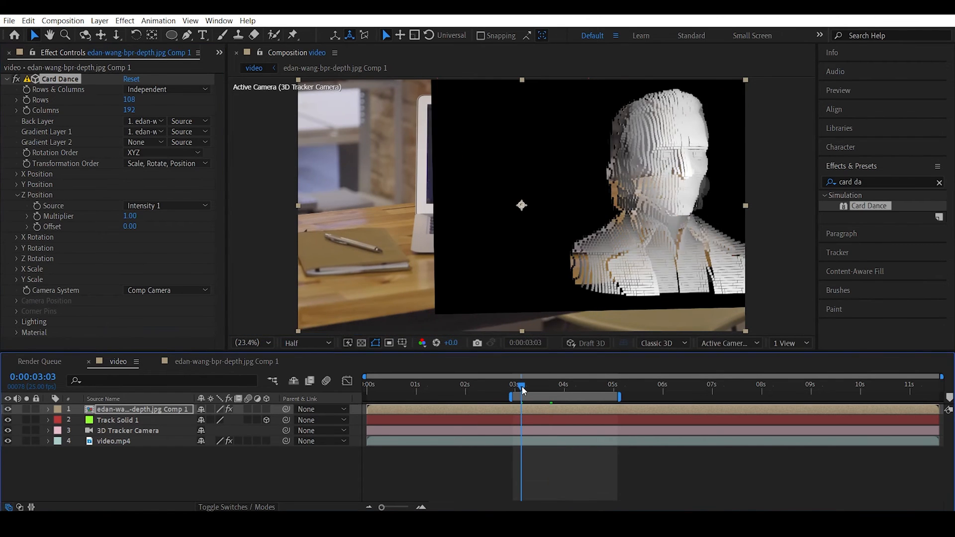
click(212, 420)
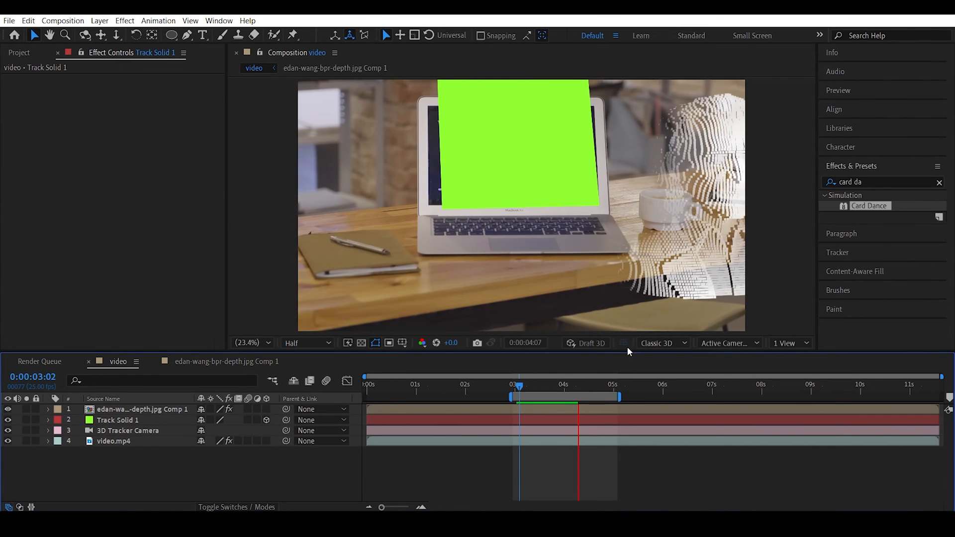
click(546, 385)
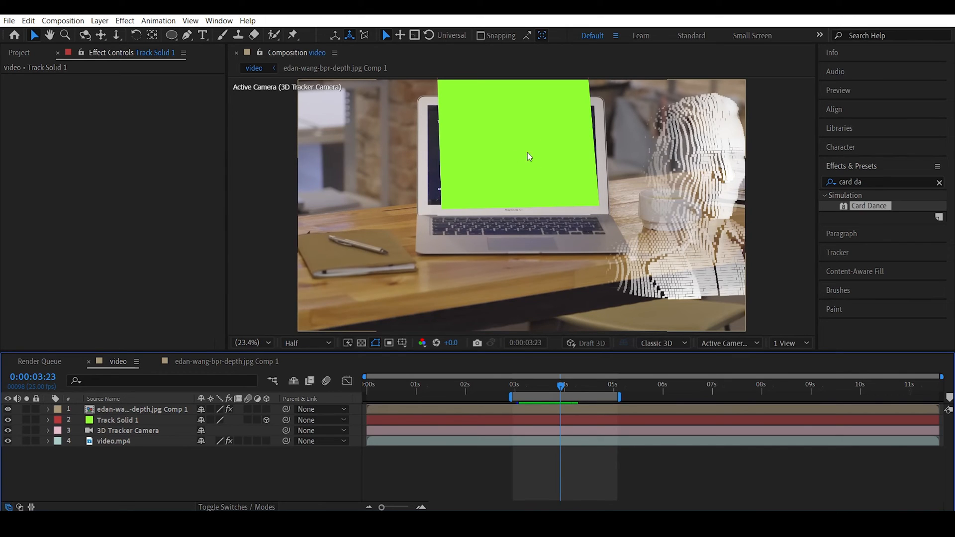
Review the footage's camera tracker and the bust's Card Dance Z Position settings
click(113, 442)
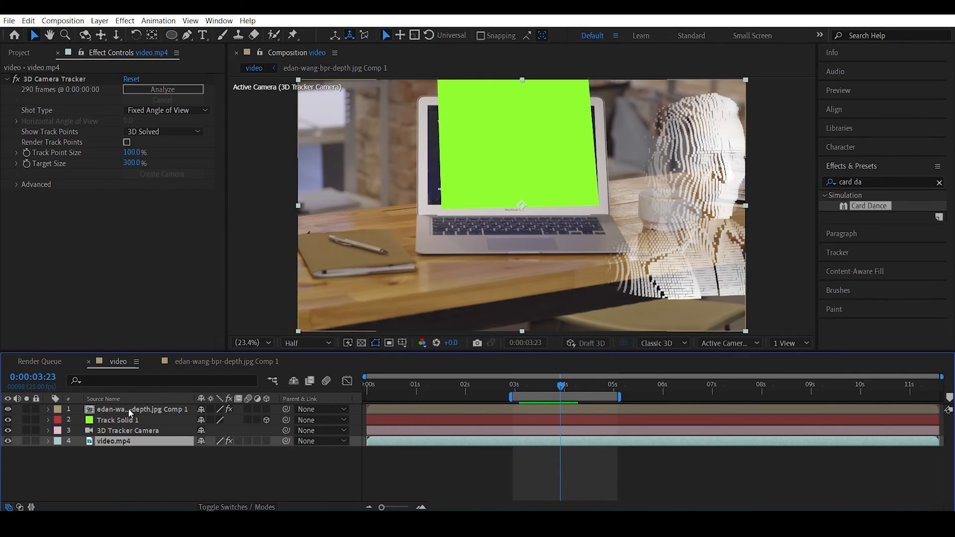
click(140, 409)
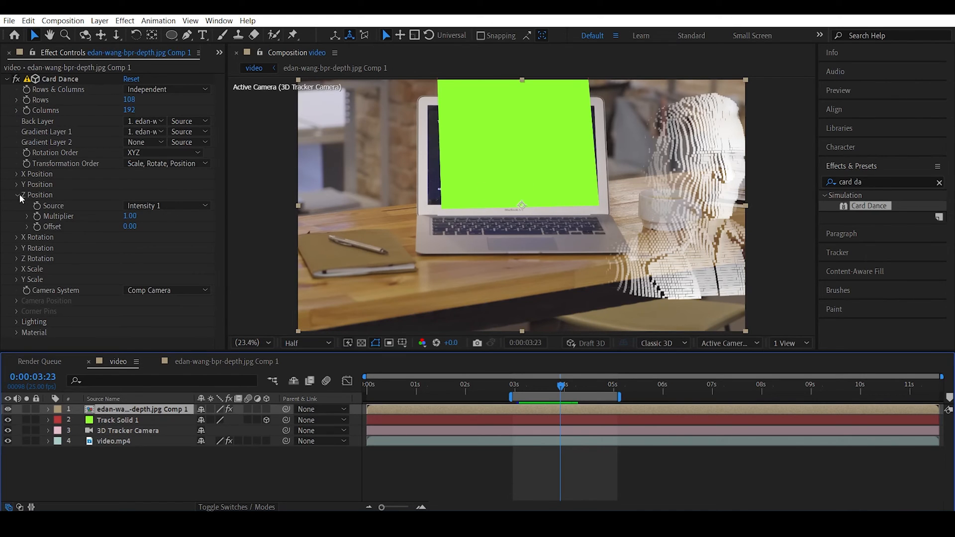
click(16, 195)
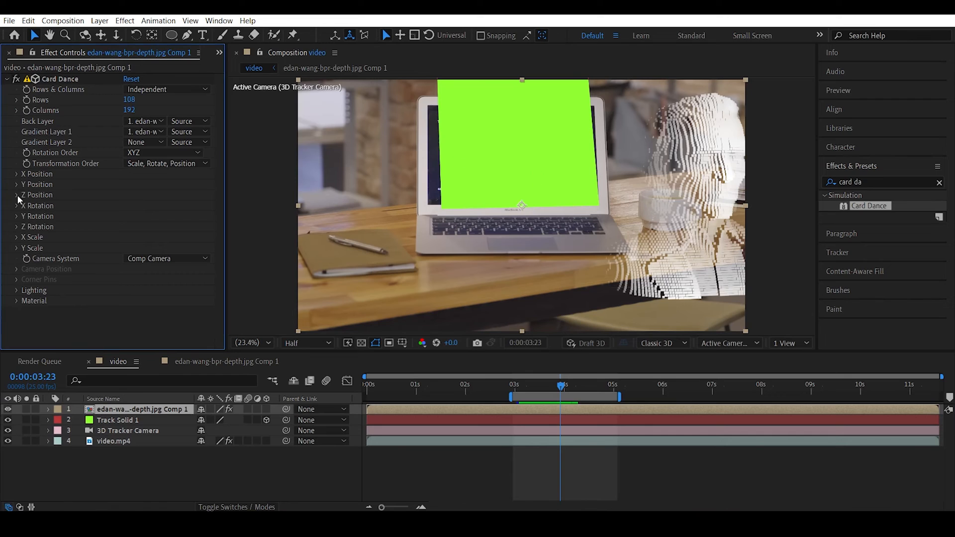
click(17, 195)
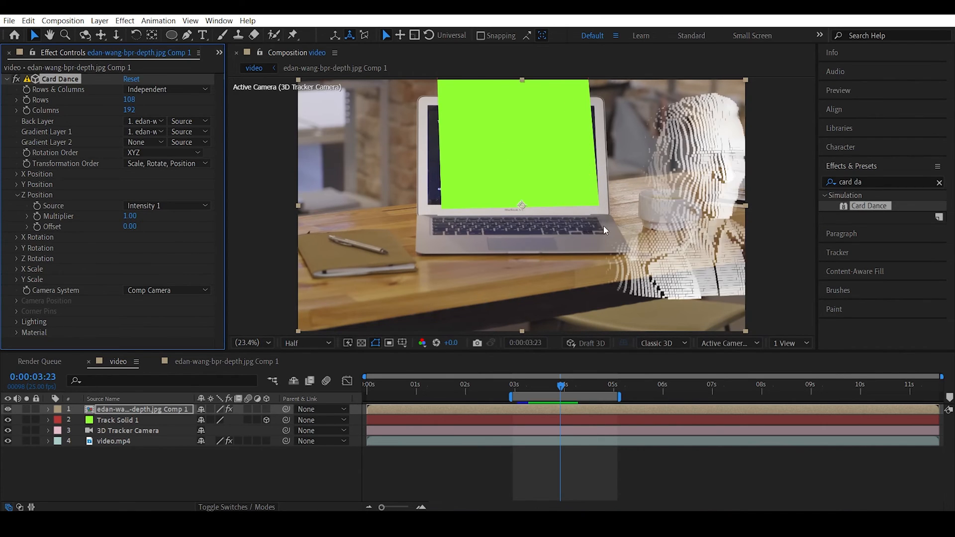
mouse_move(697, 187)
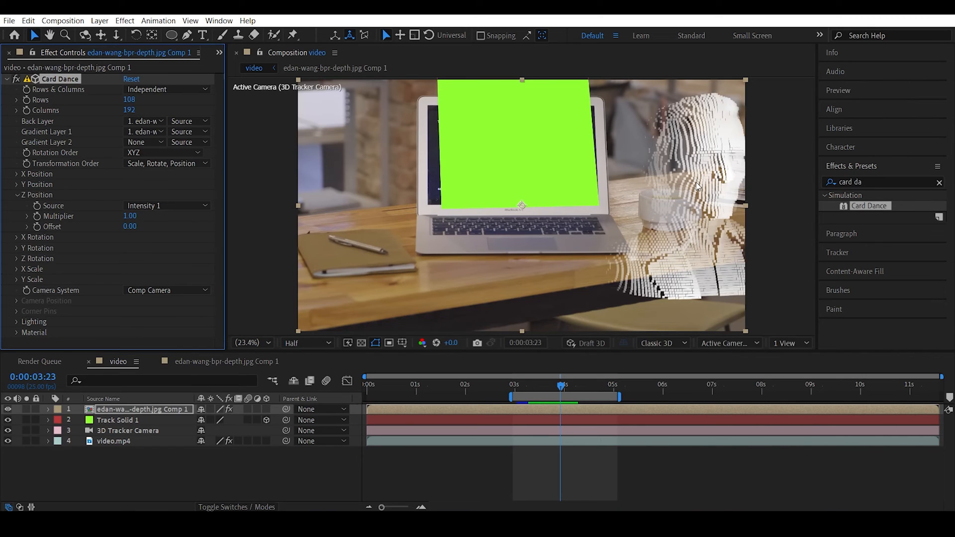
mouse_move(455, 169)
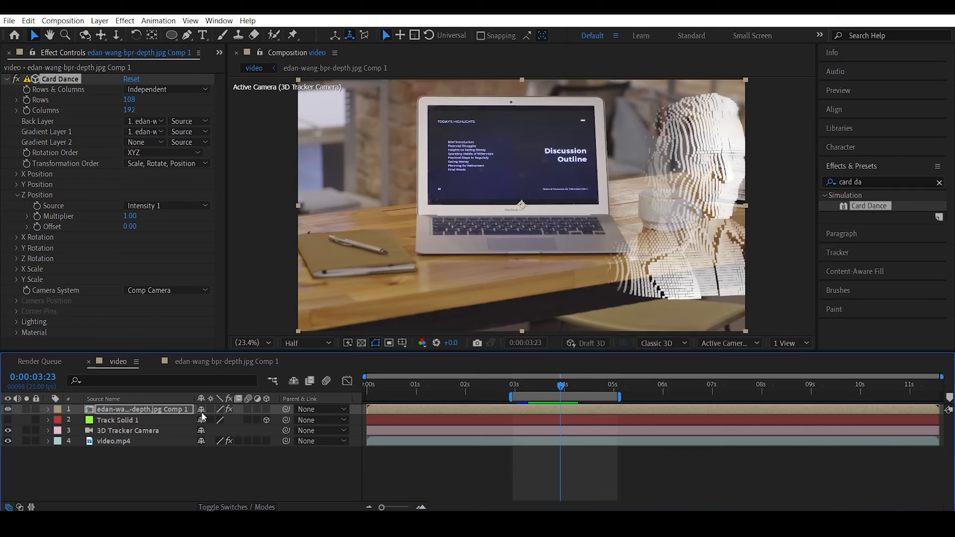
Create a Track Null at the laptop-screen target of the camera tracker
click(113, 441)
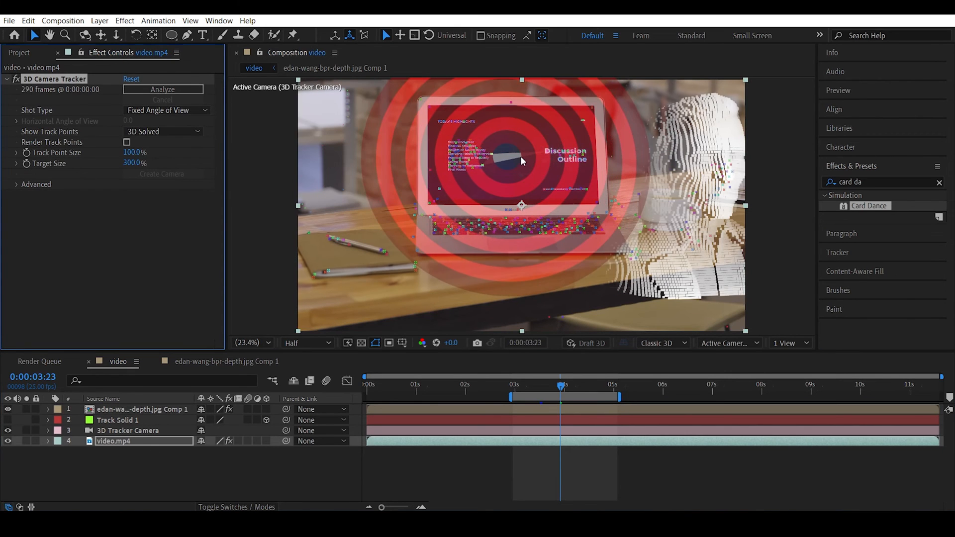
right_click(520, 156)
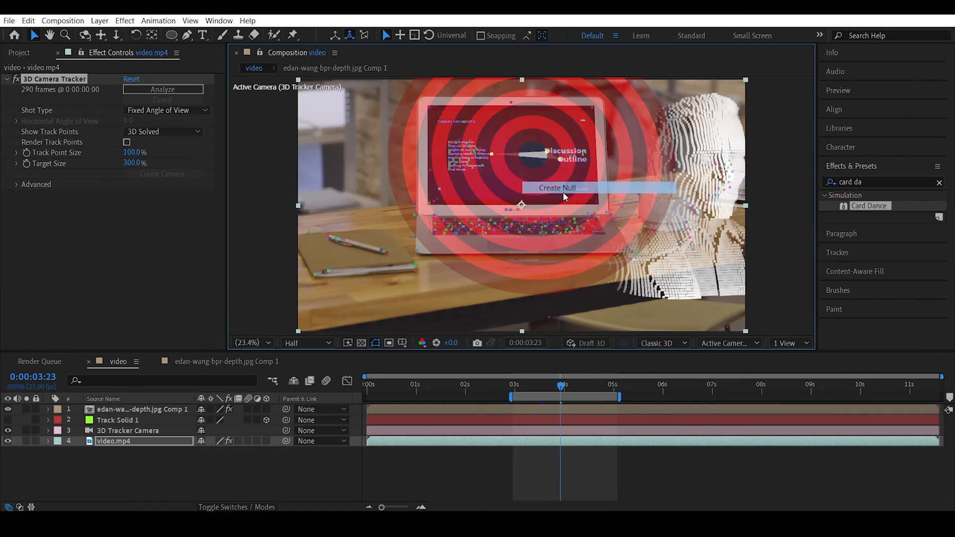
click(556, 188)
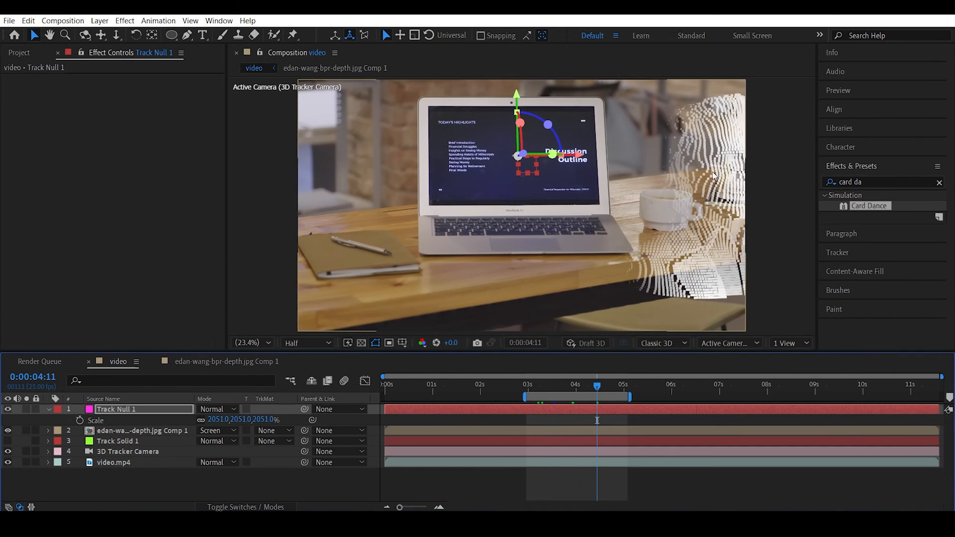
Rename the tracked null to HOLOGRAM POSITION and reveal its position
right_click(115, 409)
text(HOO)
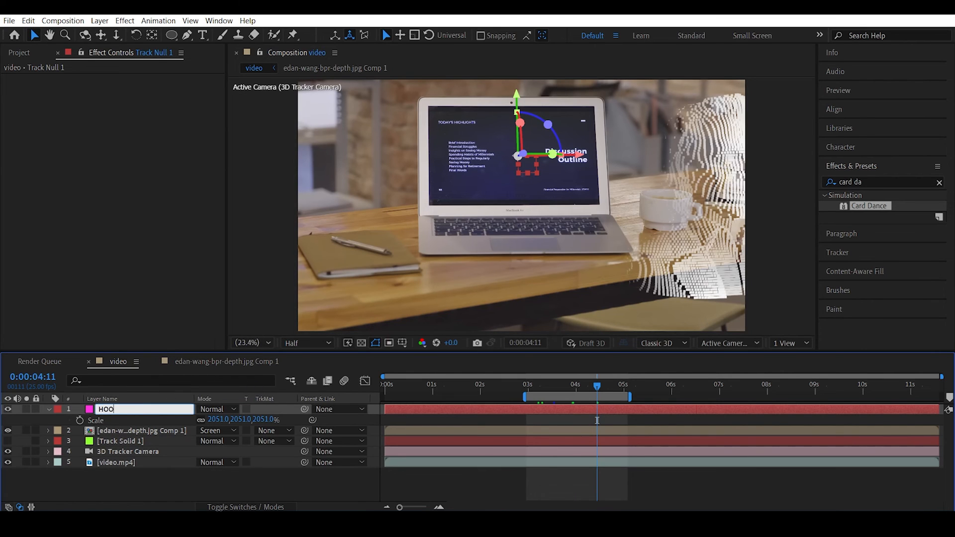
text(LOGRAM POS)
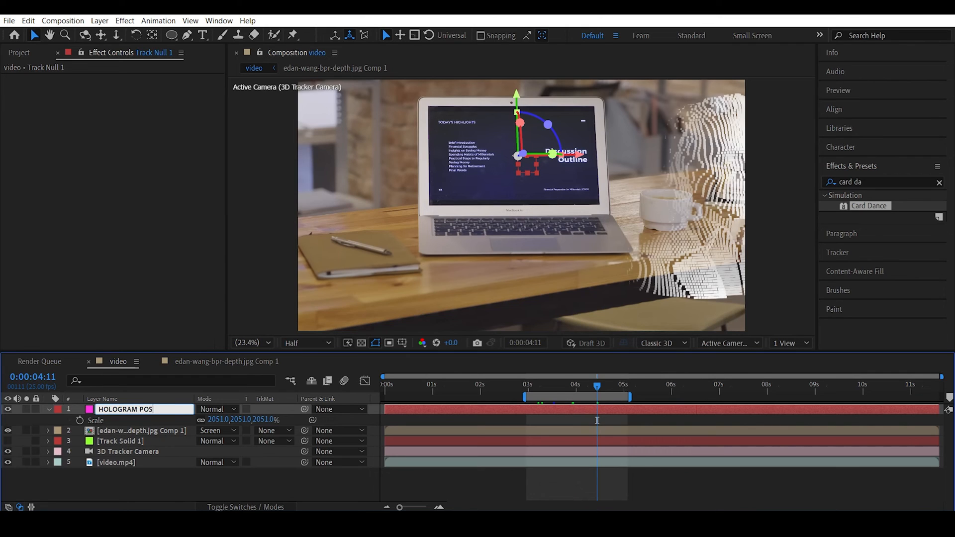
click(127, 440)
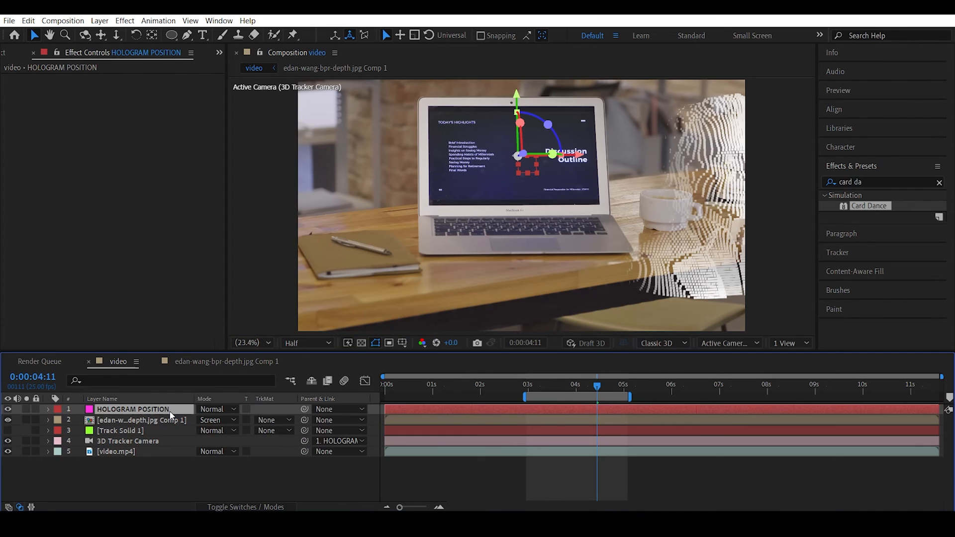
key(p)
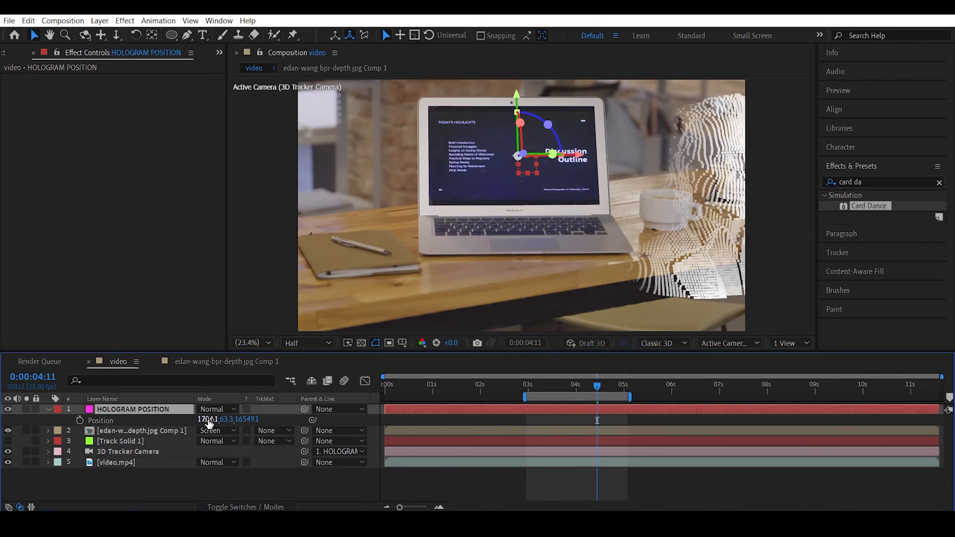
Select the bust with the null and set the null's Position to 1920,1080,0
click(142, 431)
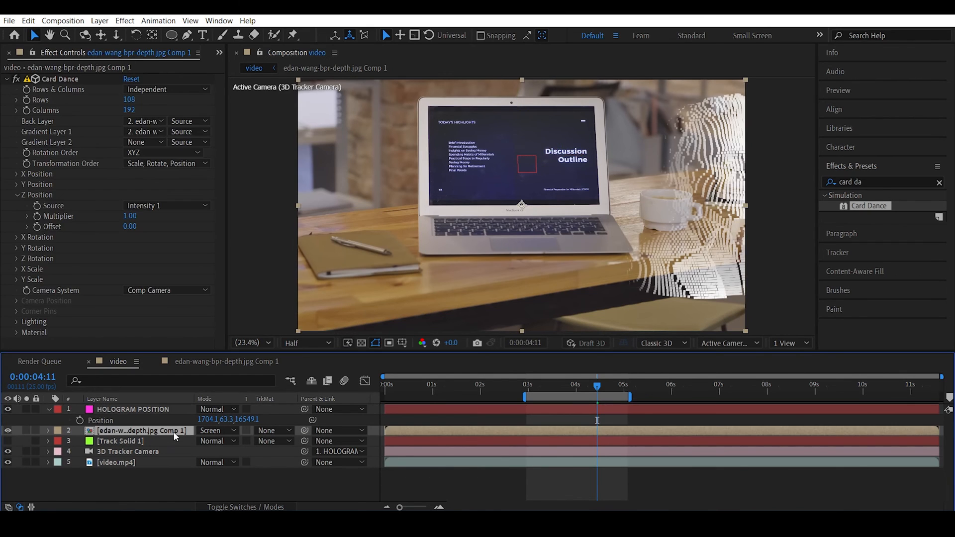
click(133, 409)
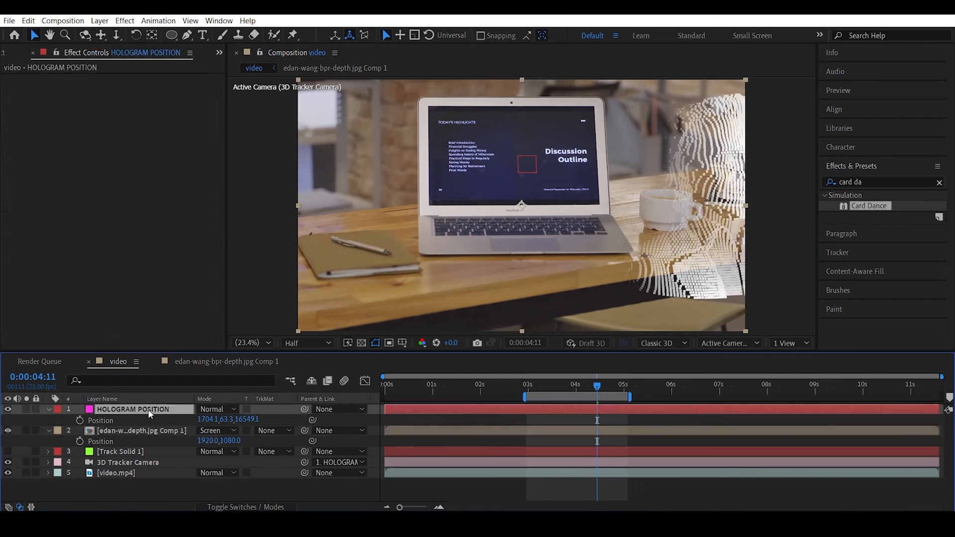
click(133, 409)
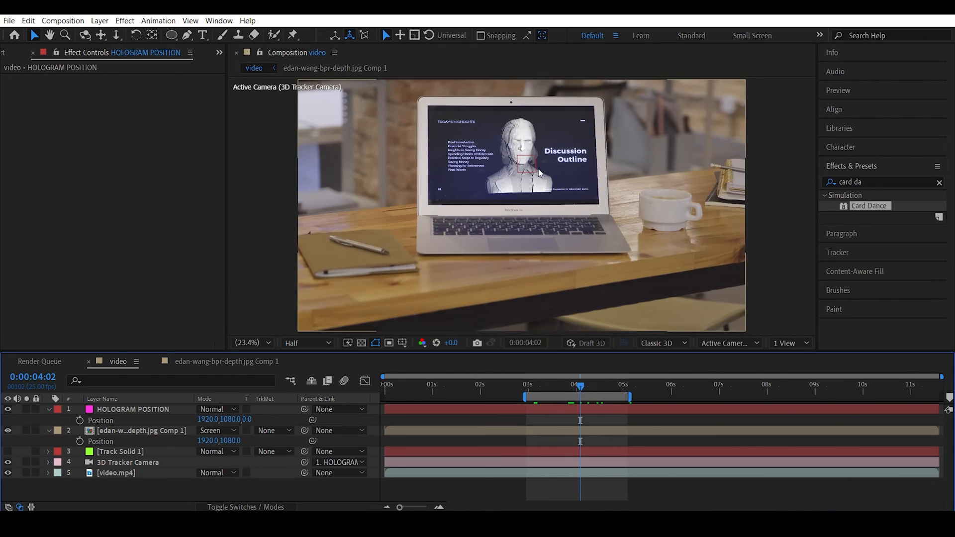
Preview the hologram playing on the laptop screen, then search effects for 'tri' to find a tritone tint
key(s)
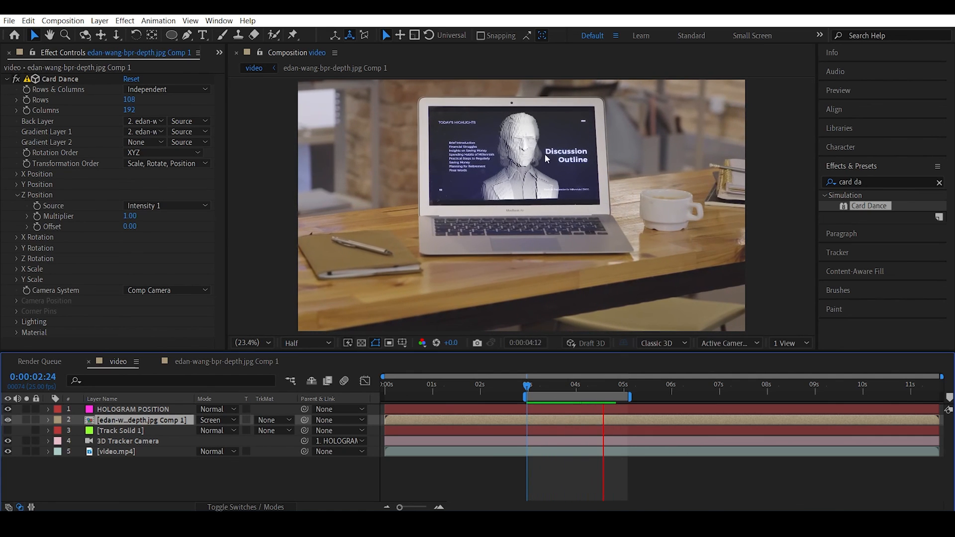
mouse_move(537, 152)
text(curves)
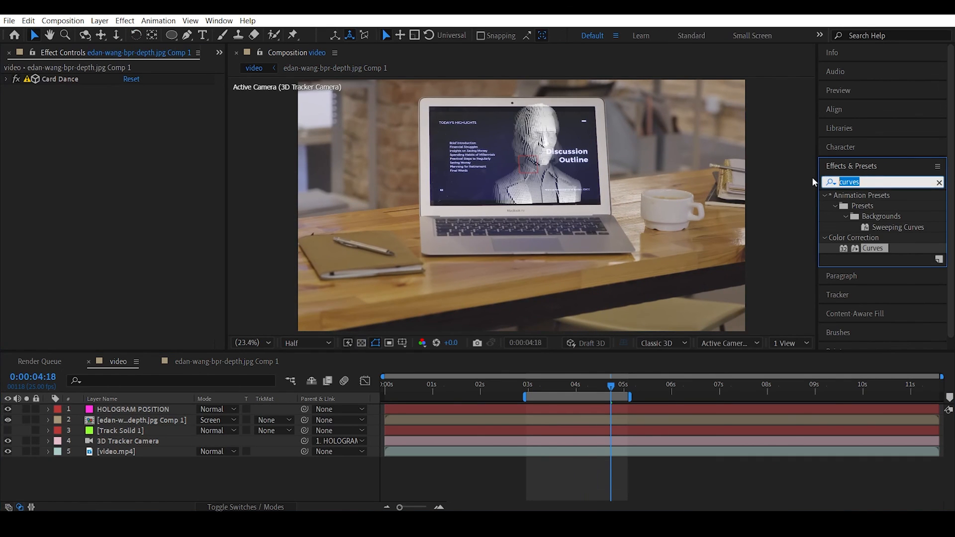
text(tri)
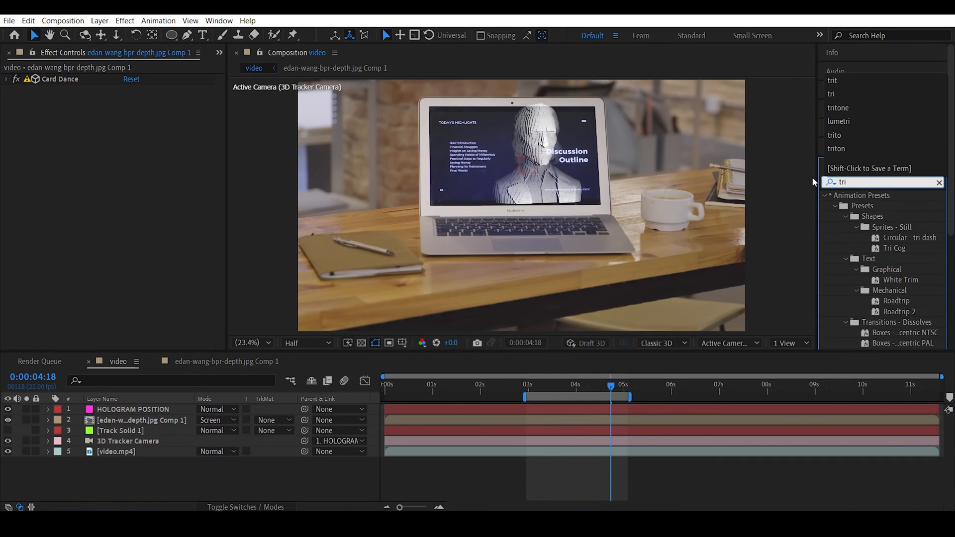